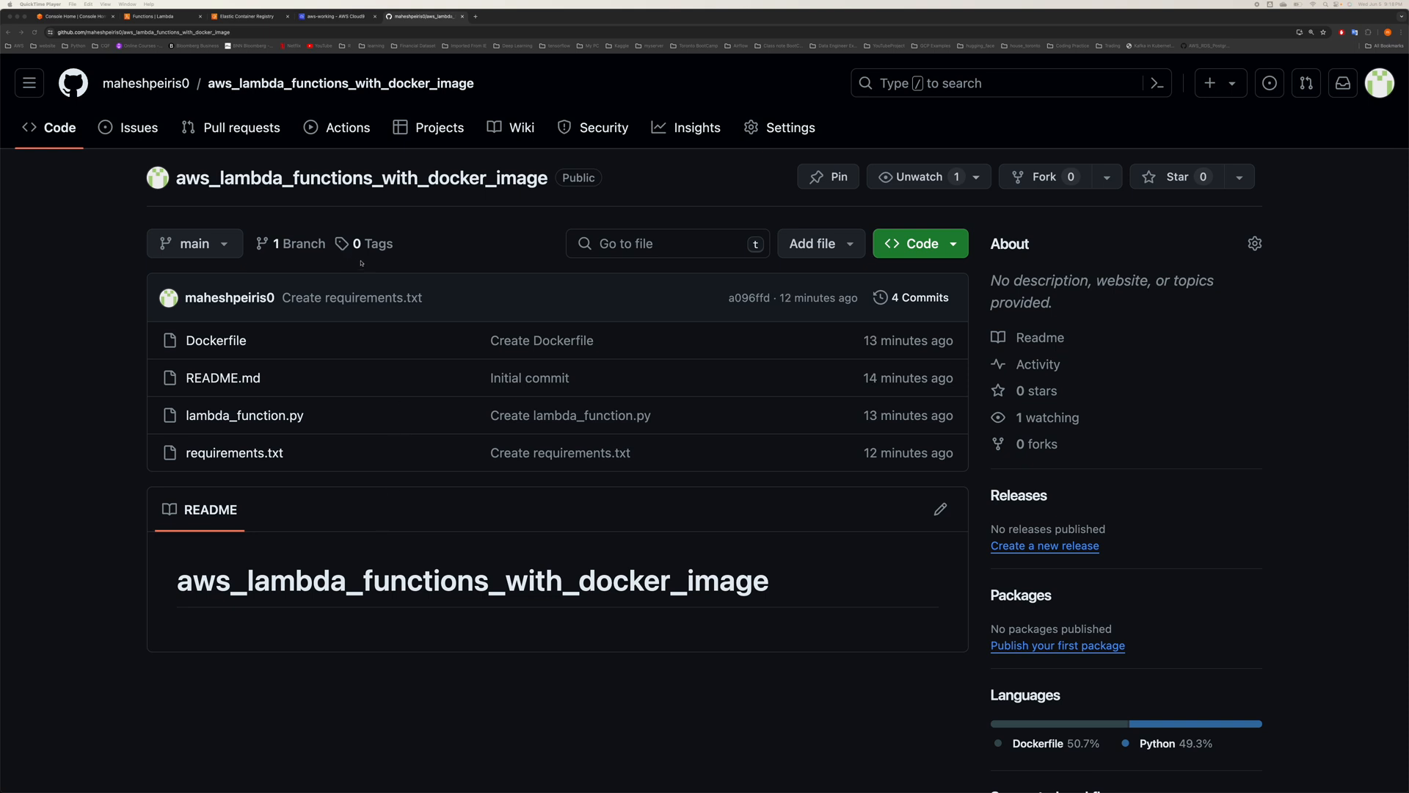
mouse_move(232, 348)
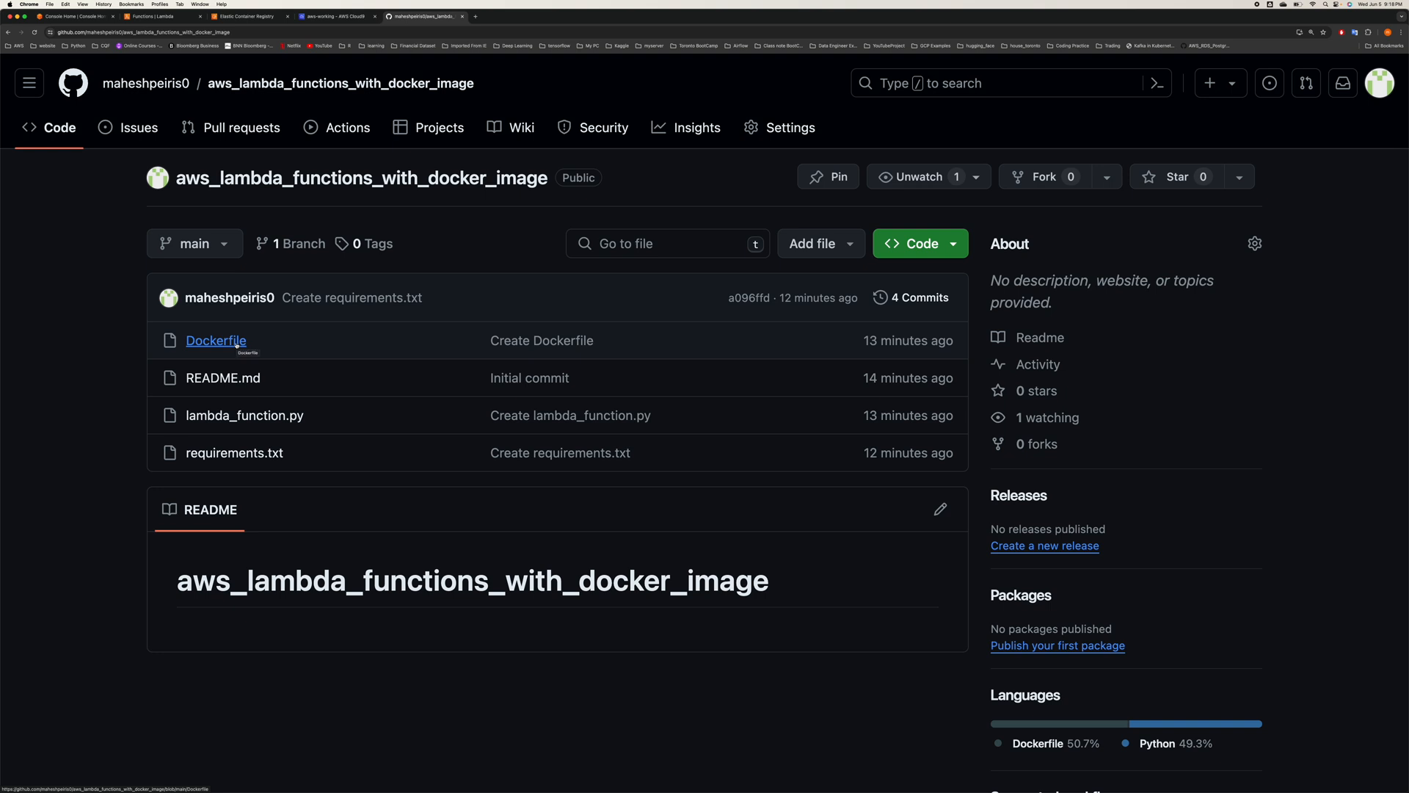
- Read the Dockerfile down to the CMD line and highlight the lambda_function handler name
click(216, 339)
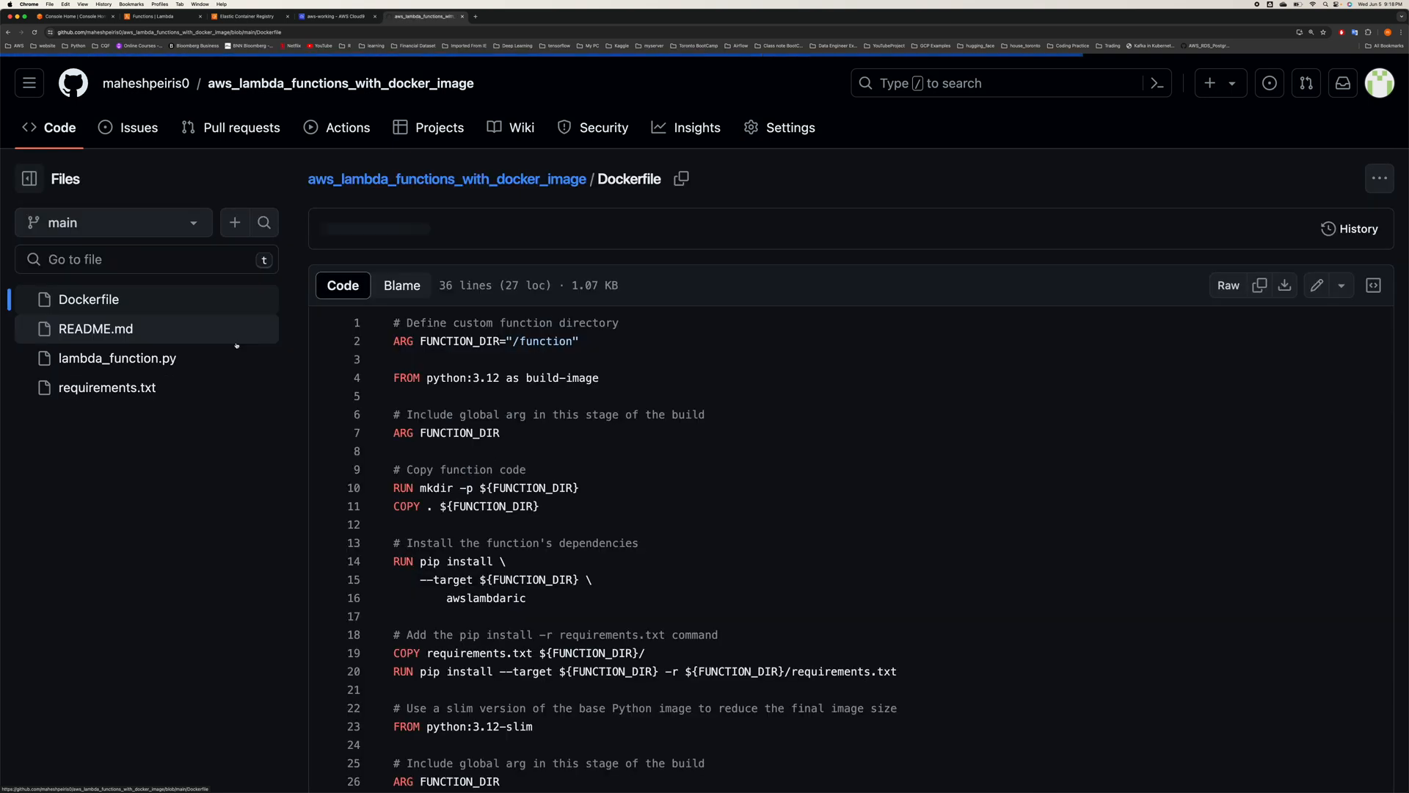
scroll(down, 3)
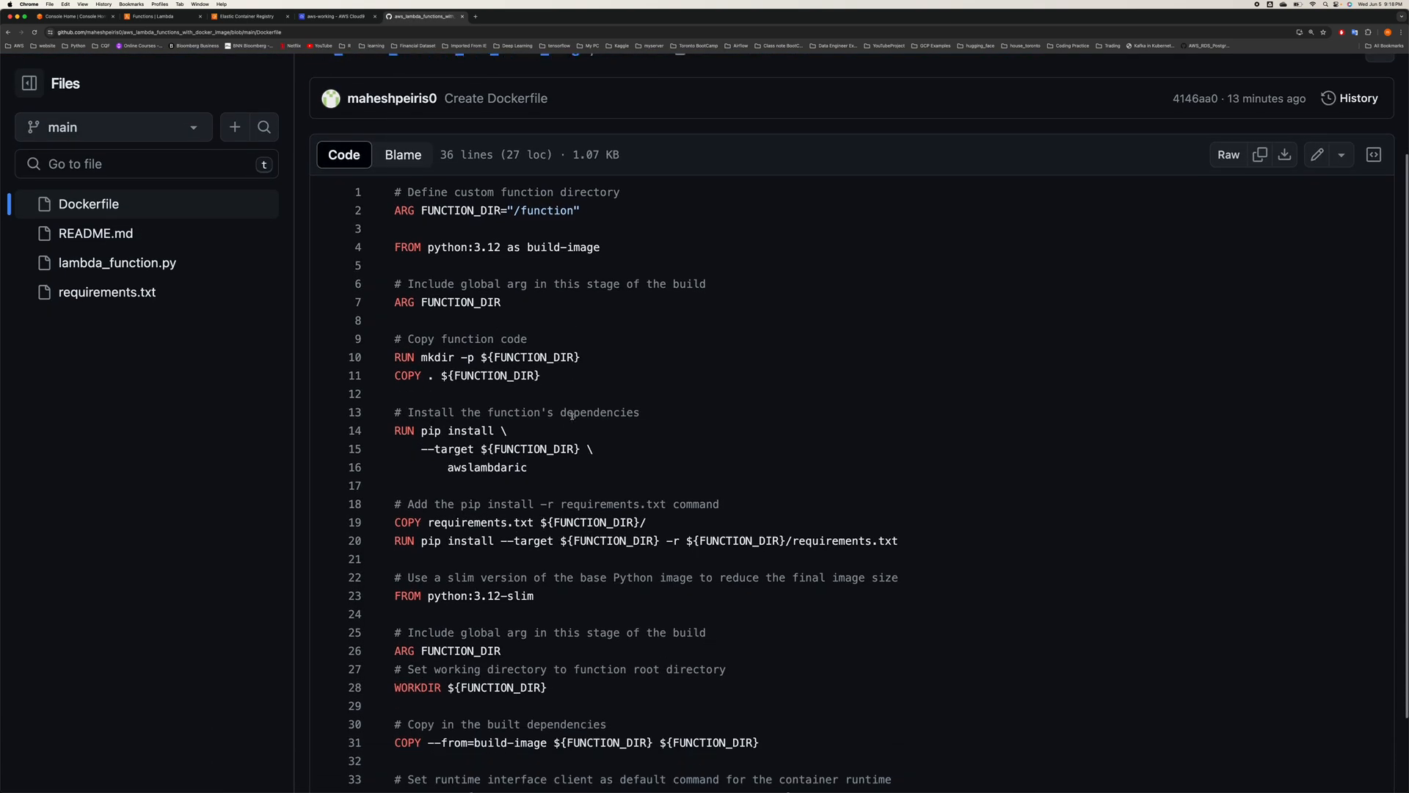
scroll(down, 3)
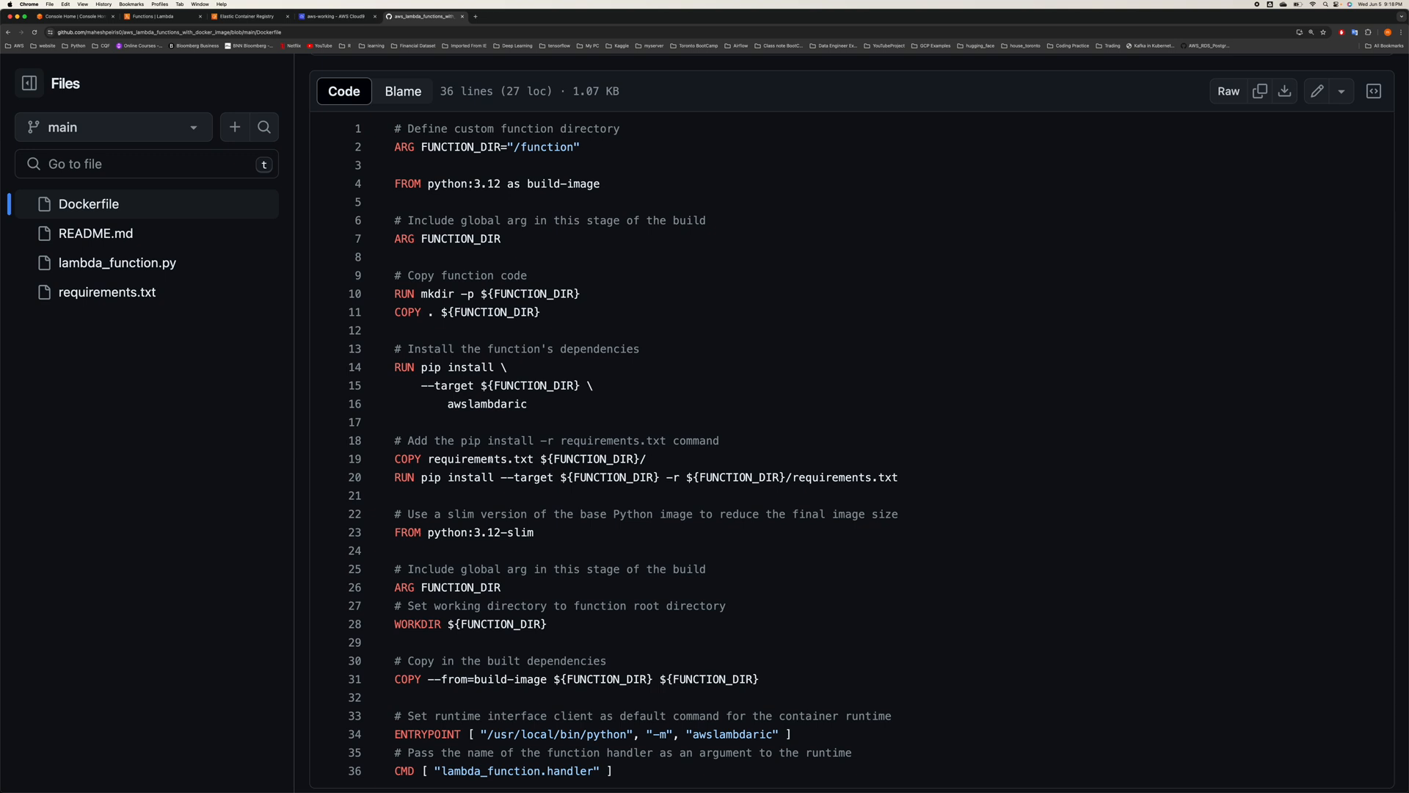
double_click(454, 461)
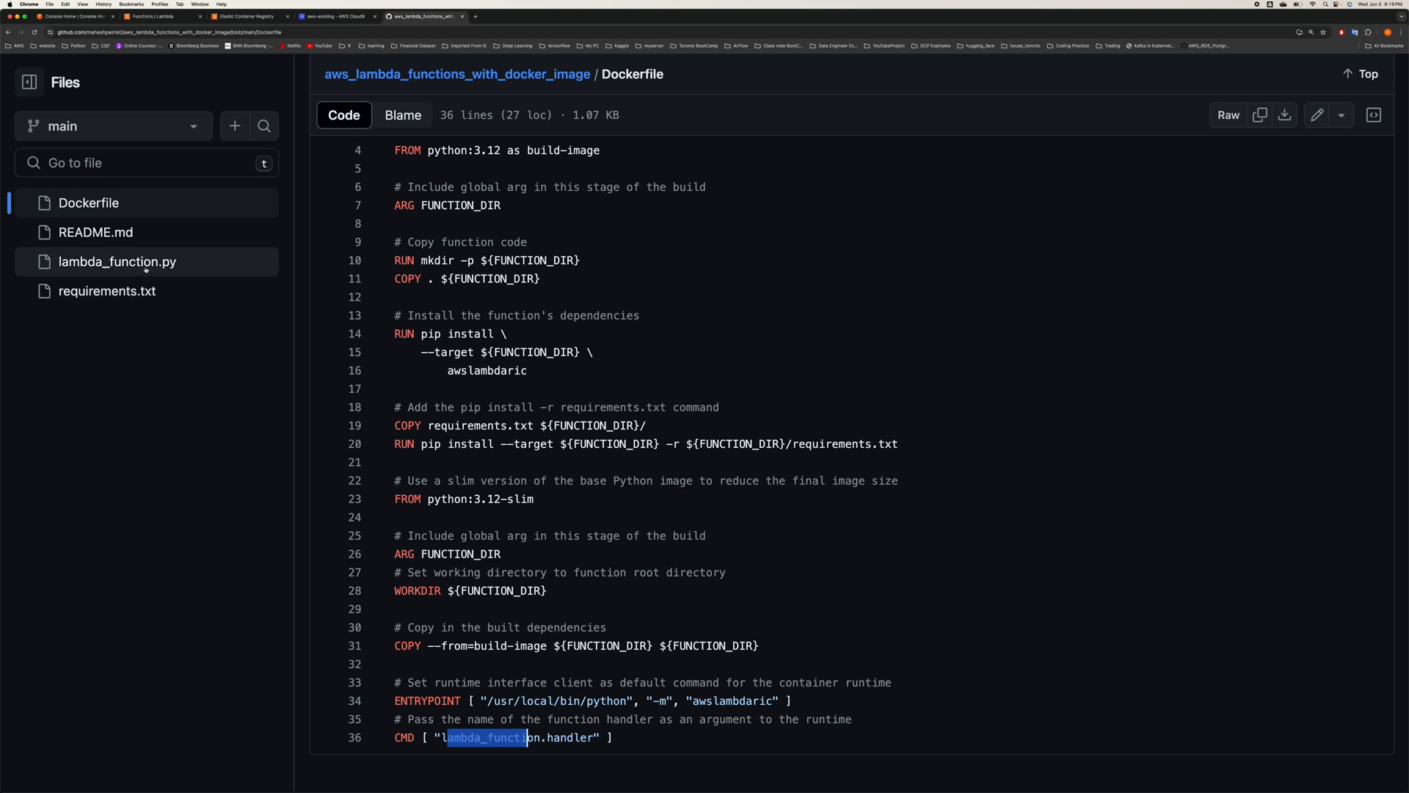
- Review lambda_function.py's S3-reading handler, then view requirements.txt with pandas, boto3 and jsons
click(116, 261)
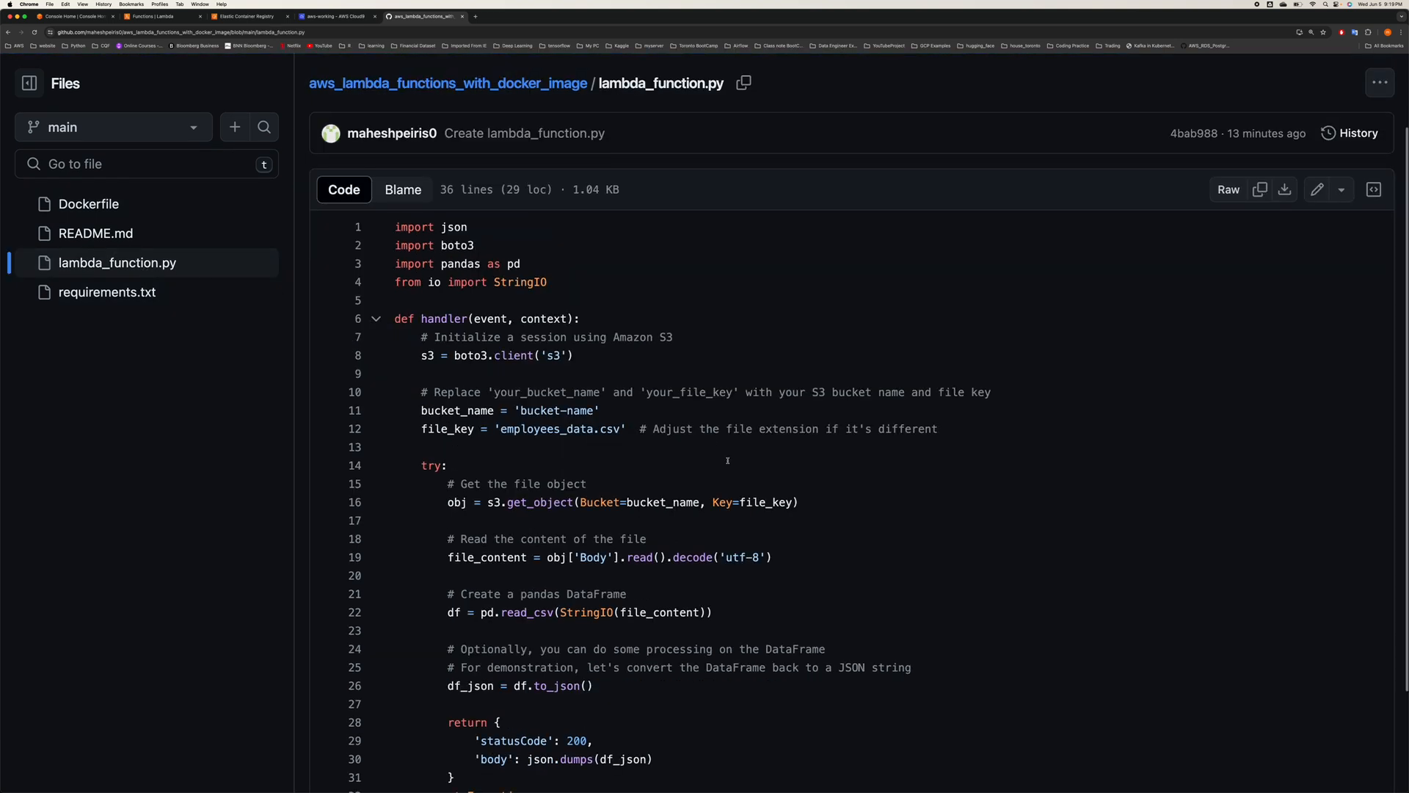
scroll(down, 3)
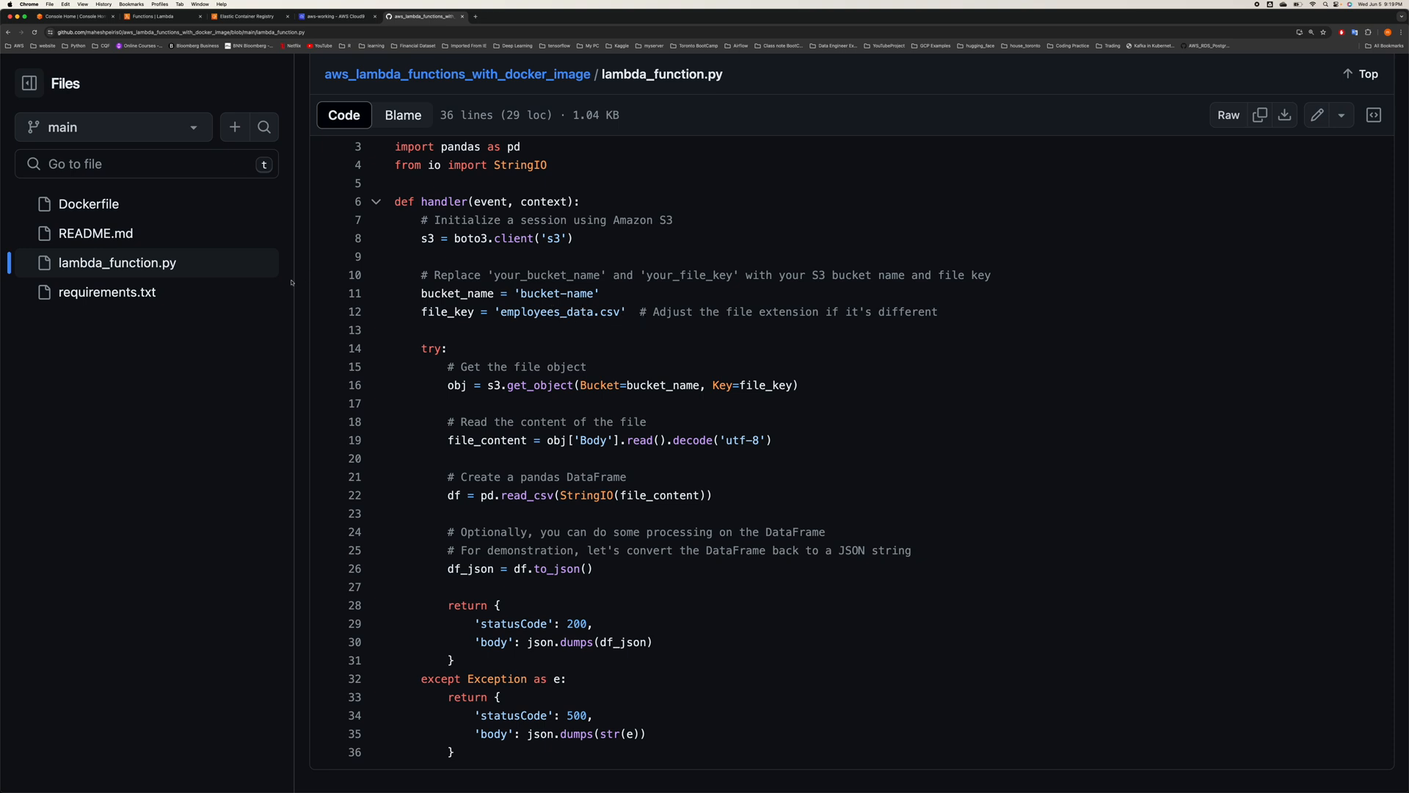
click(108, 290)
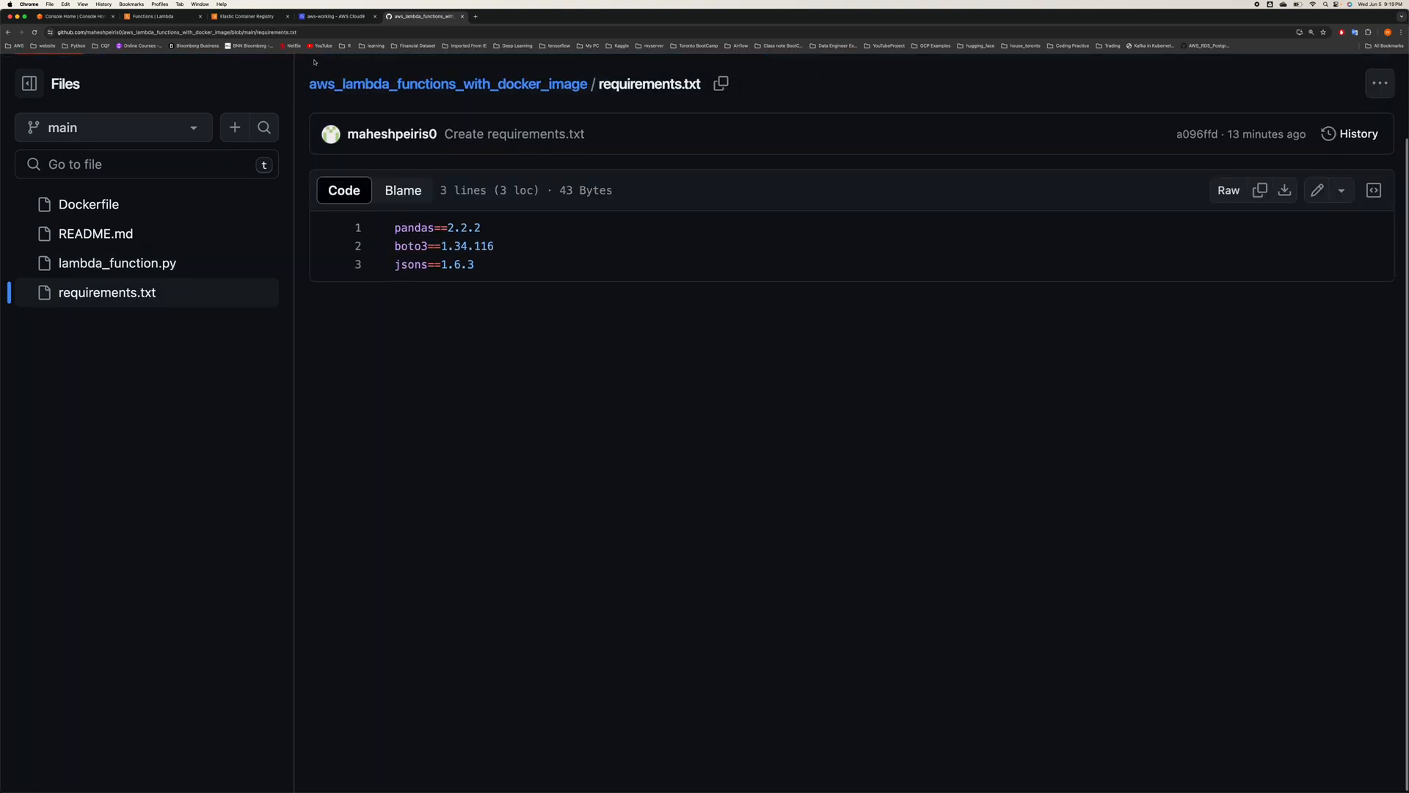
- Switch to the AWS Cloud9 workspace with the newlambdadocker project files
click(331, 16)
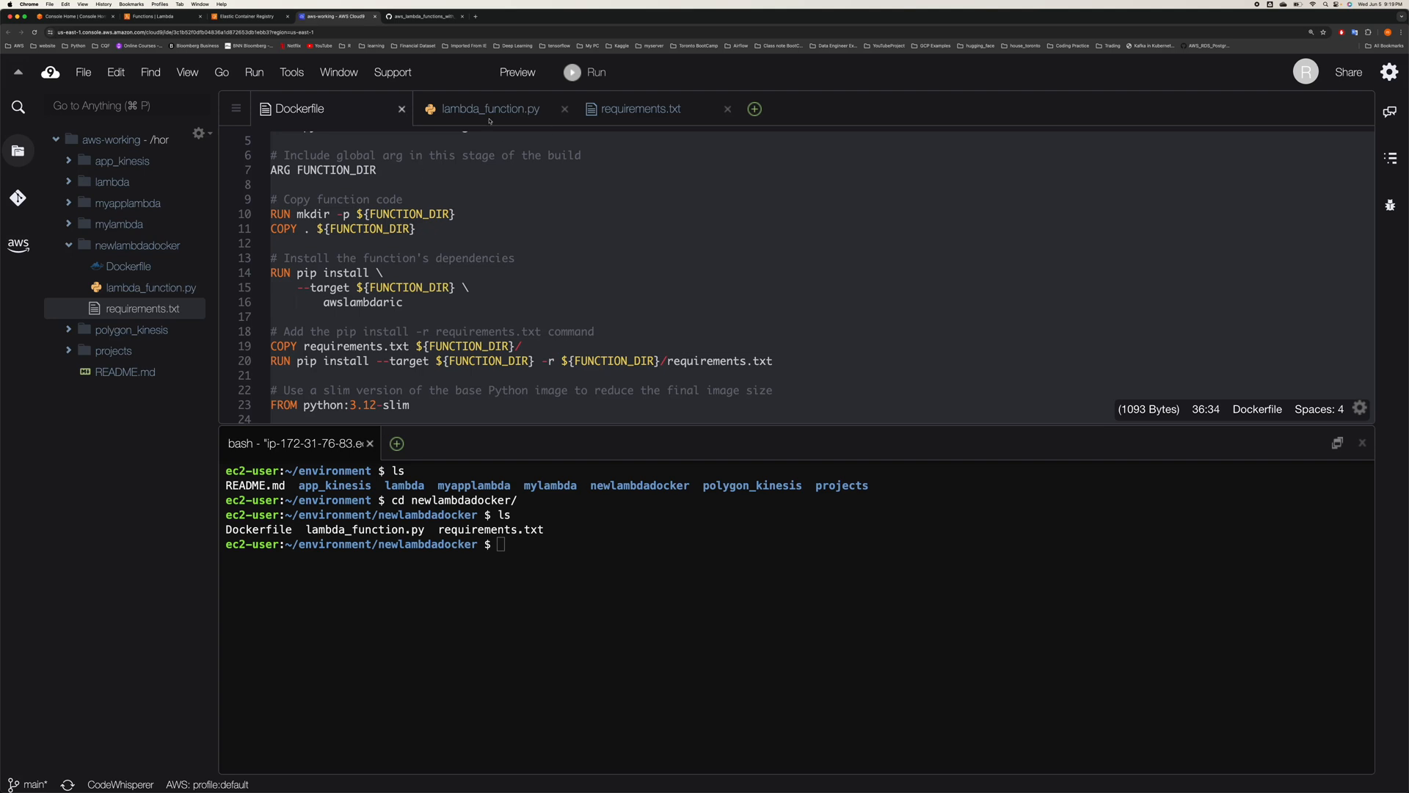
- Glance at the Lambda functions and requirements.txt tabs, then list the newlambdadocker files in the Cloud9 terminal
click(160, 16)
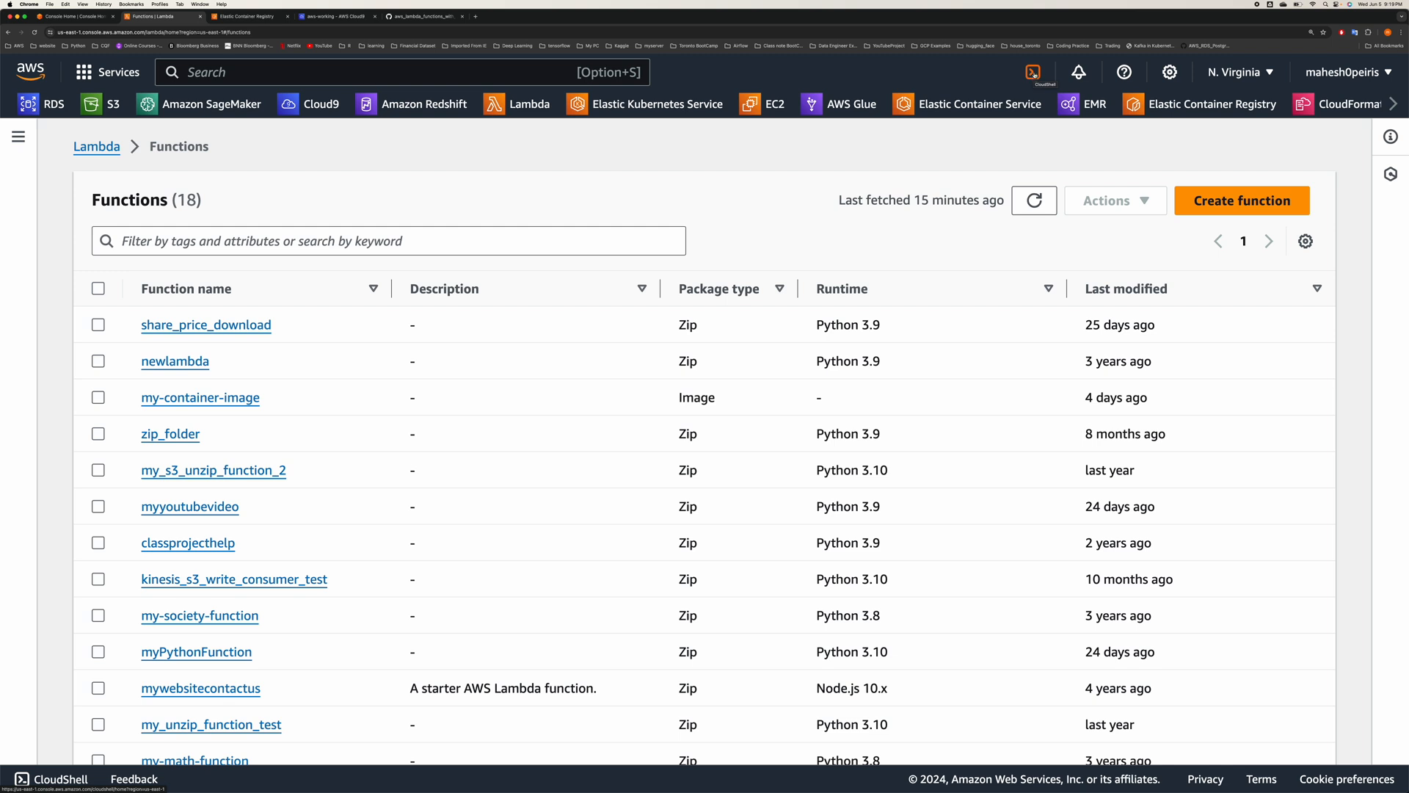
click(422, 16)
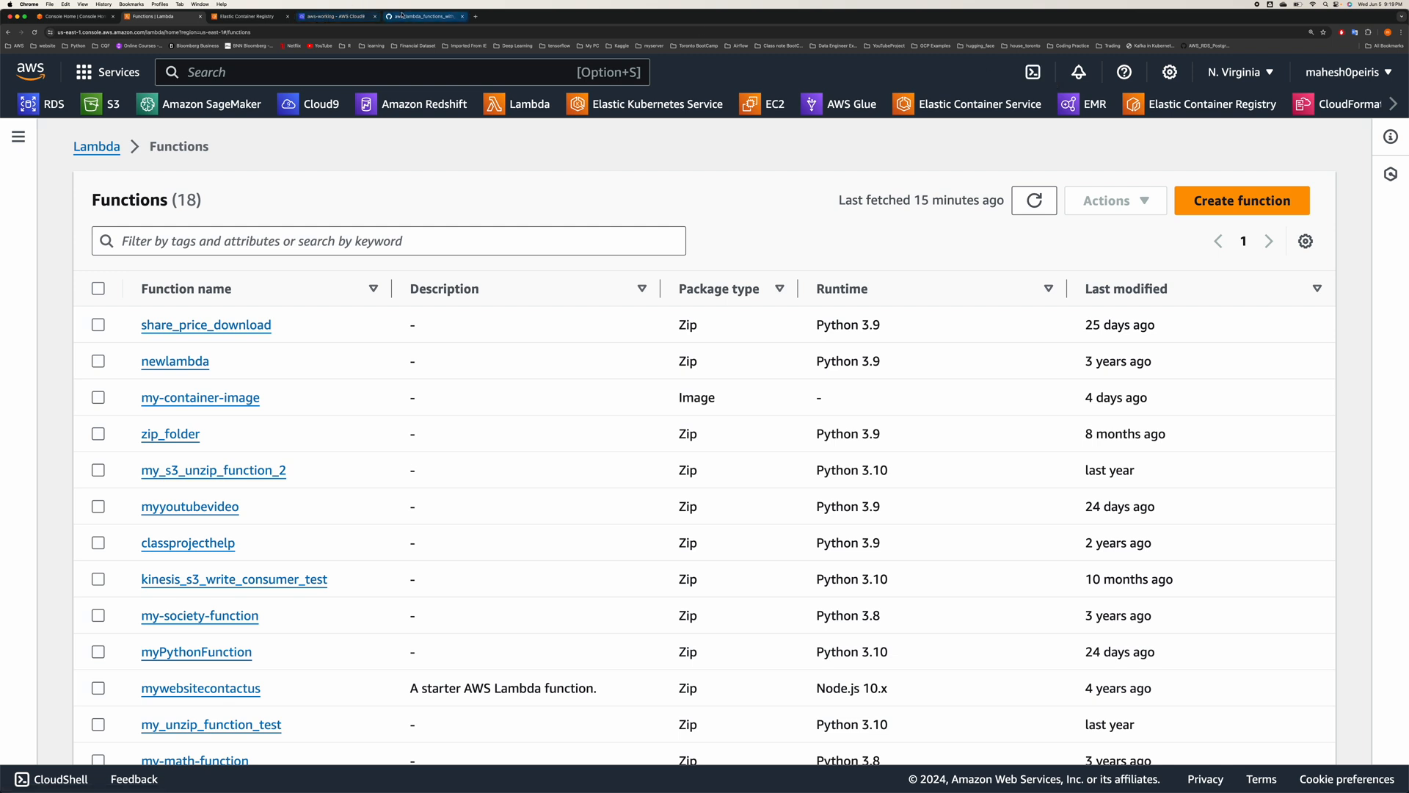
click(423, 16)
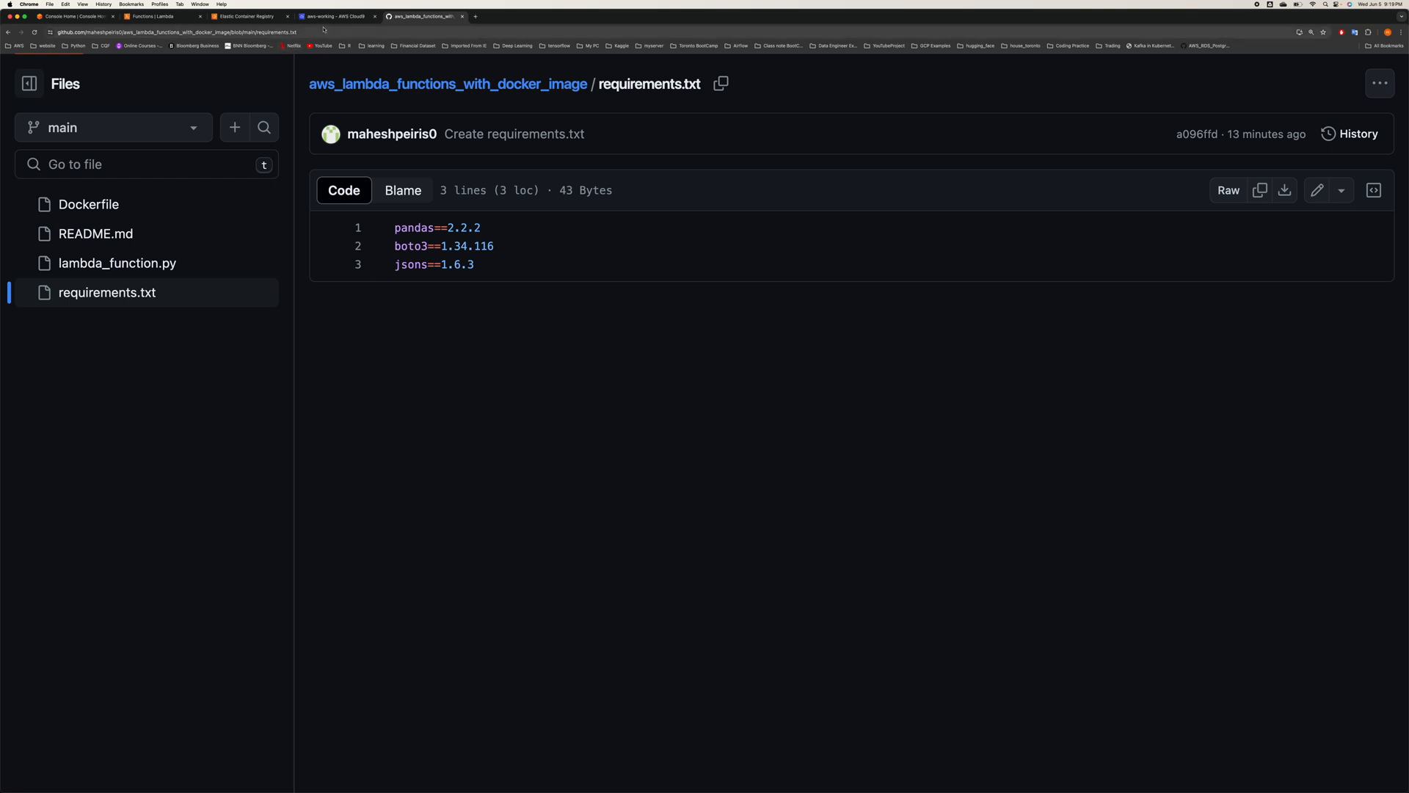
click(334, 17)
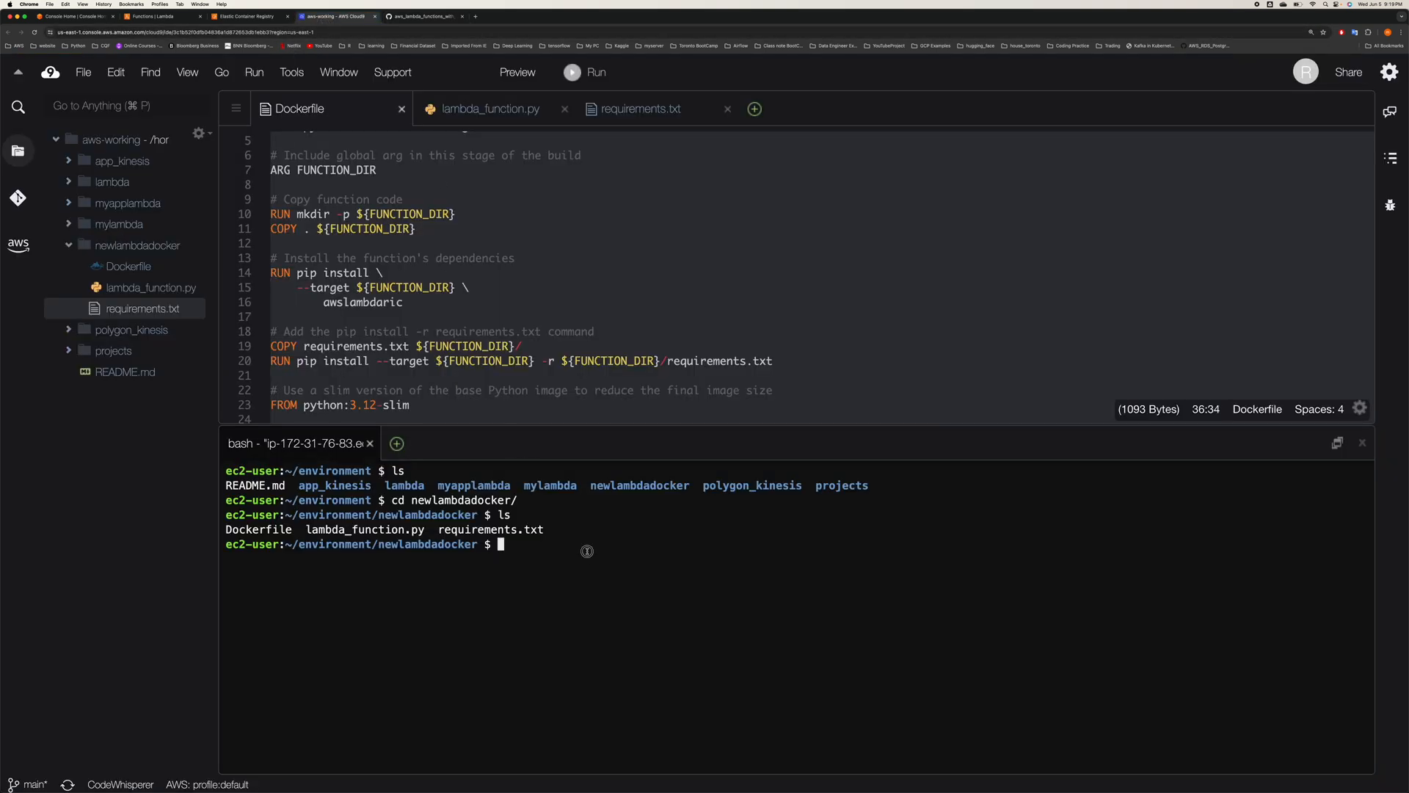
text(ls)
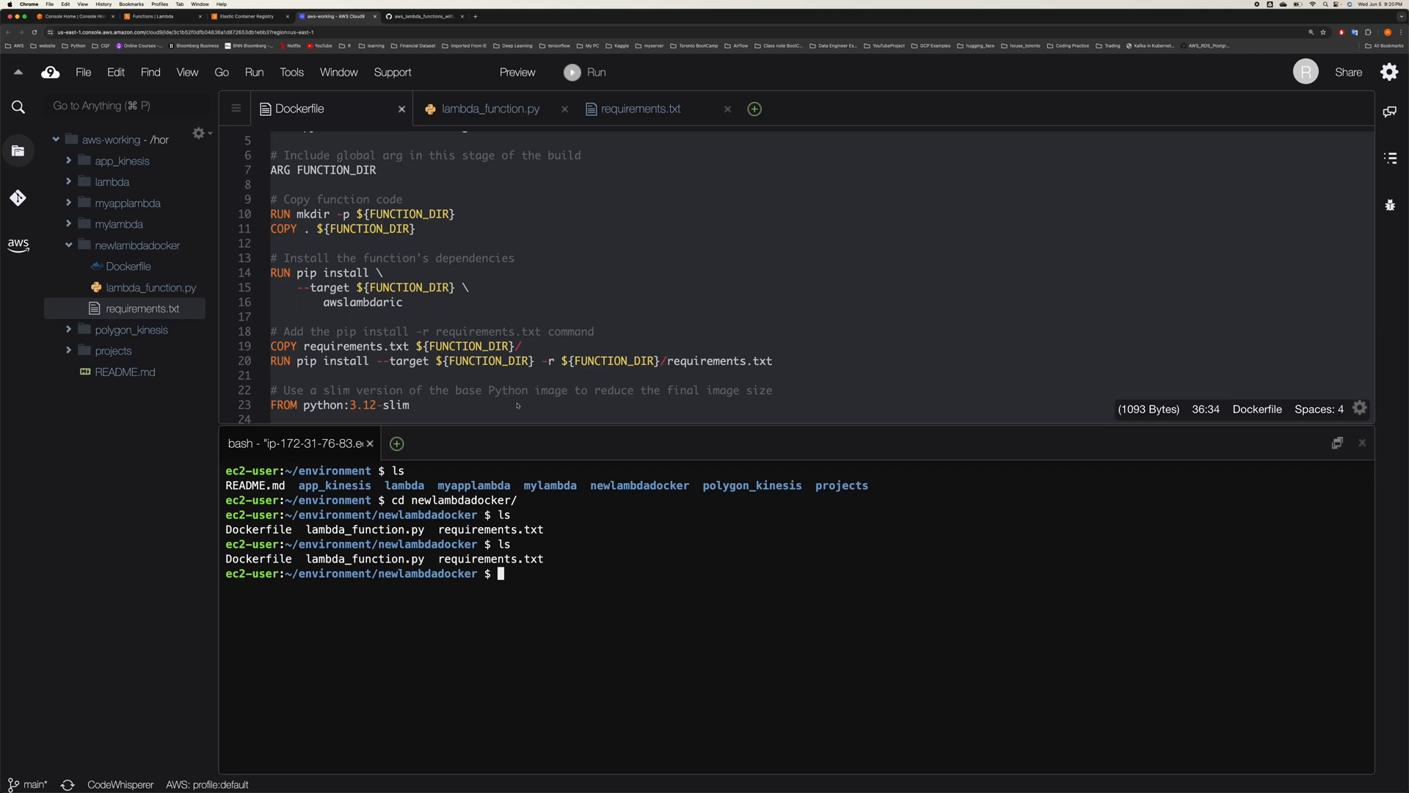
- Review lambda_function.py and the Dockerfile in the editor, then go to the ECR private repositories
click(490, 109)
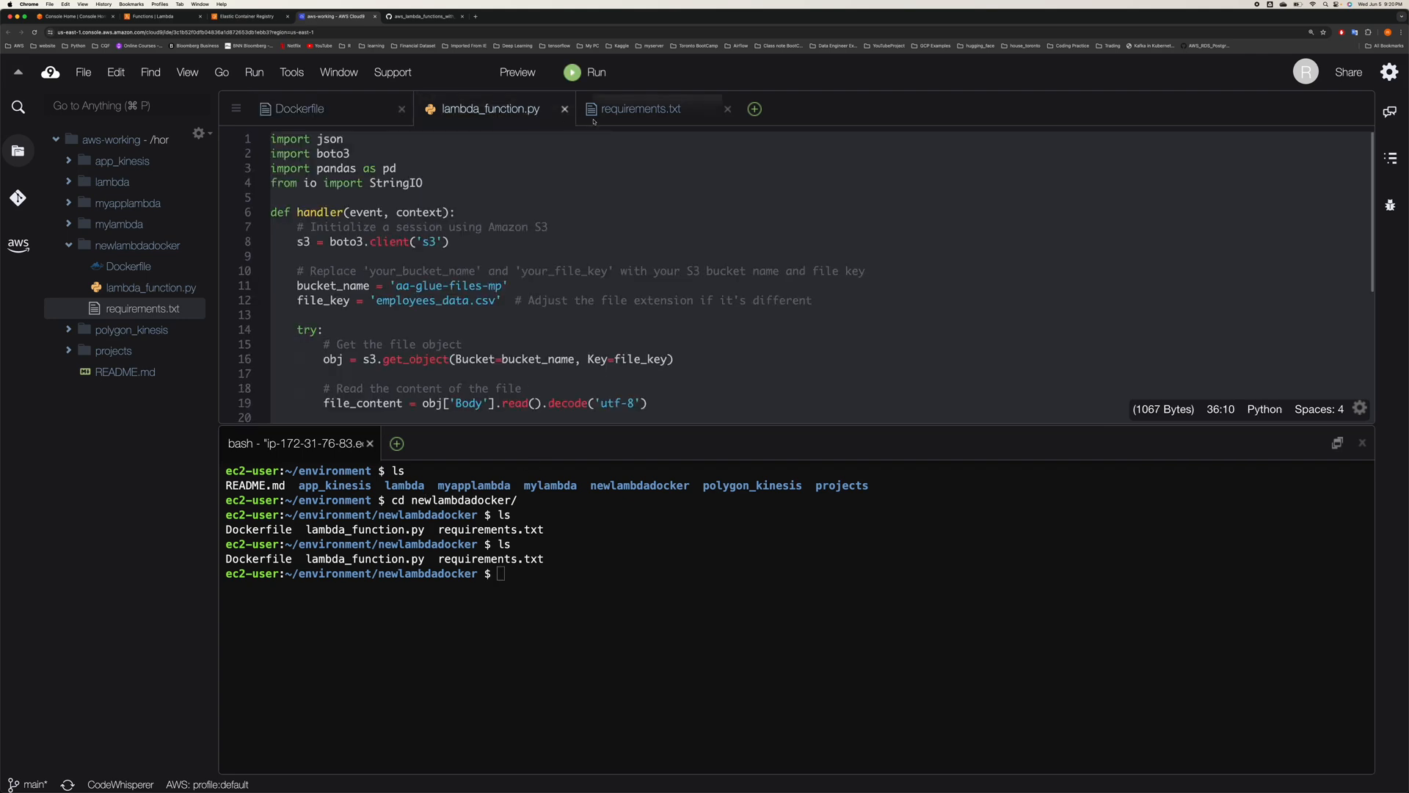
click(300, 109)
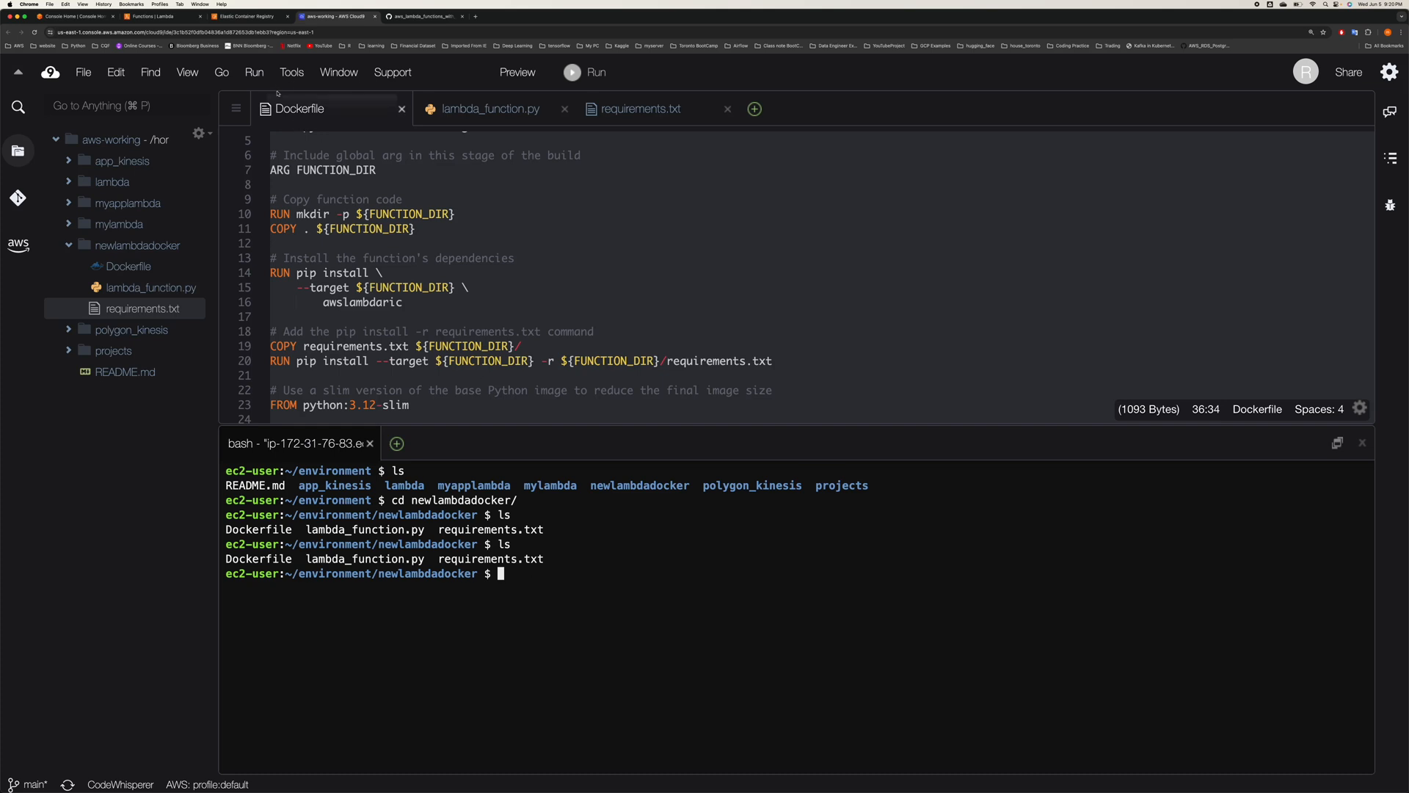
click(242, 16)
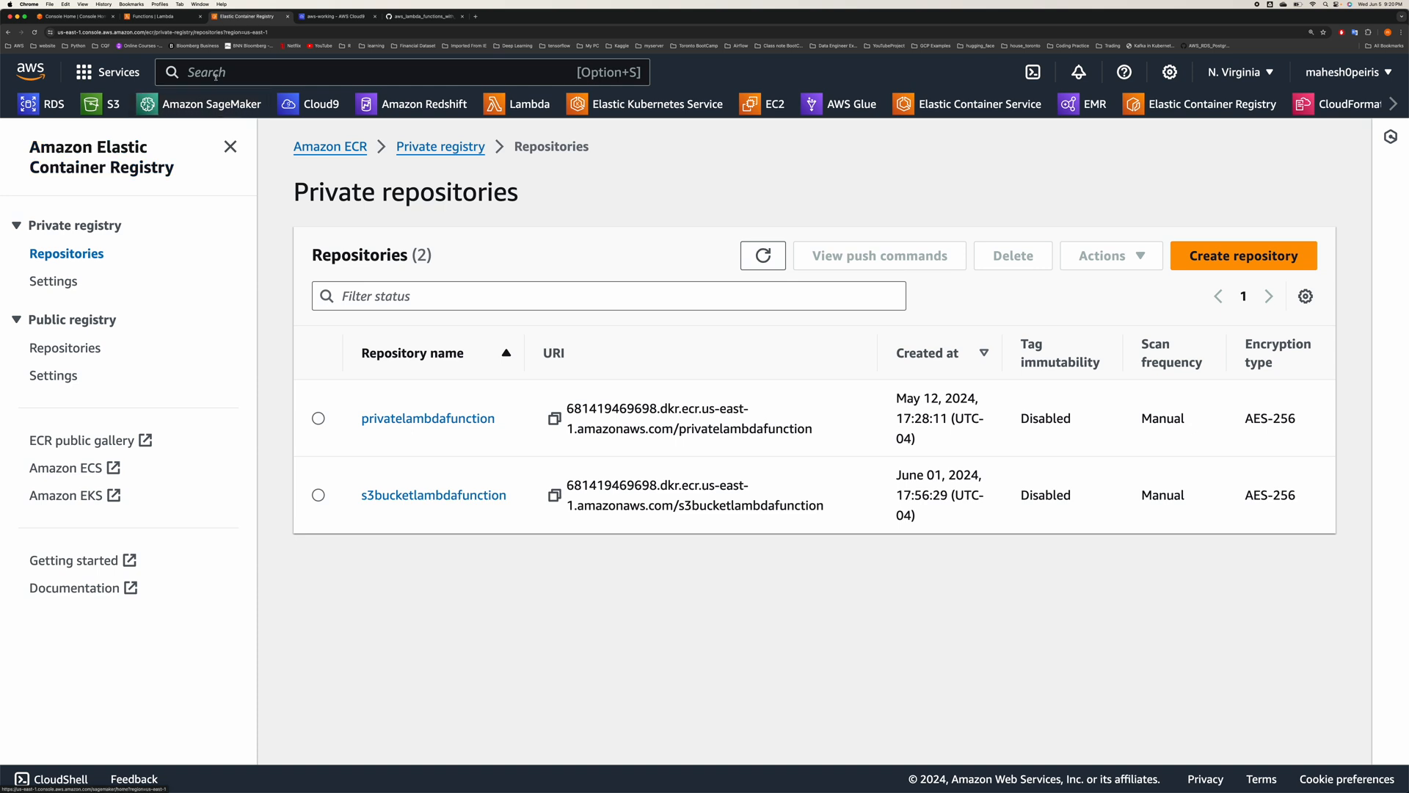
- Check the Lambda functions list via the 'el' service search, then start a new ECR private repository
click(395, 72)
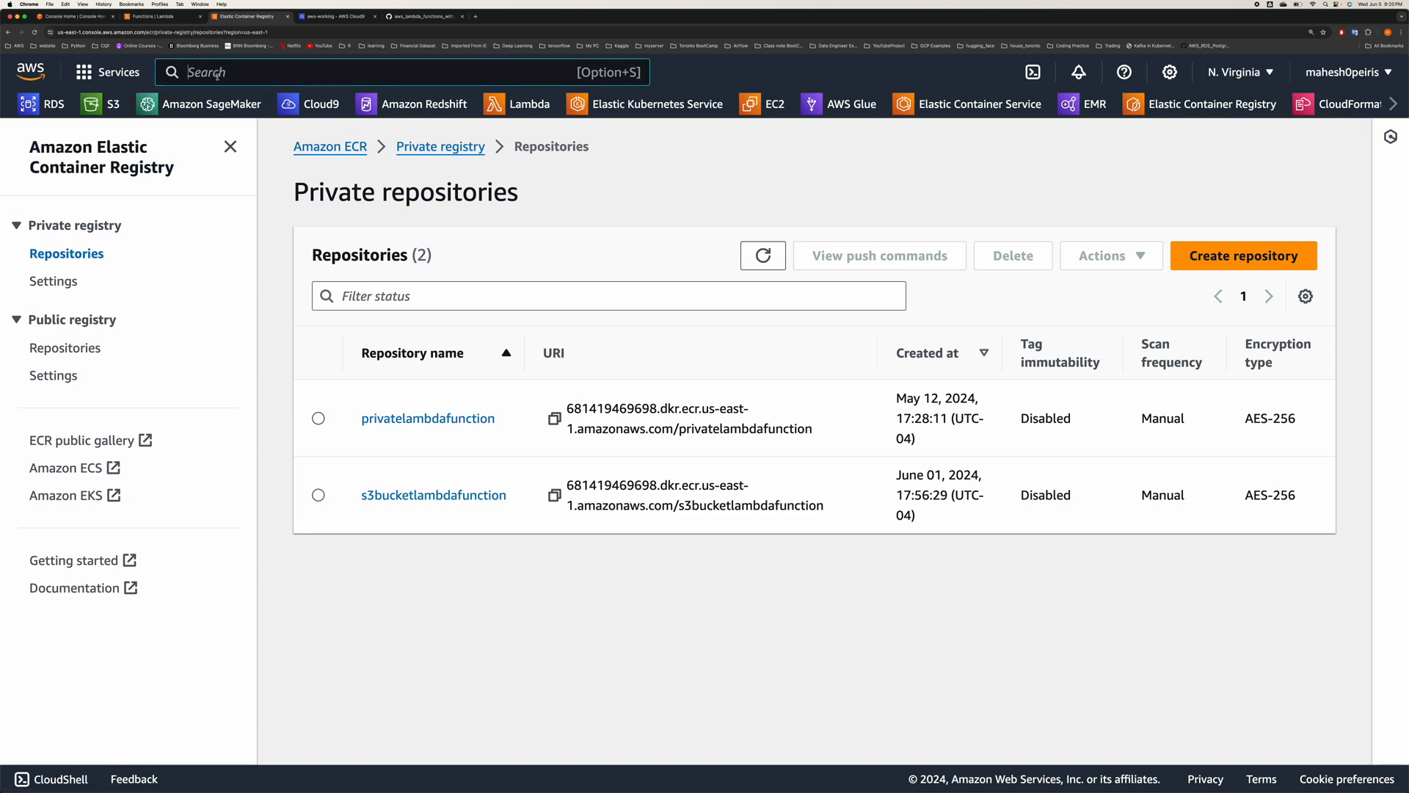
text(elasti)
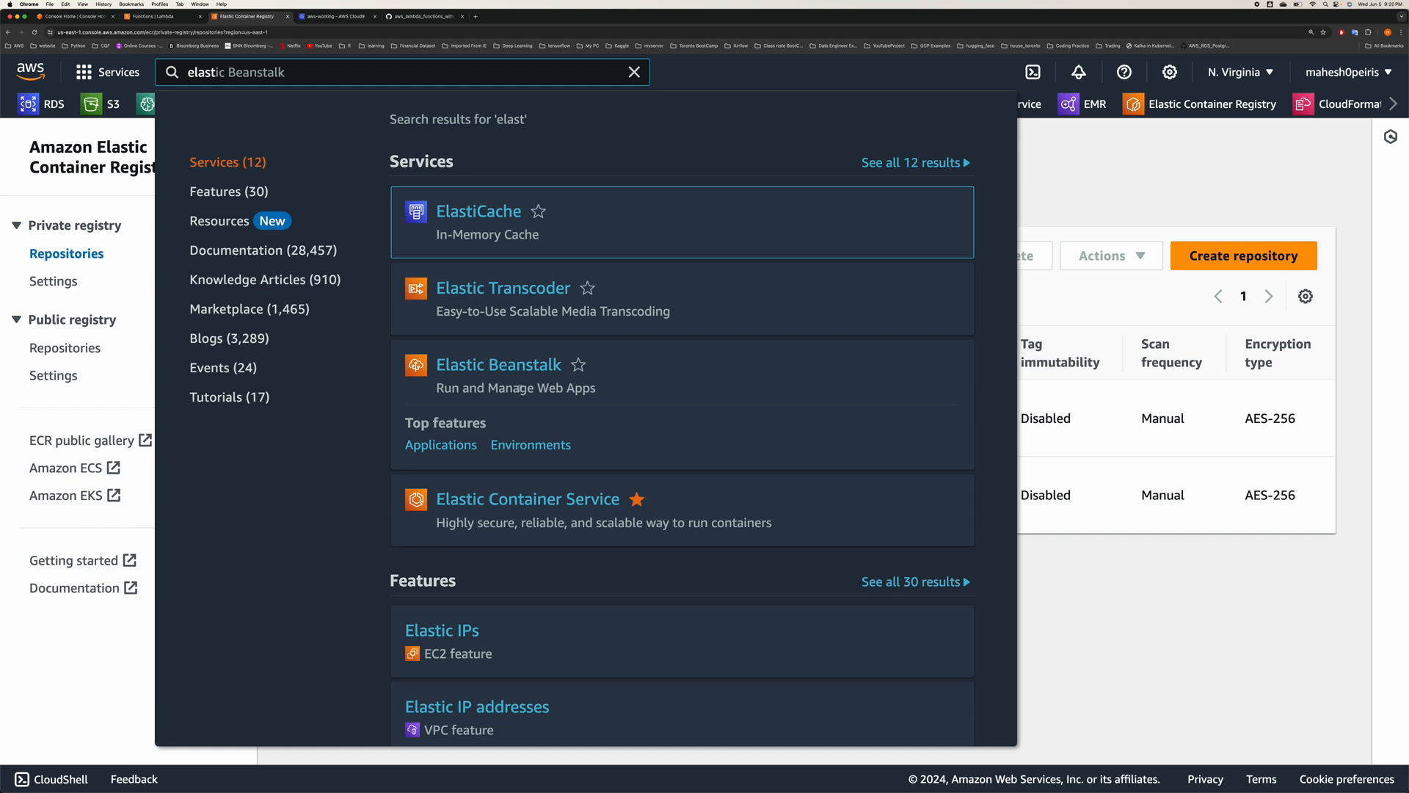
click(635, 72)
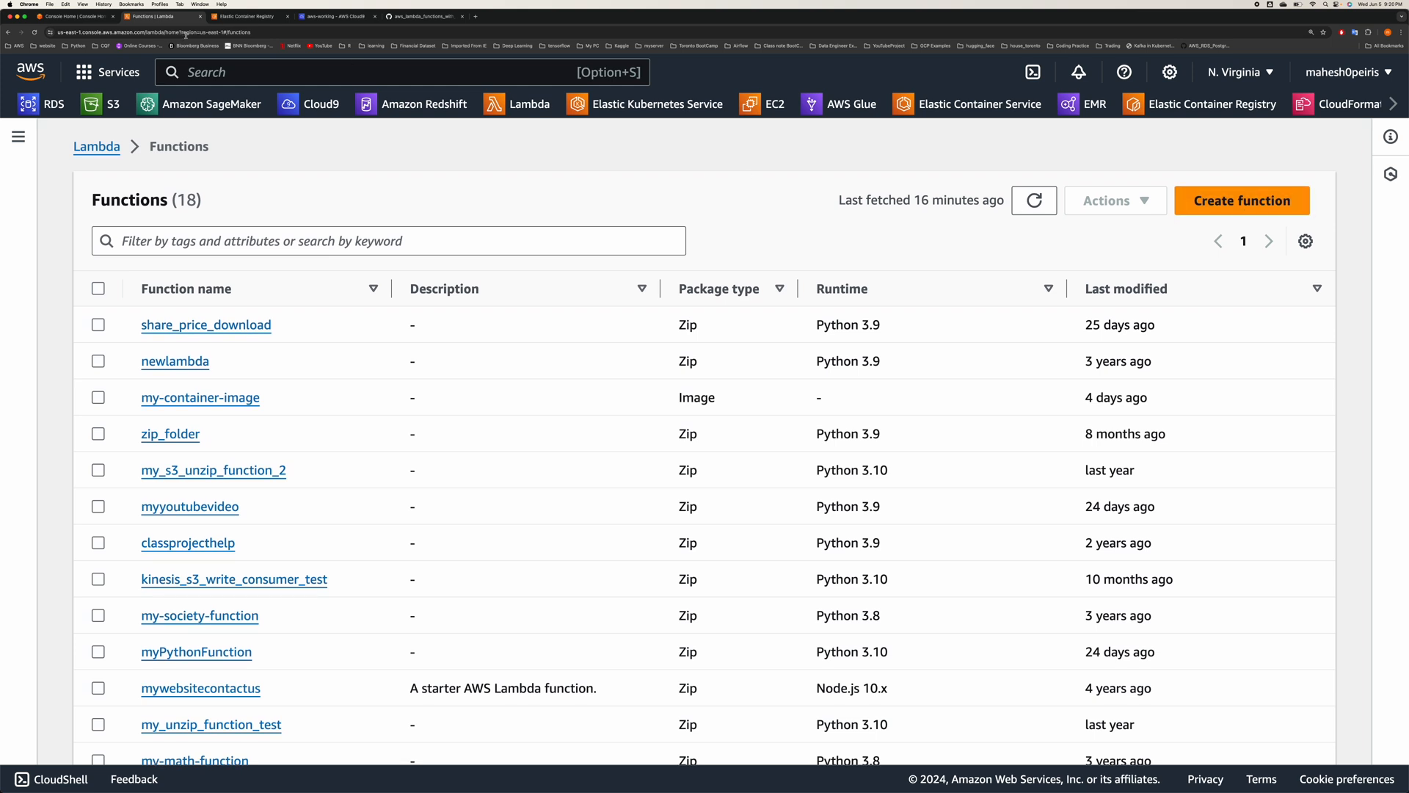
click(245, 17)
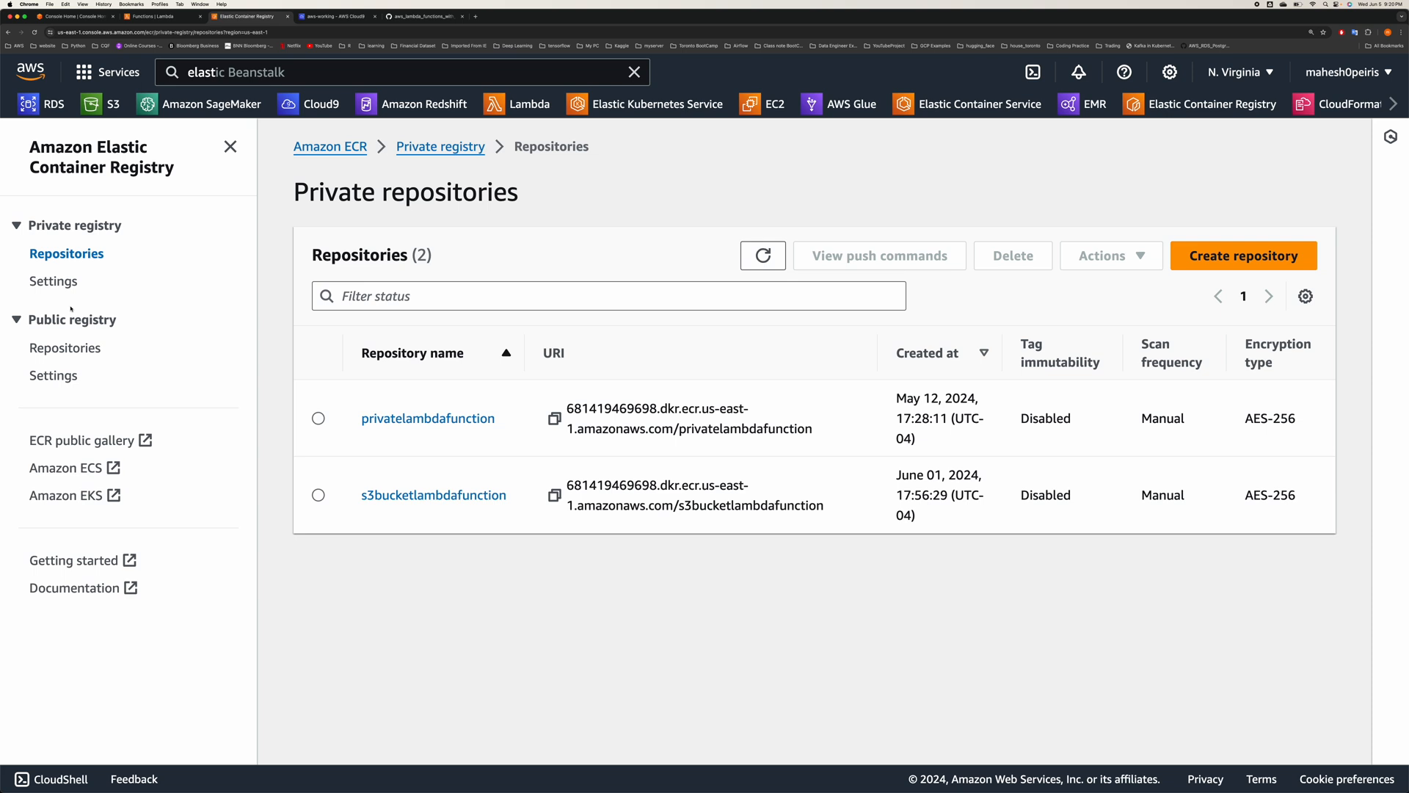
mouse_move(52, 281)
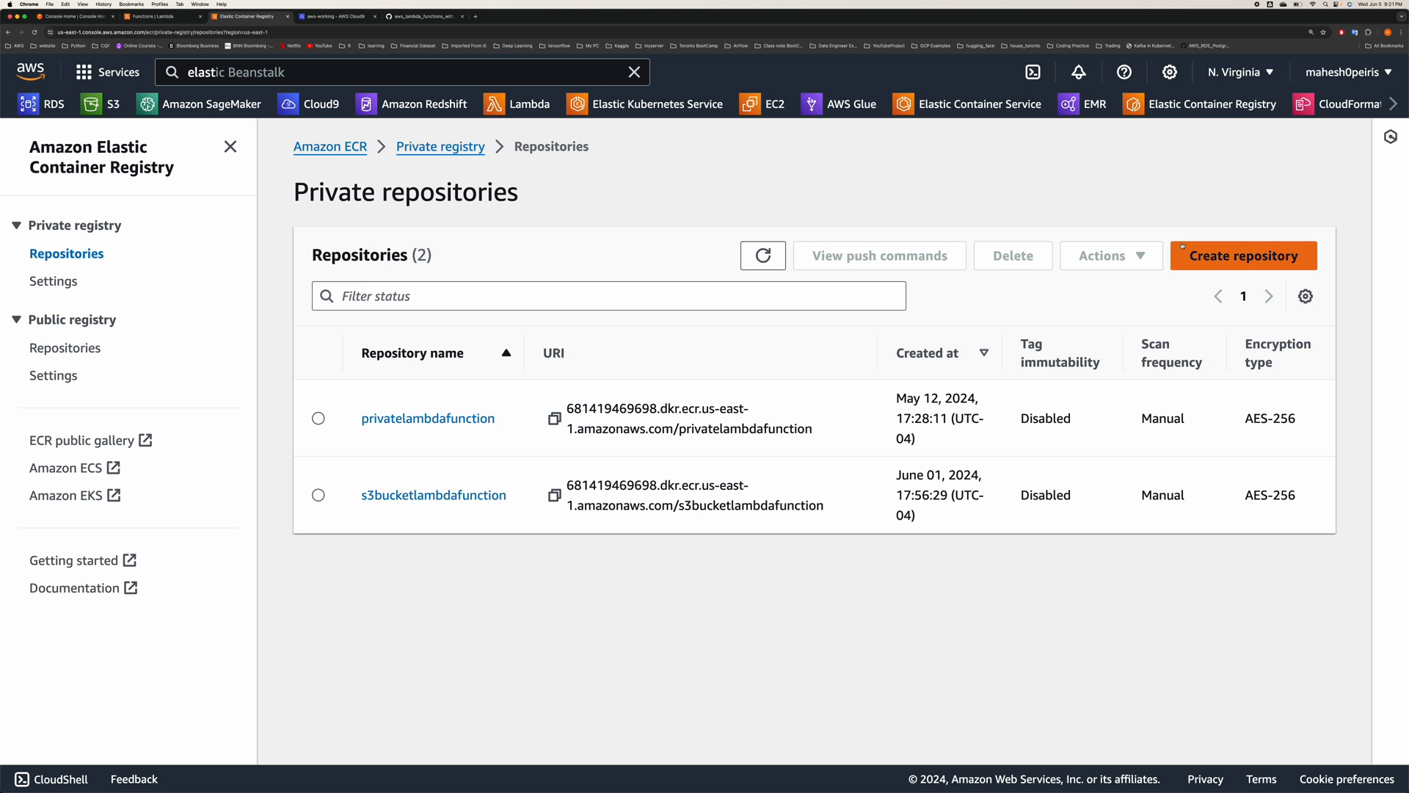
click(1243, 255)
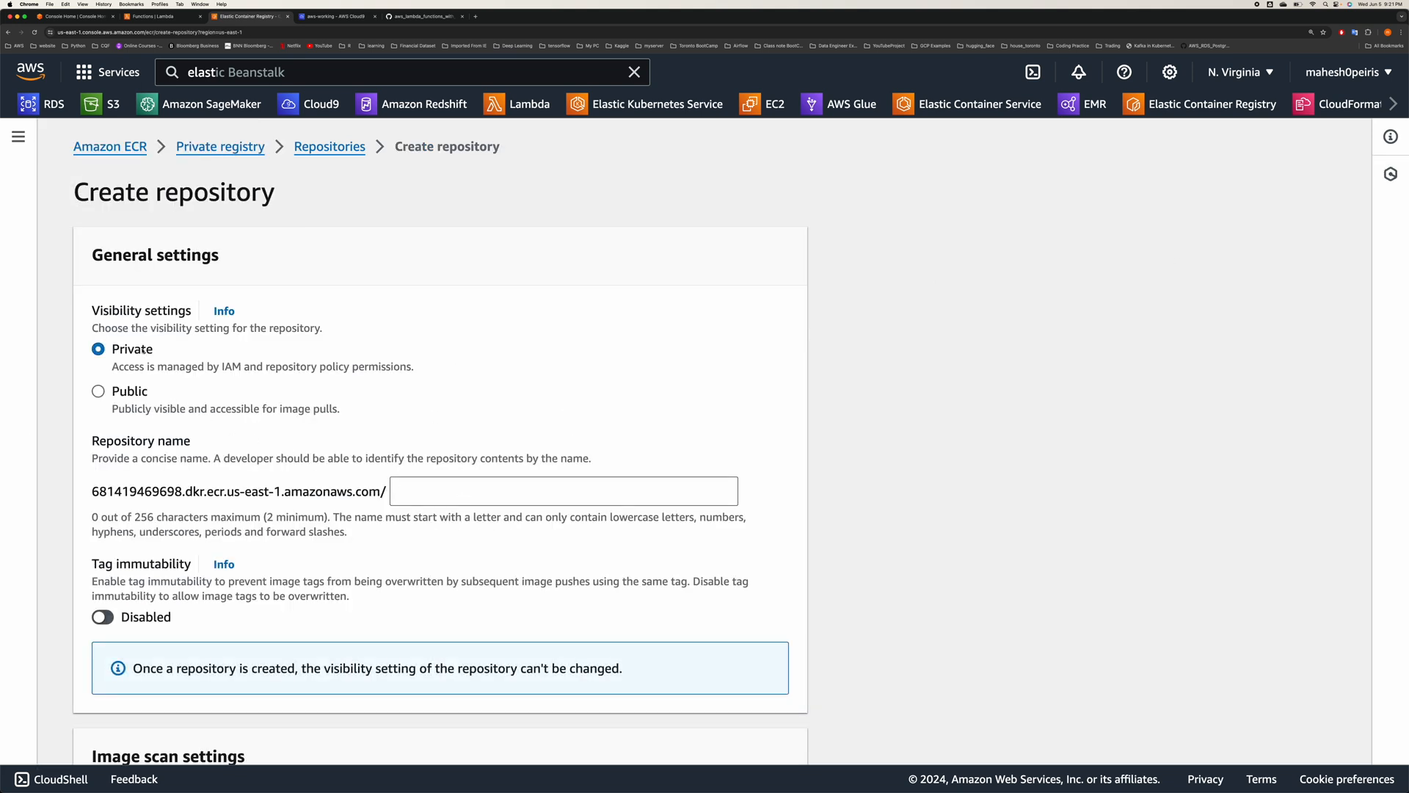
- Name the repository youtube-demo and create it with default scan and encryption settings
click(564, 491)
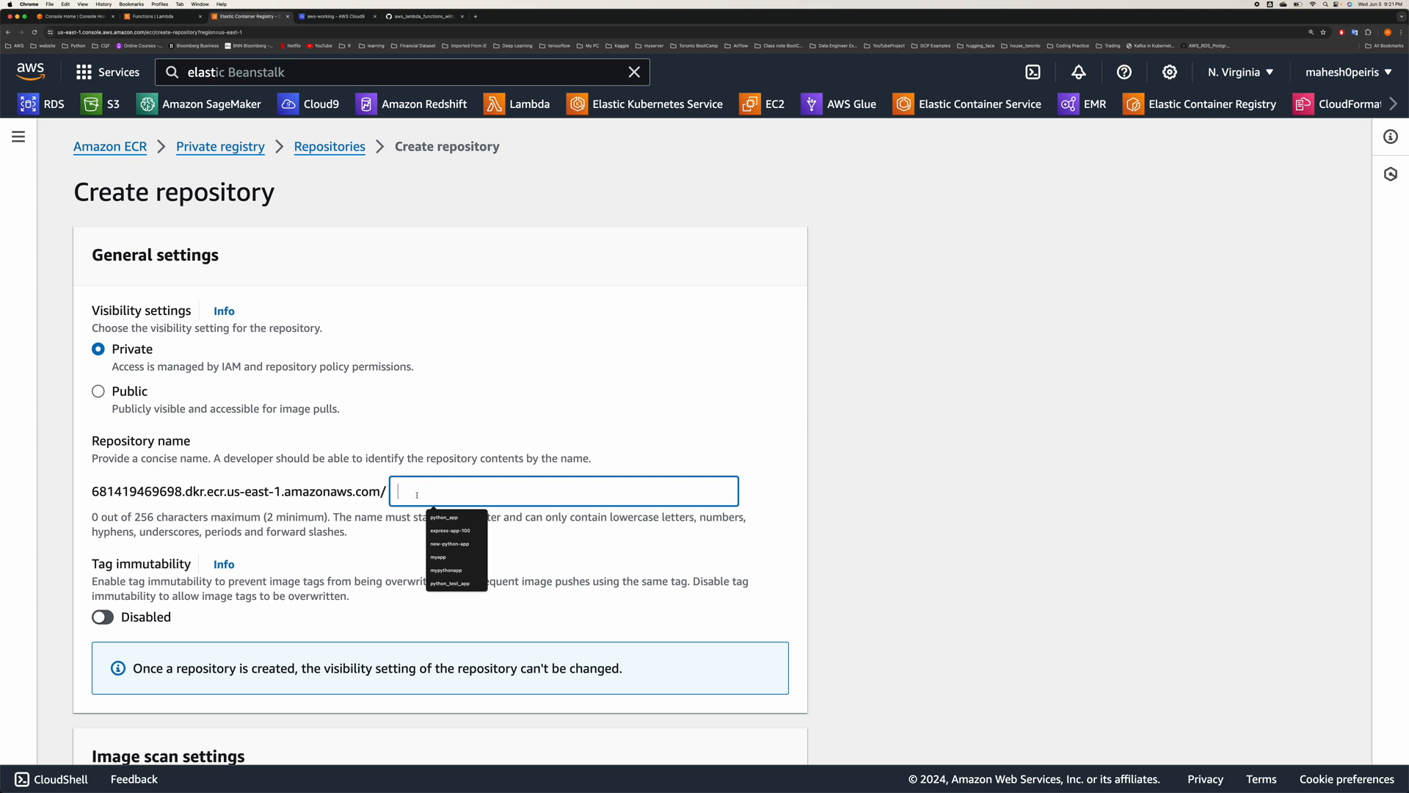
text(youtube-)
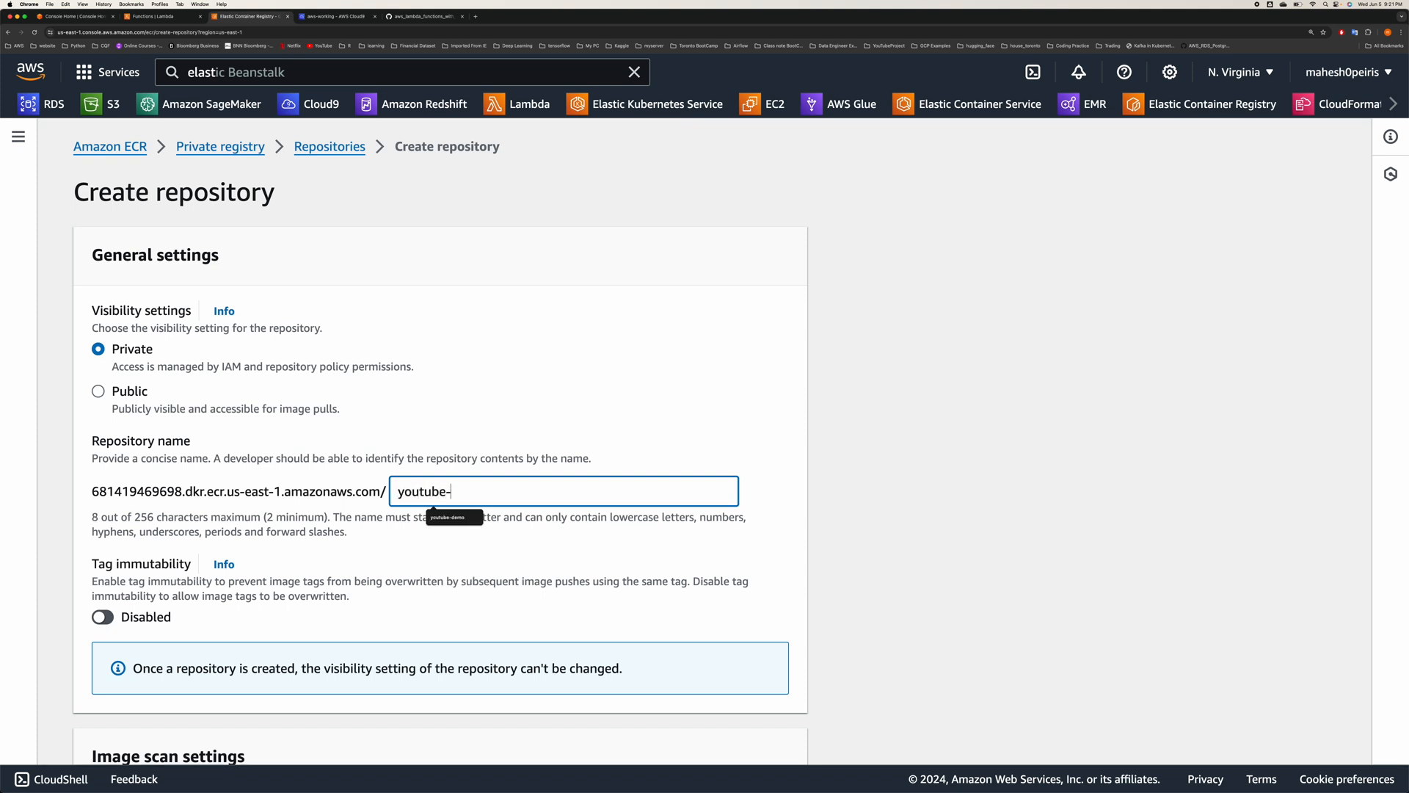
text(dem)
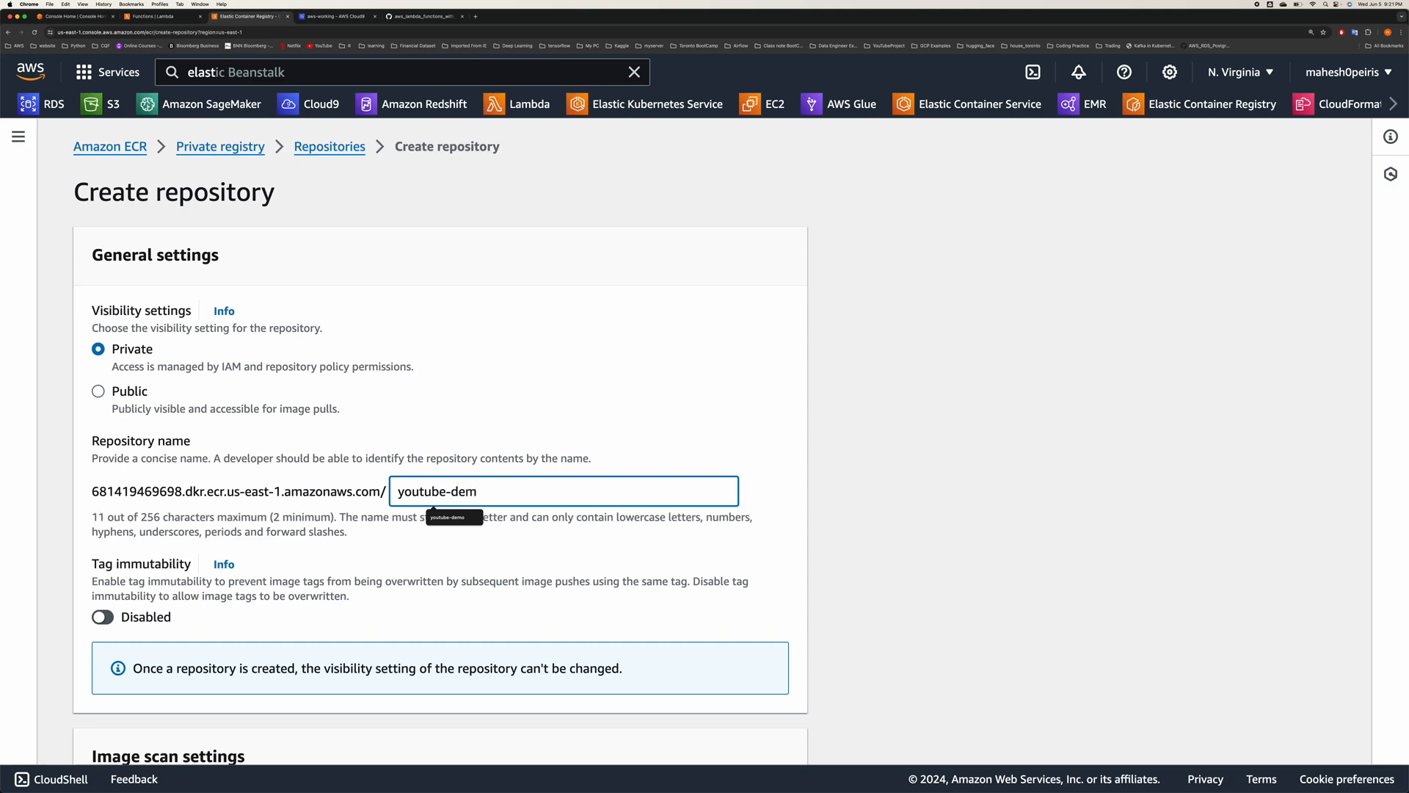
text(o)
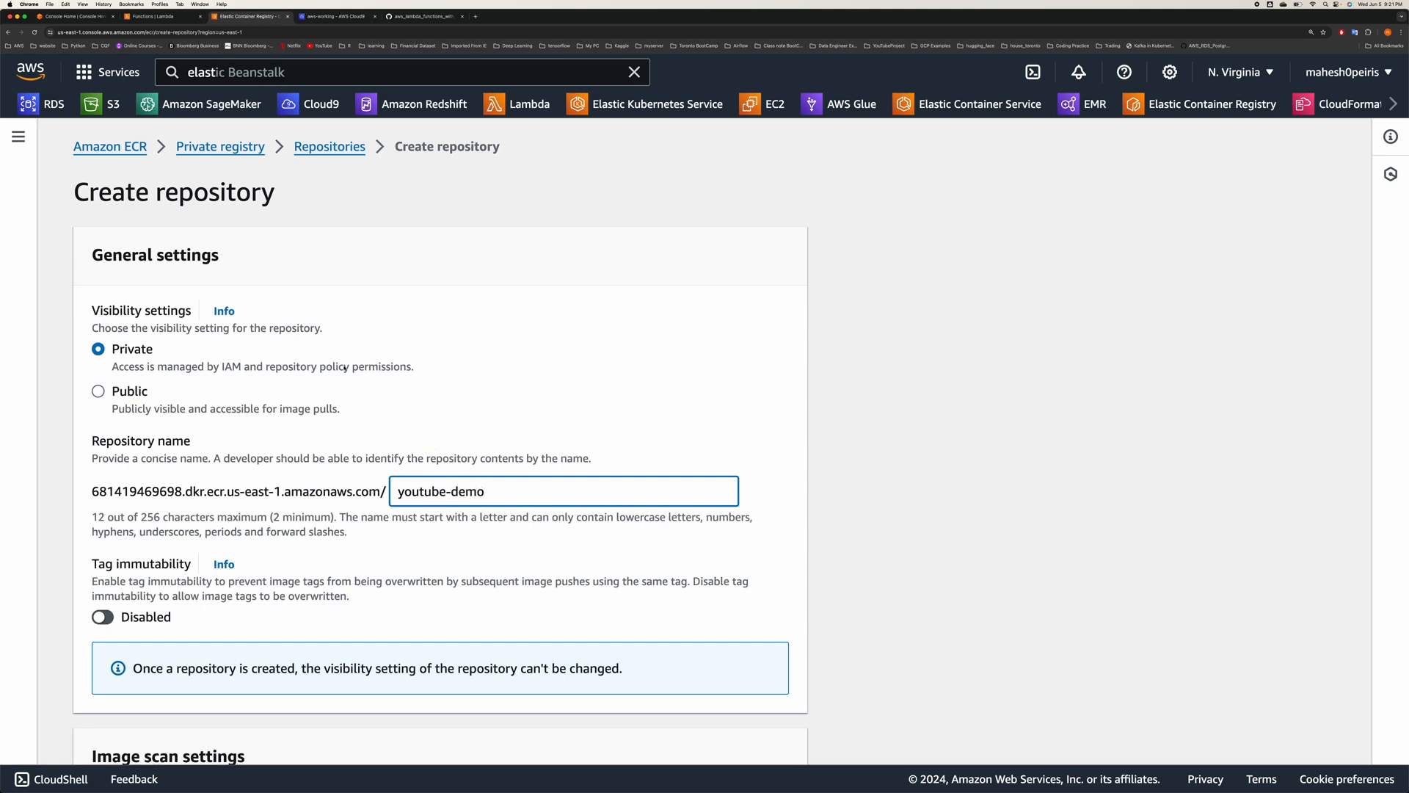
scroll(down, 3)
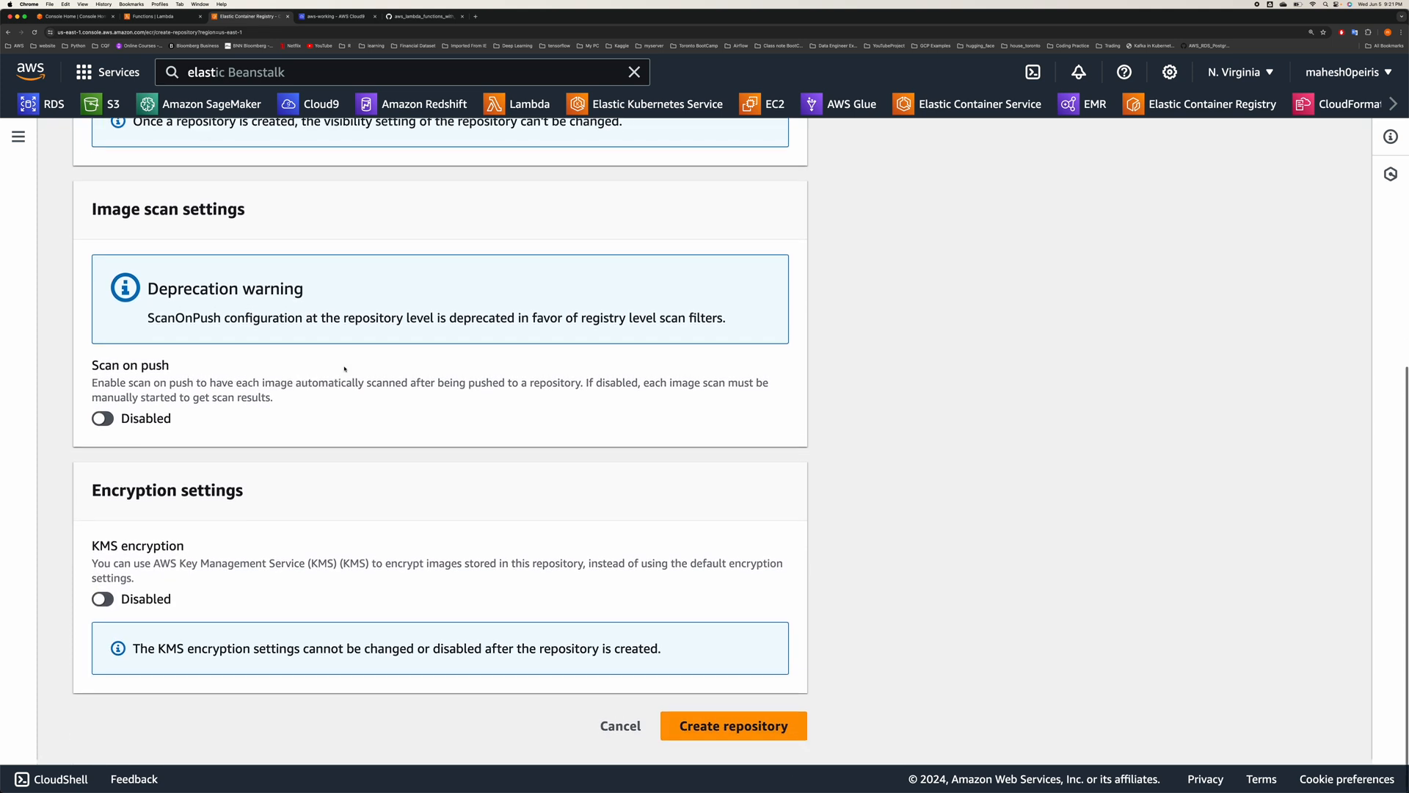
scroll(up, 3)
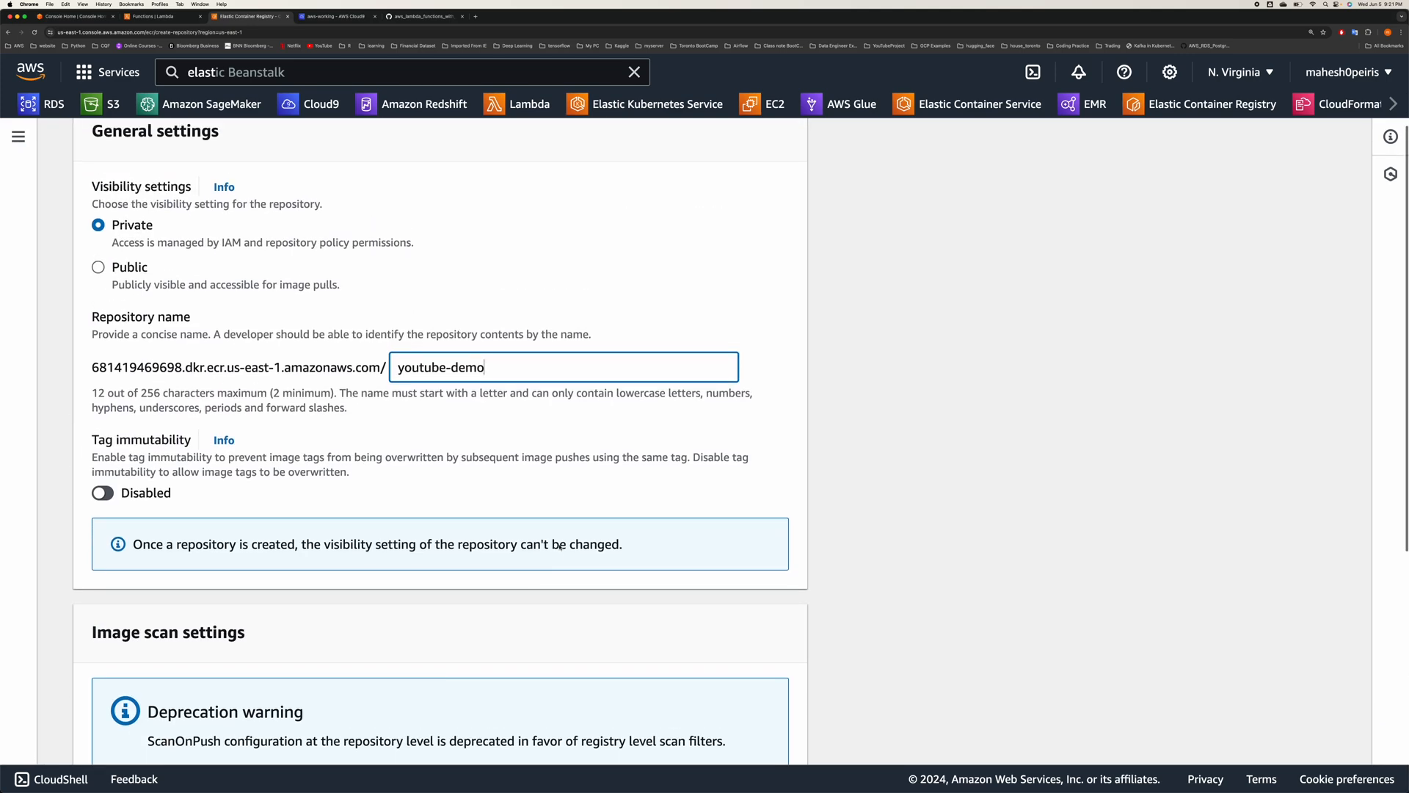
scroll(down, 3)
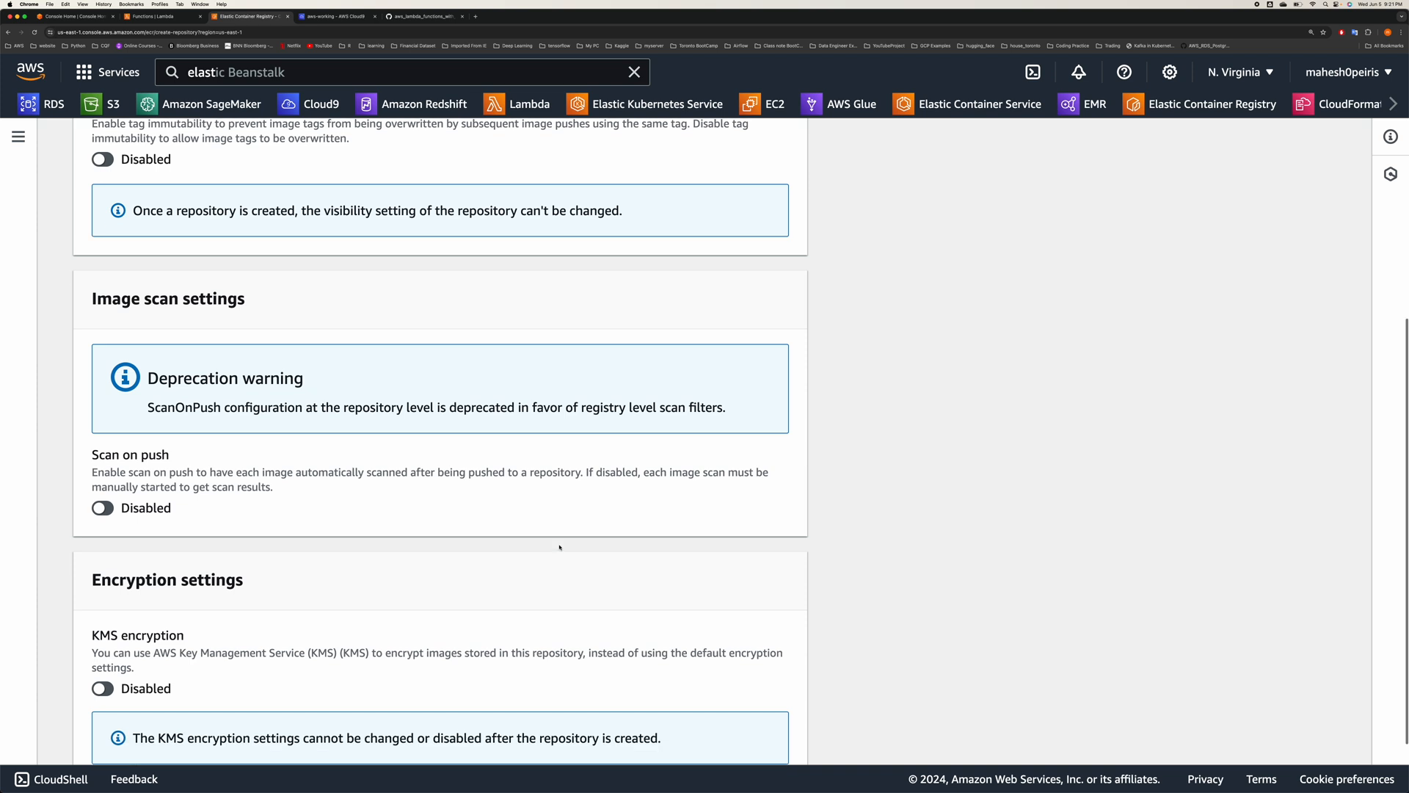
scroll(down, 3)
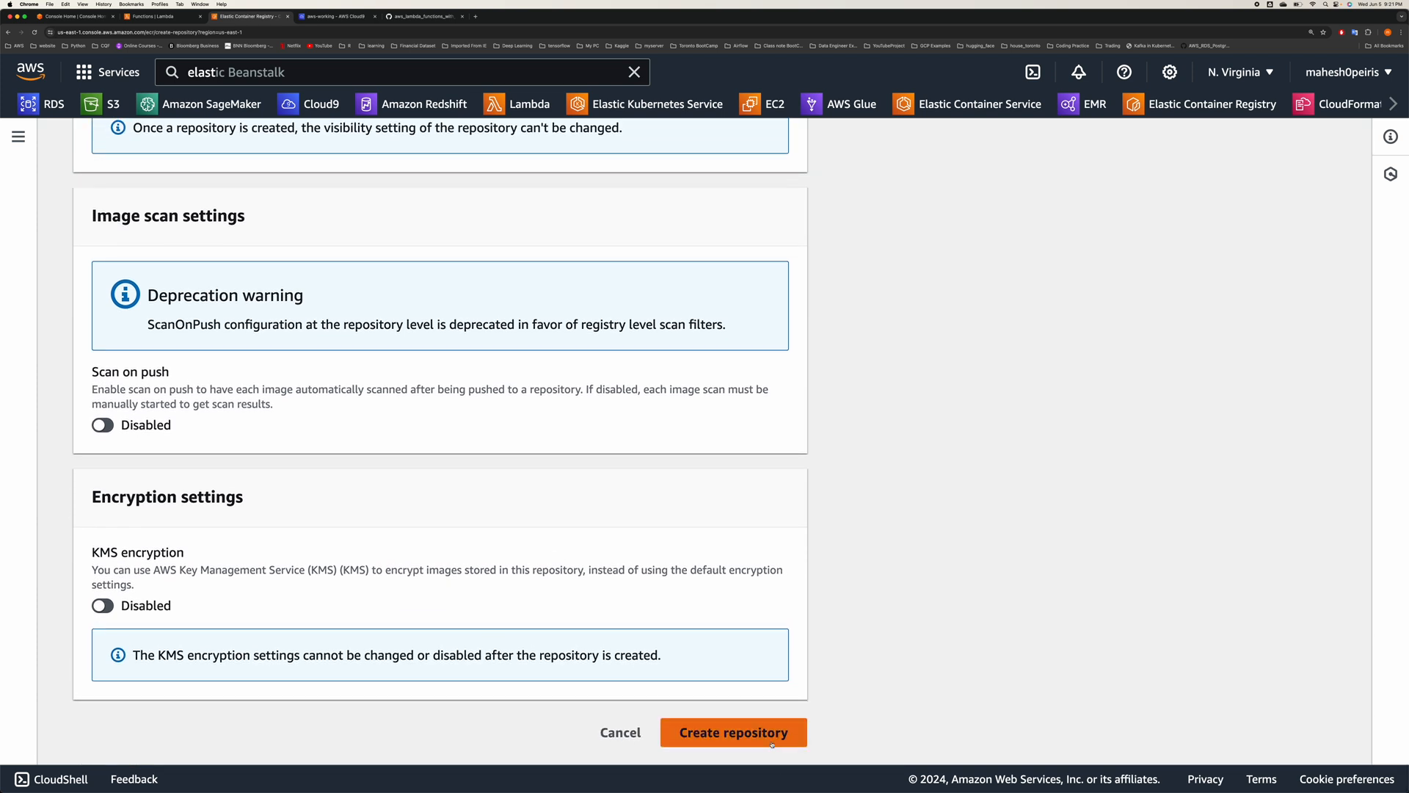
click(734, 731)
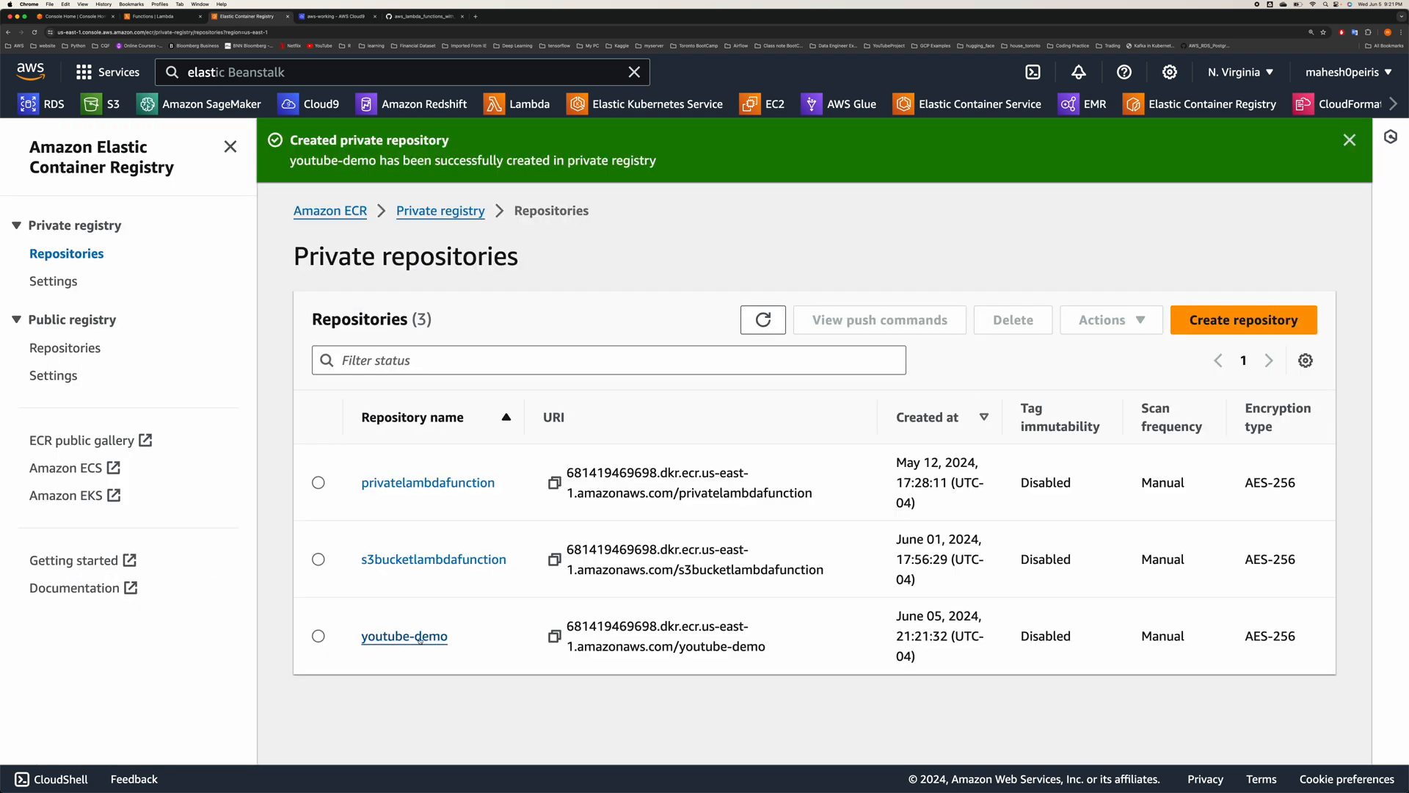
mouse_move(405, 636)
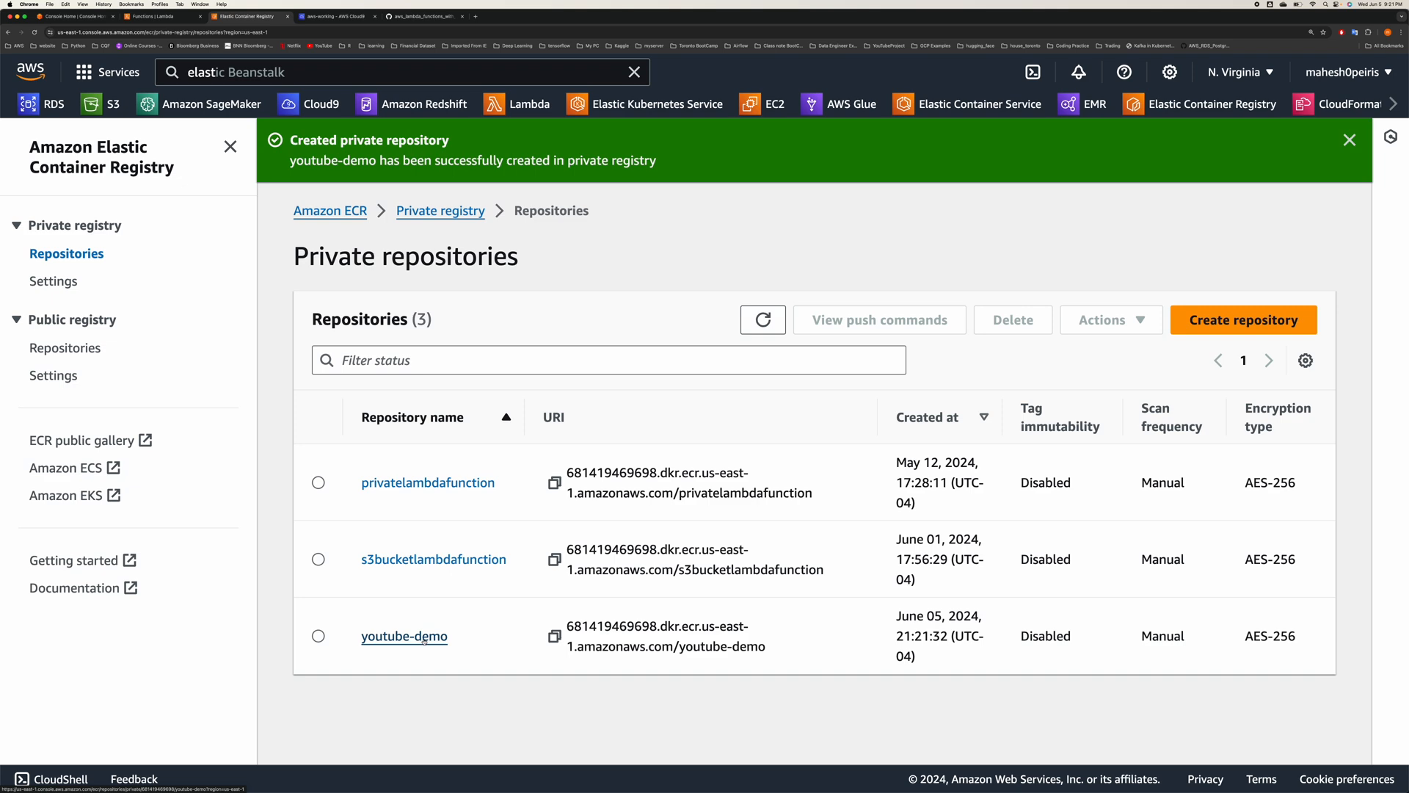
- View the youtube-demo repository's push commands for login, build, tag and push
click(405, 636)
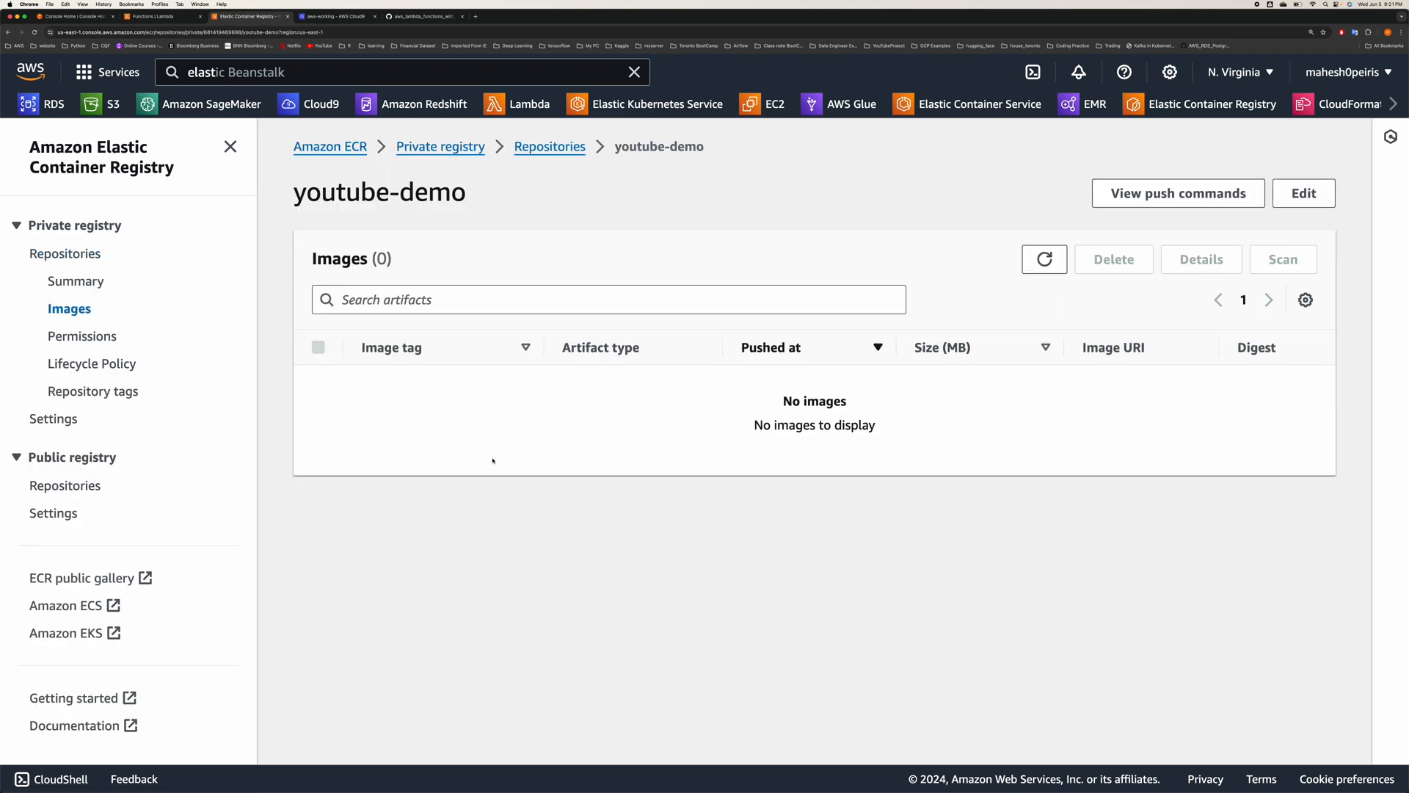
click(1178, 193)
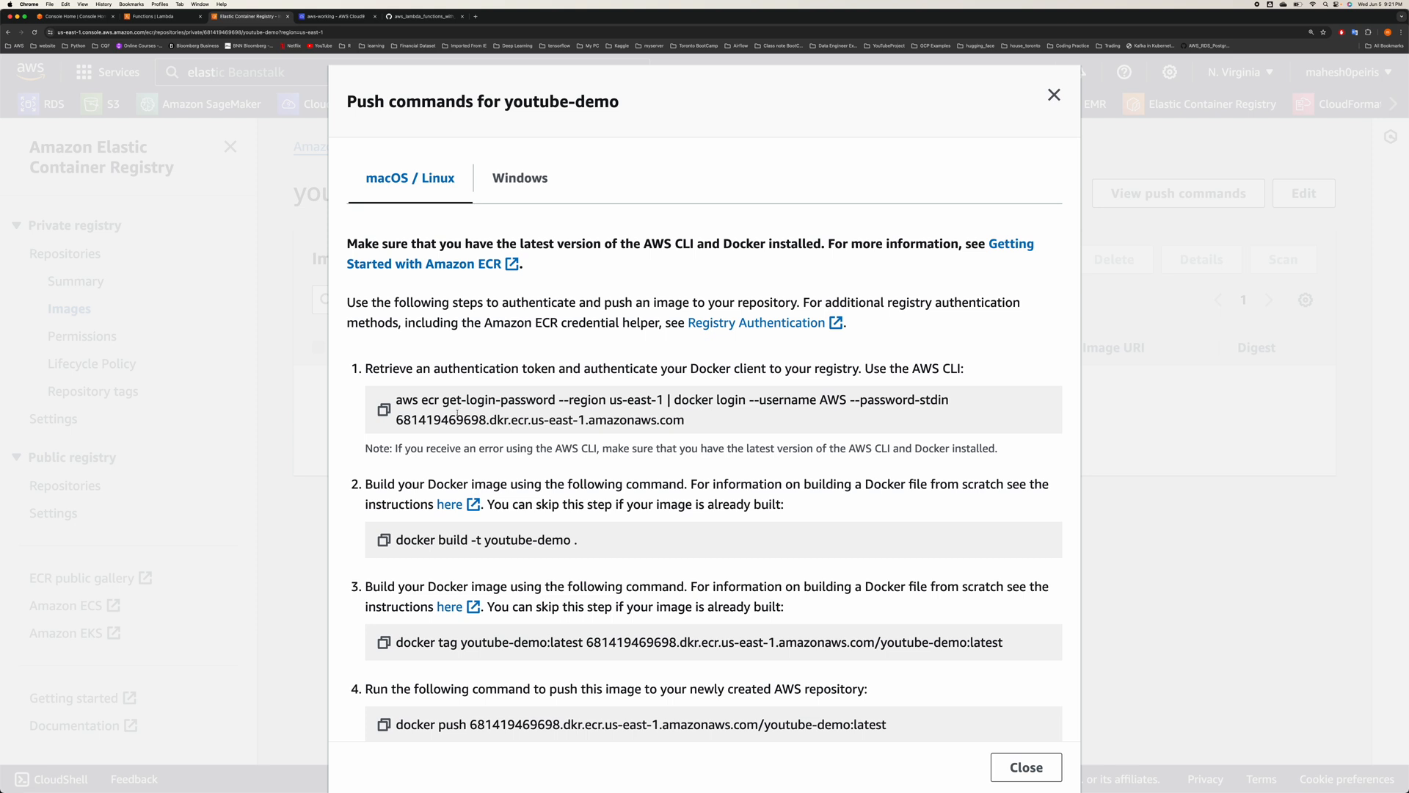
click(519, 177)
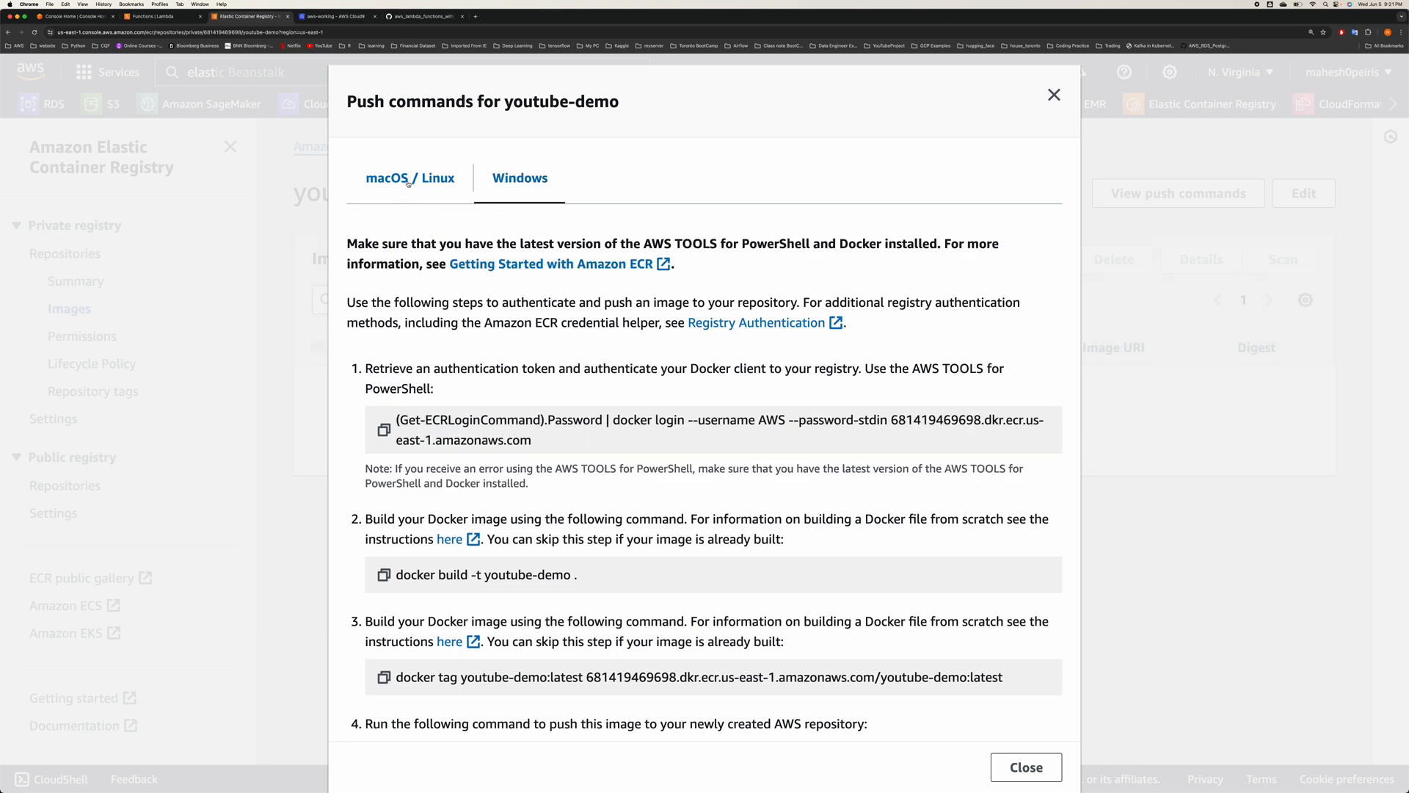
click(409, 178)
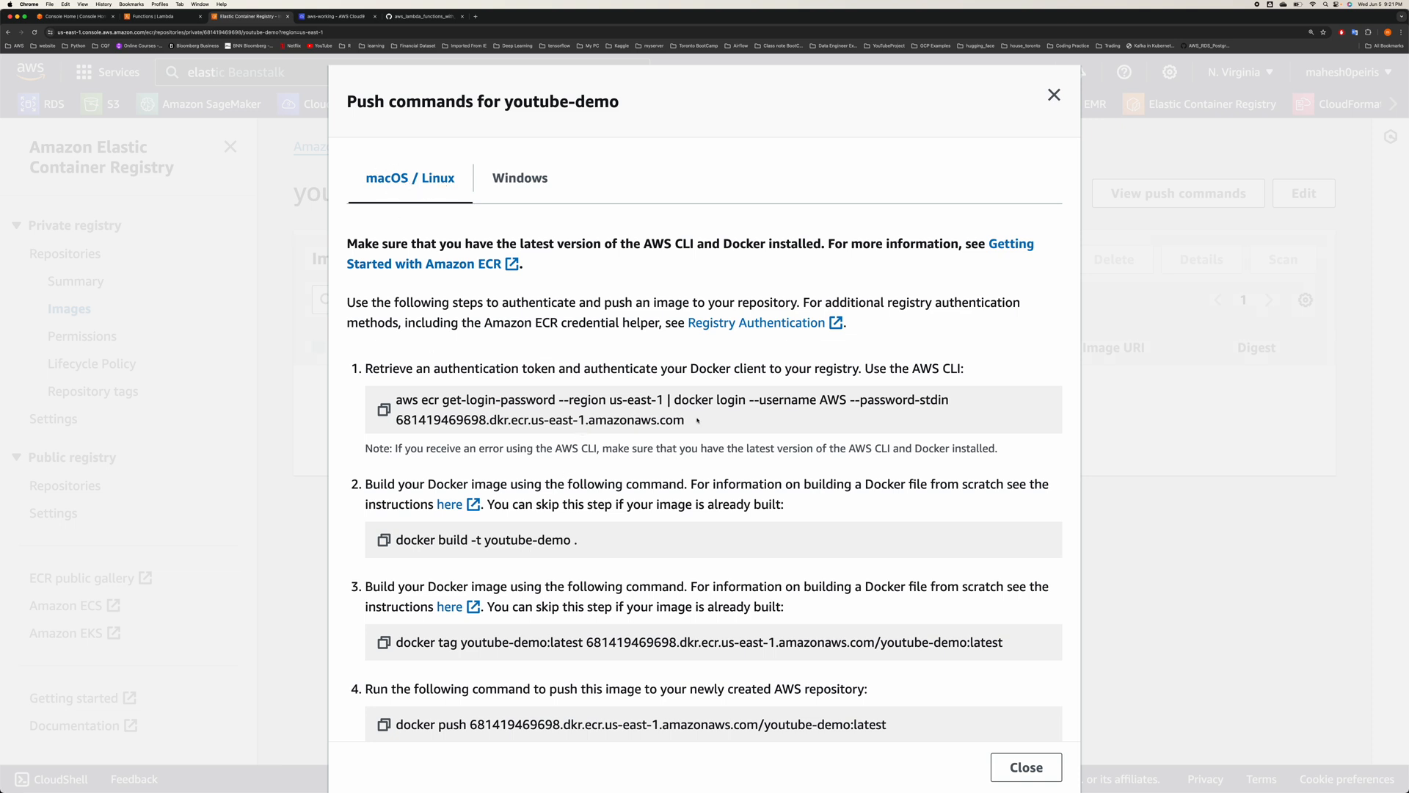
- Run the aws ecr get-login-password | docker login command for us-east-1 in the Cloud9 terminal
click(383, 410)
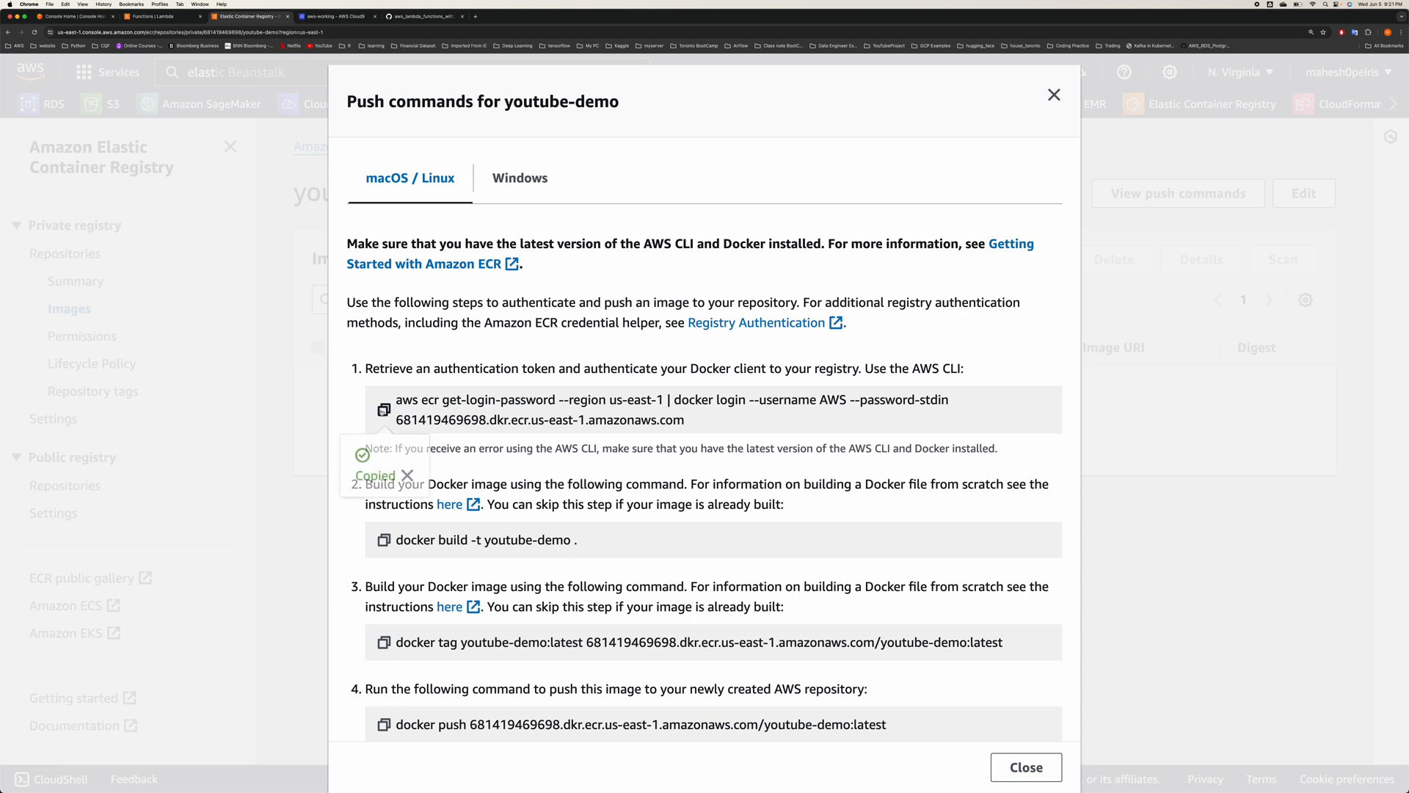
click(383, 410)
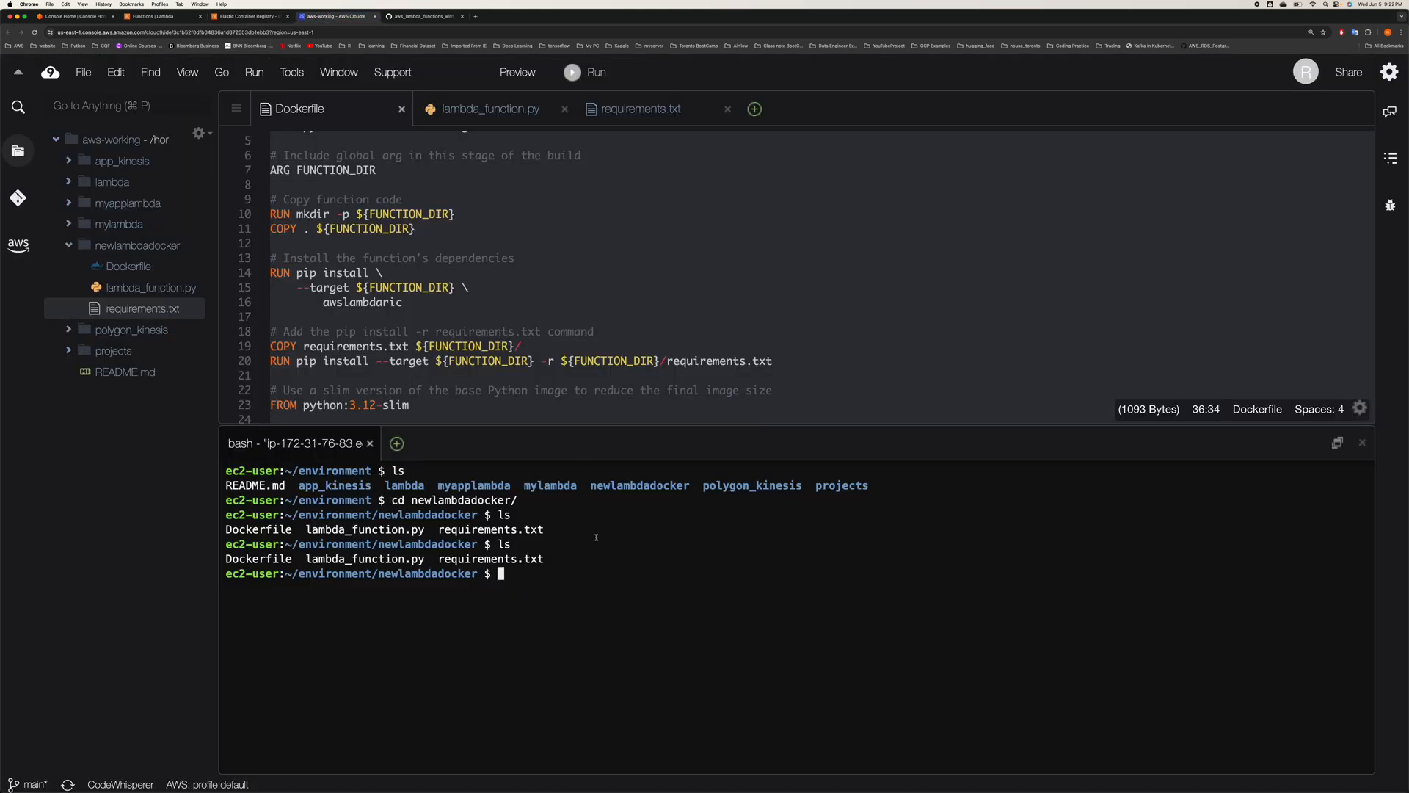
text(aws ecr get-login-password --region us-east-1 | docker login --username AWS --password-stdin 681419469698.dkr.ecr.us-east-1.amazonaws.com)
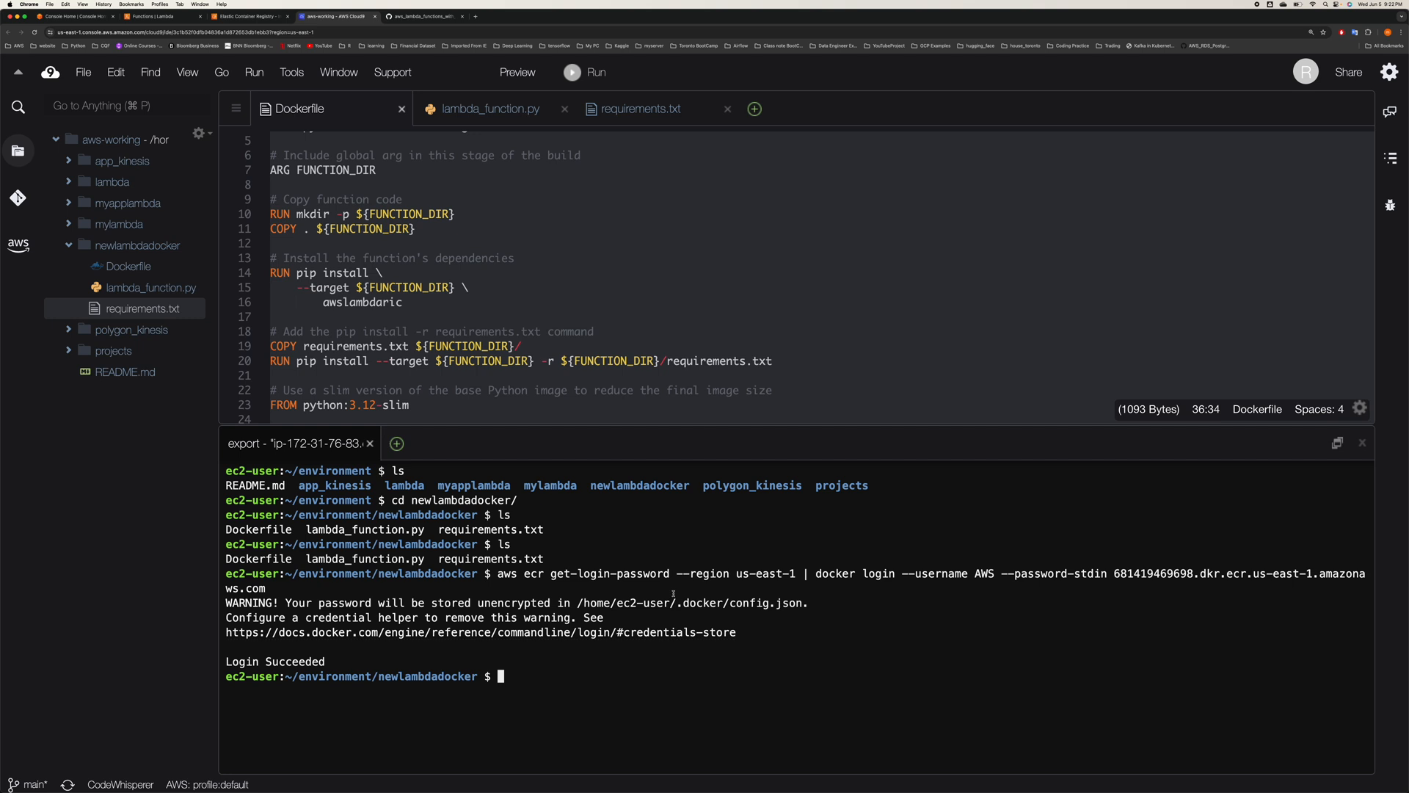
mouse_move(299, 107)
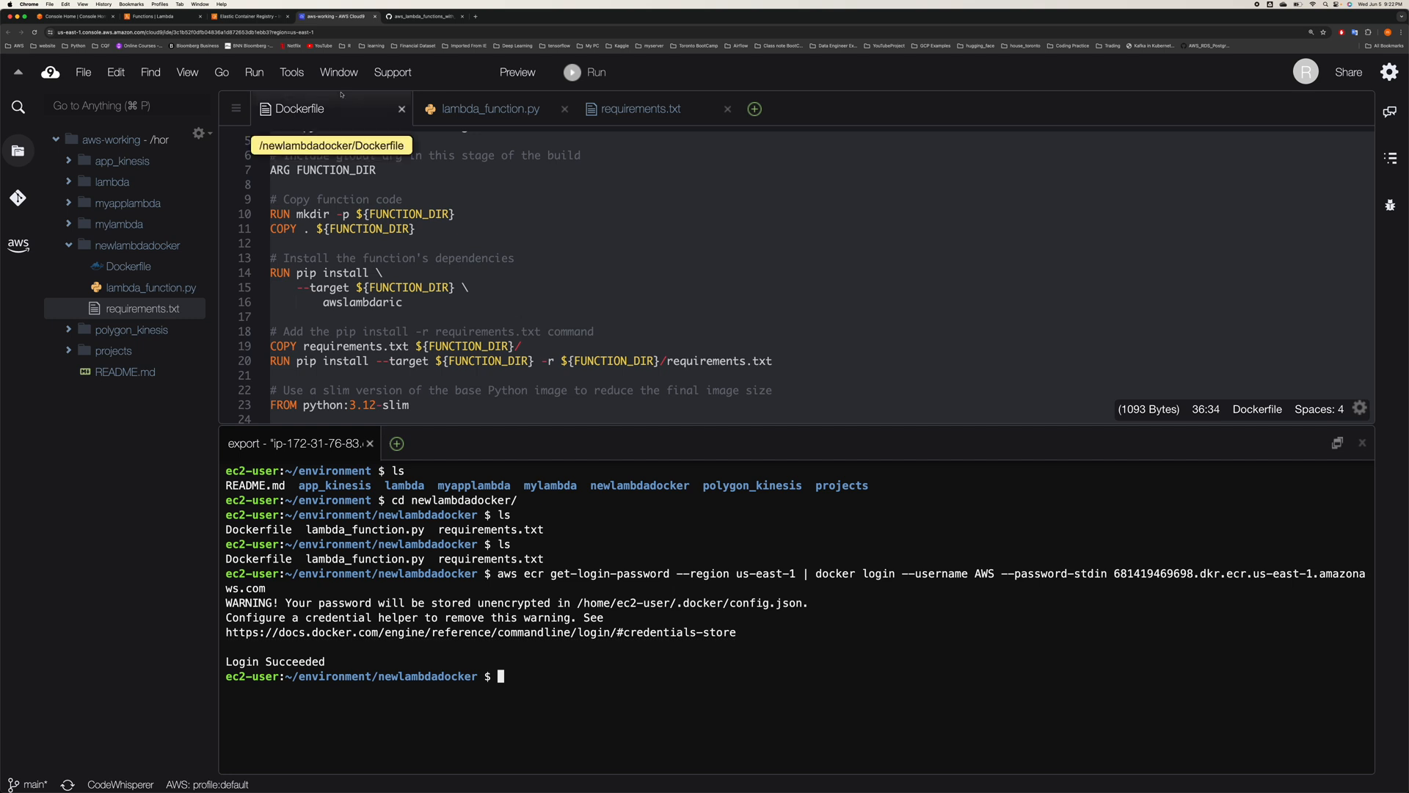
click(247, 16)
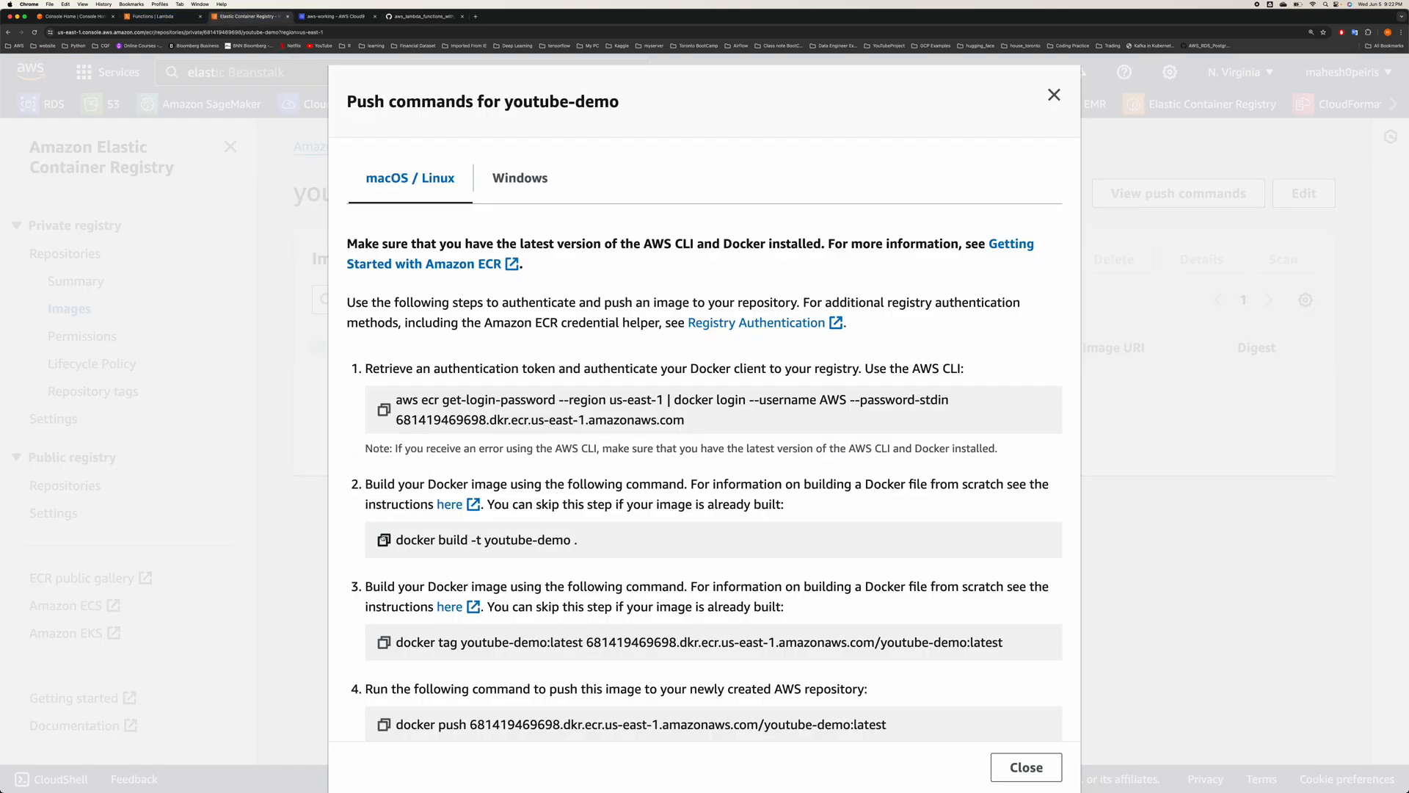
- Run 'docker build -t youtube-demo .' in the Cloud9 terminal
click(383, 539)
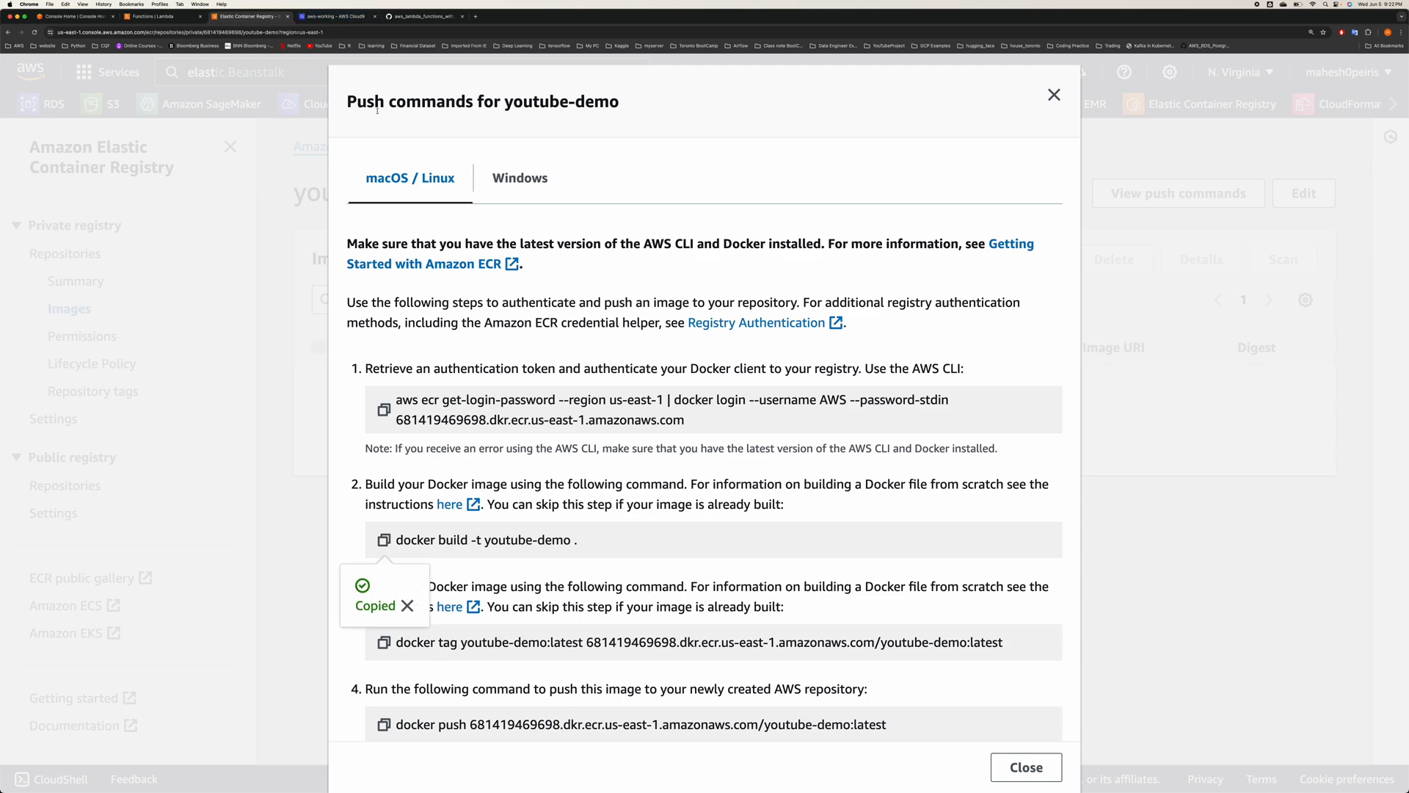
click(423, 16)
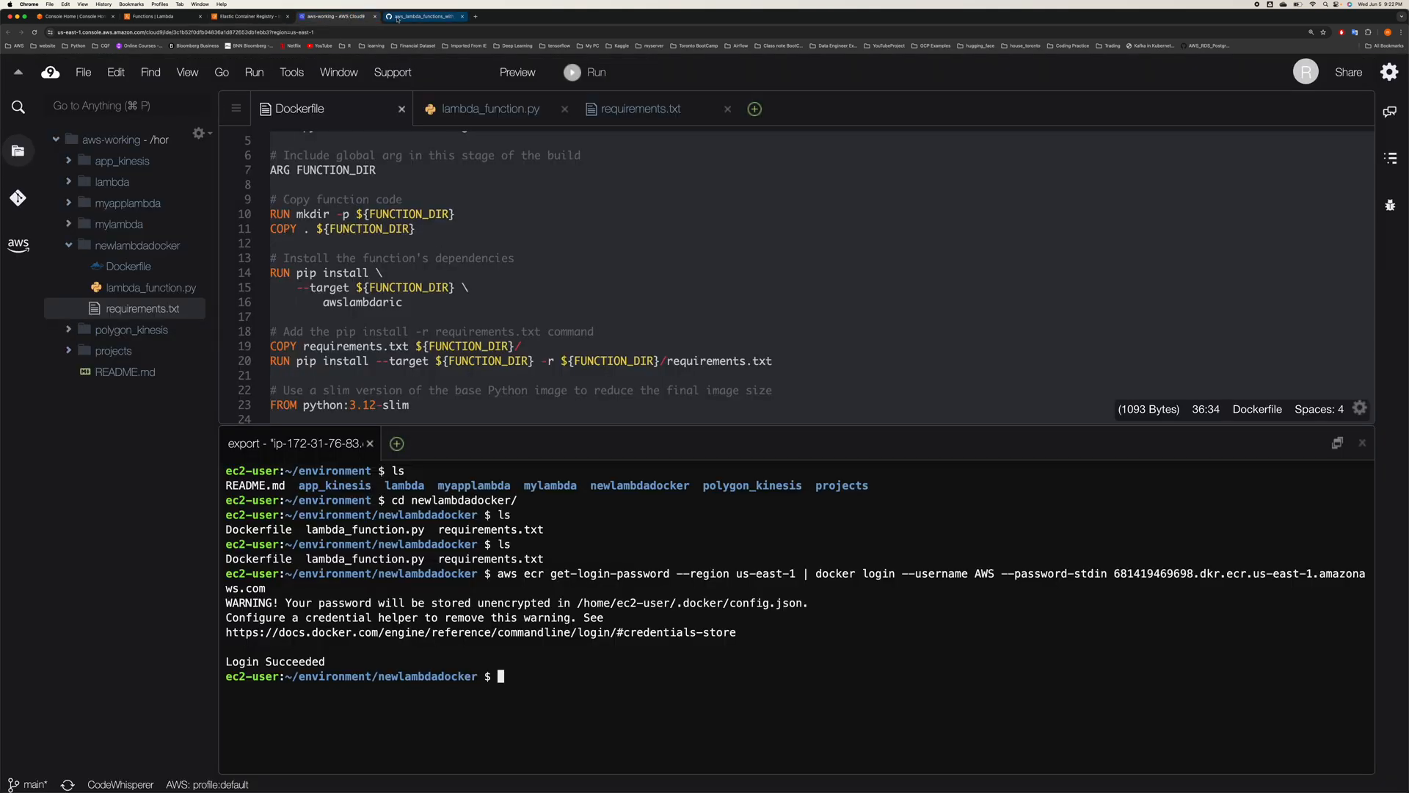
text(docker build -t youtube-demo .)
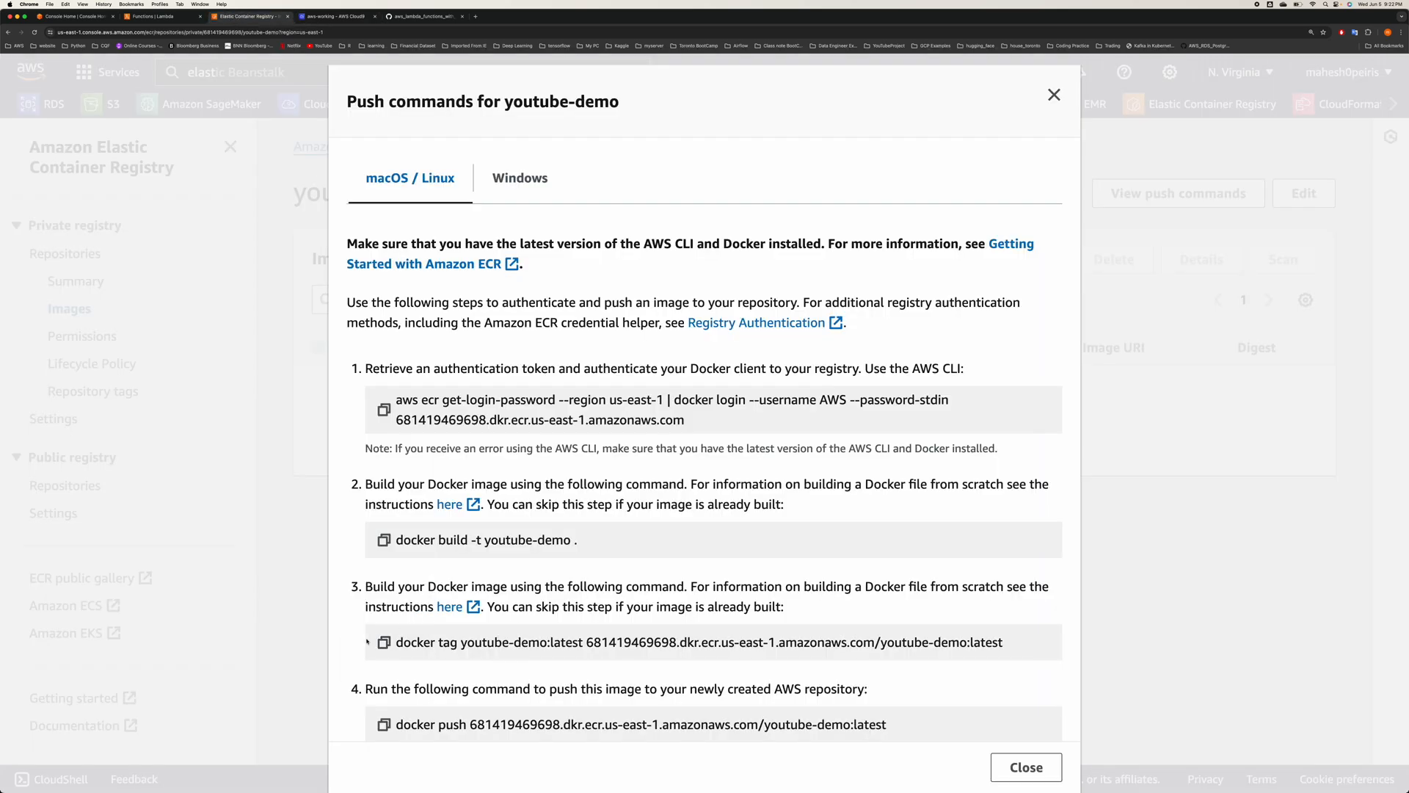
click(383, 642)
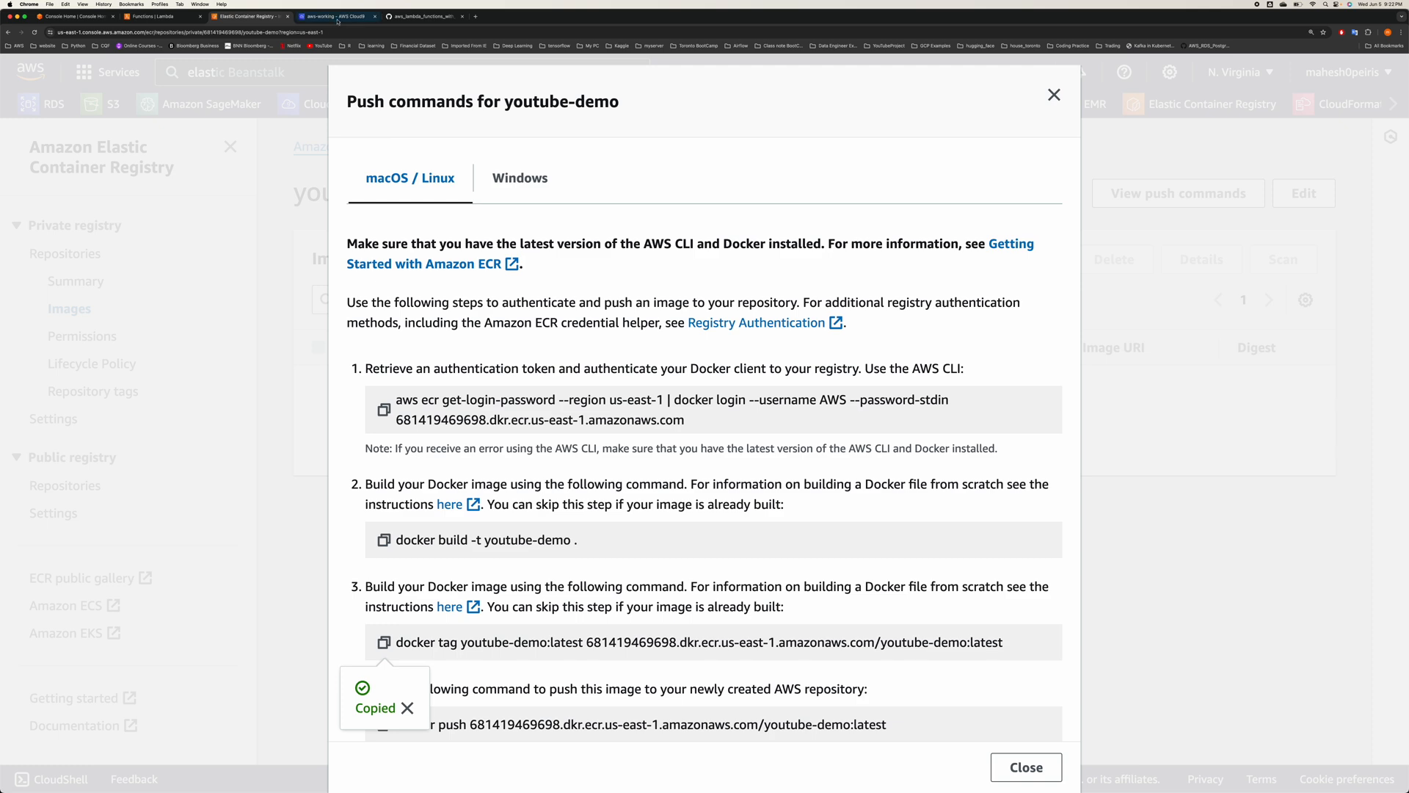
click(333, 16)
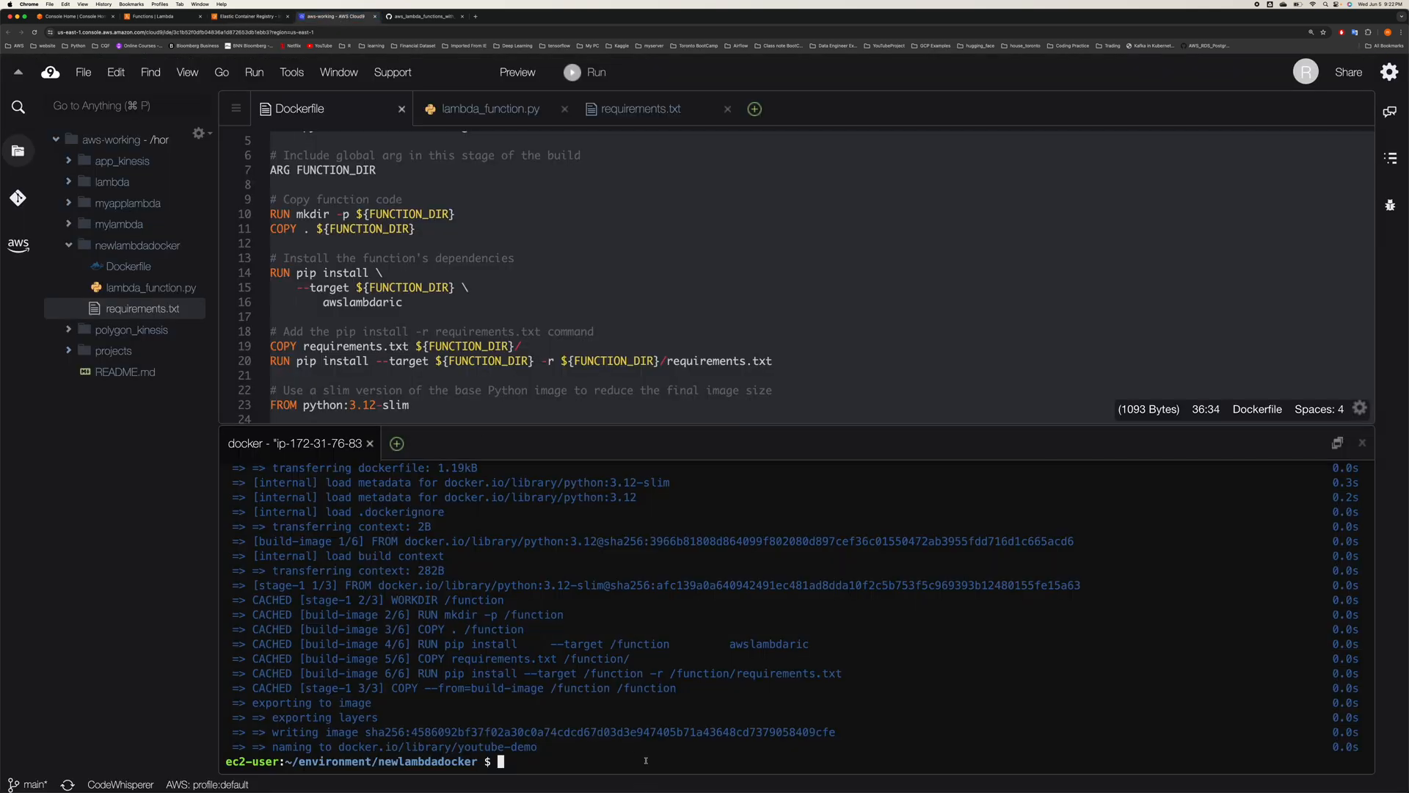
text(docker tag youtube-demo:latest 681419469698.dkr.ecr.us-east-1.amazonaws.com/youtube-demo:latest)
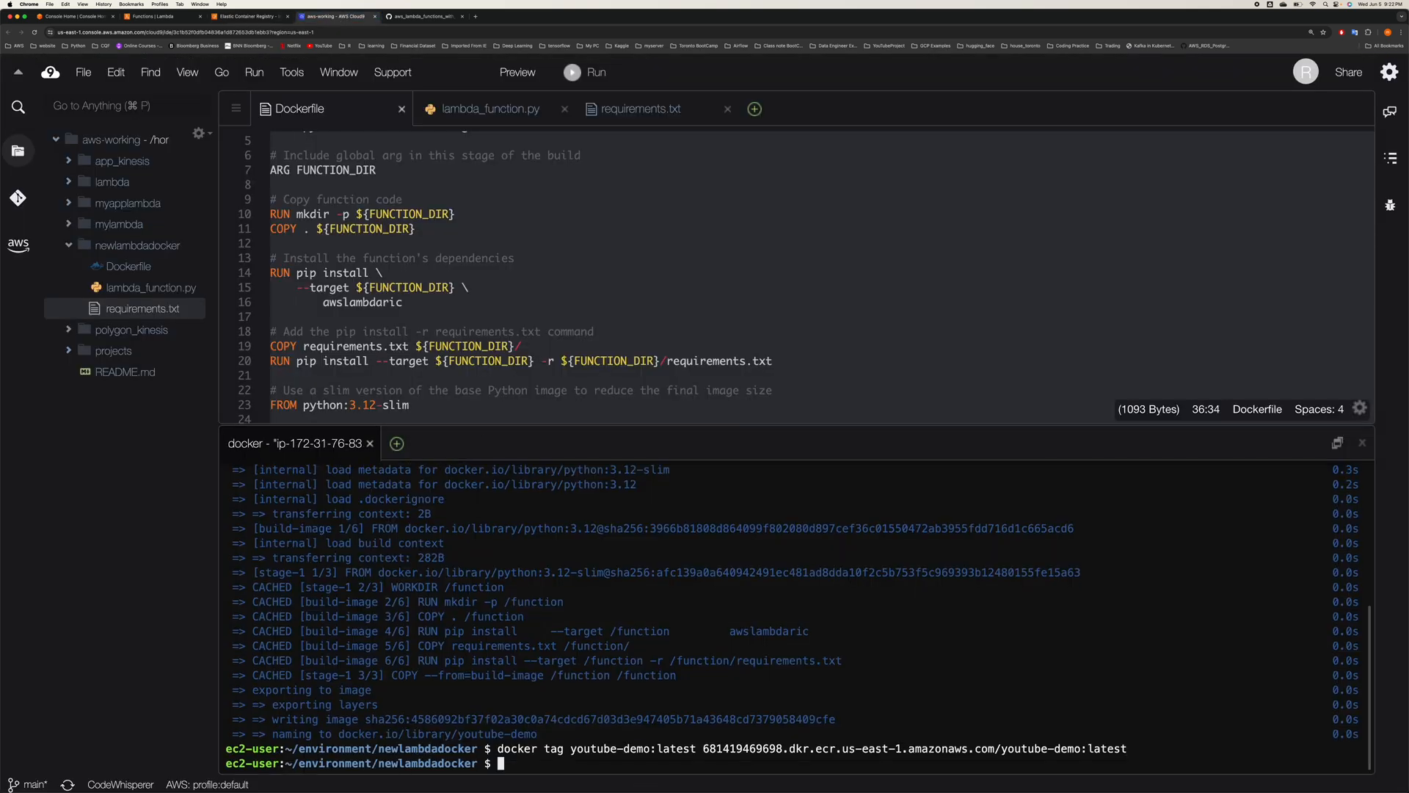
click(383, 641)
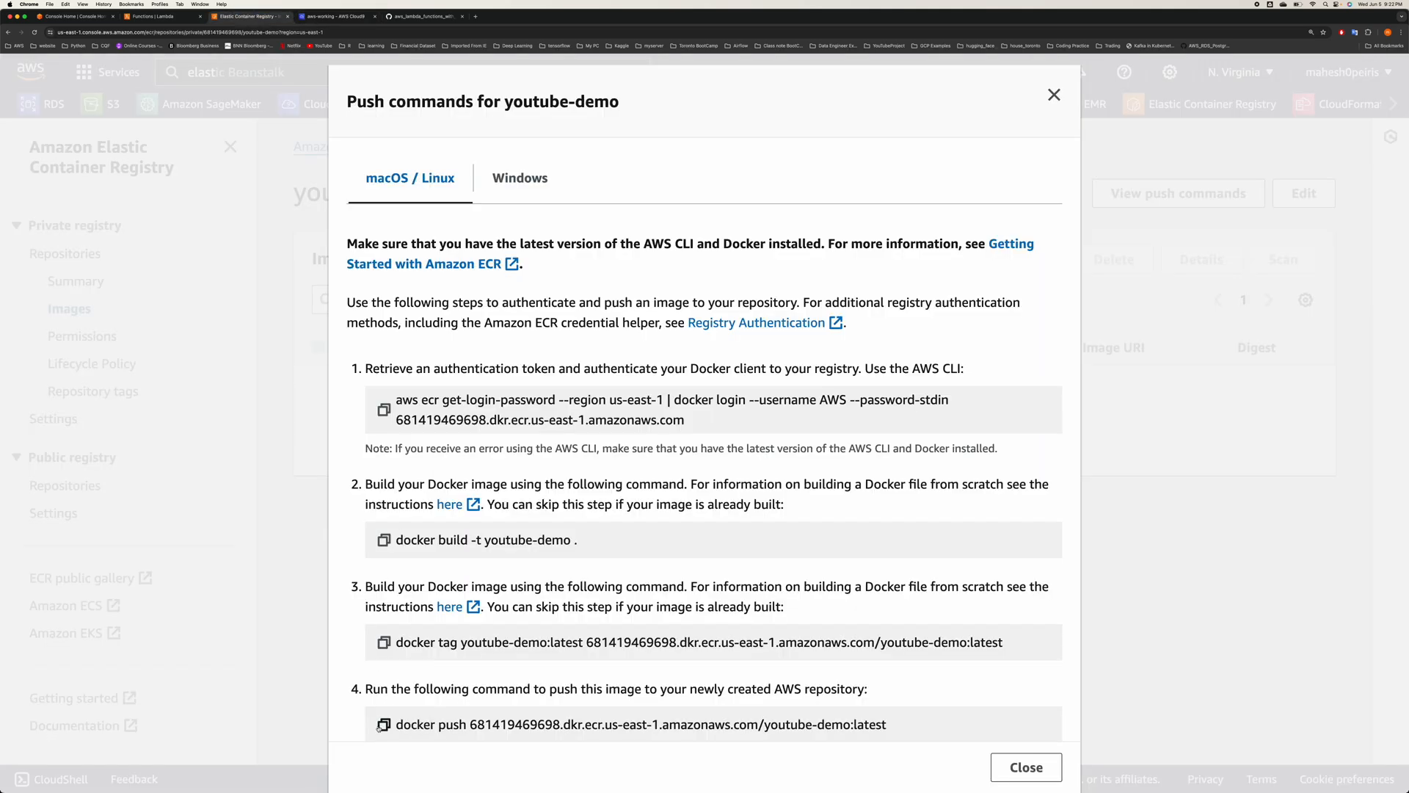
click(383, 641)
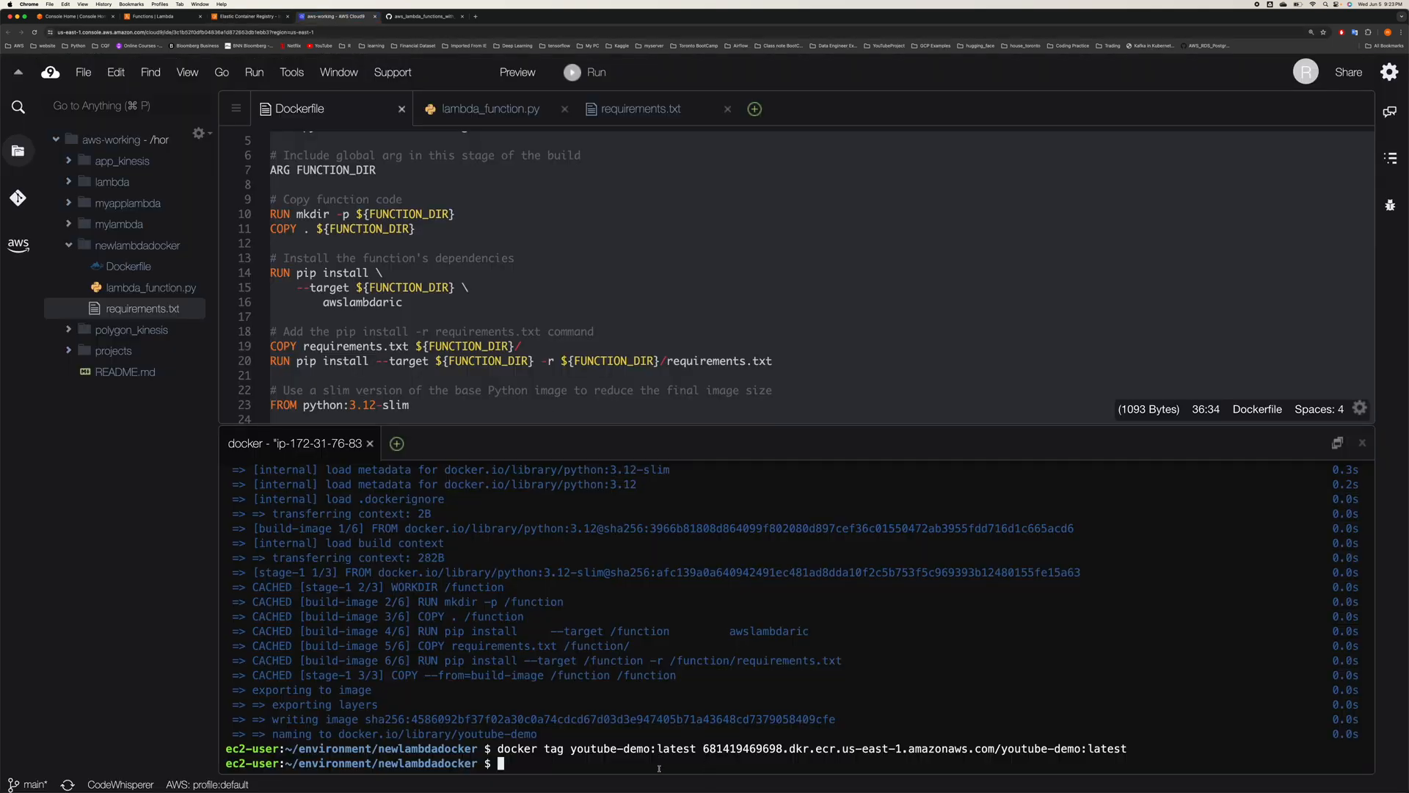
text(docker push 681419469698.dkr.ecr.us-east-1.amazonaws.com/youtube-demo:latest)
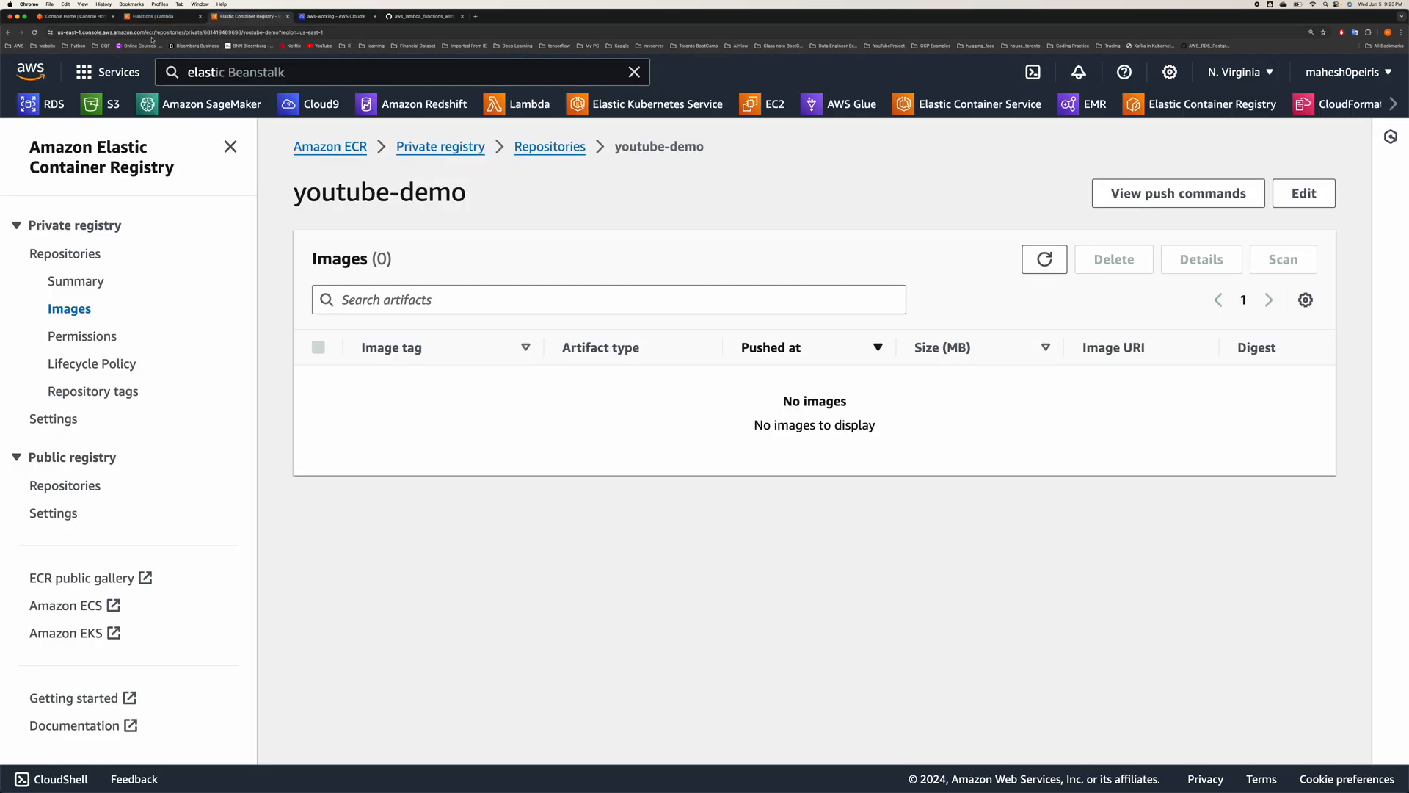
- Start a new Lambda function built from a container image
click(152, 17)
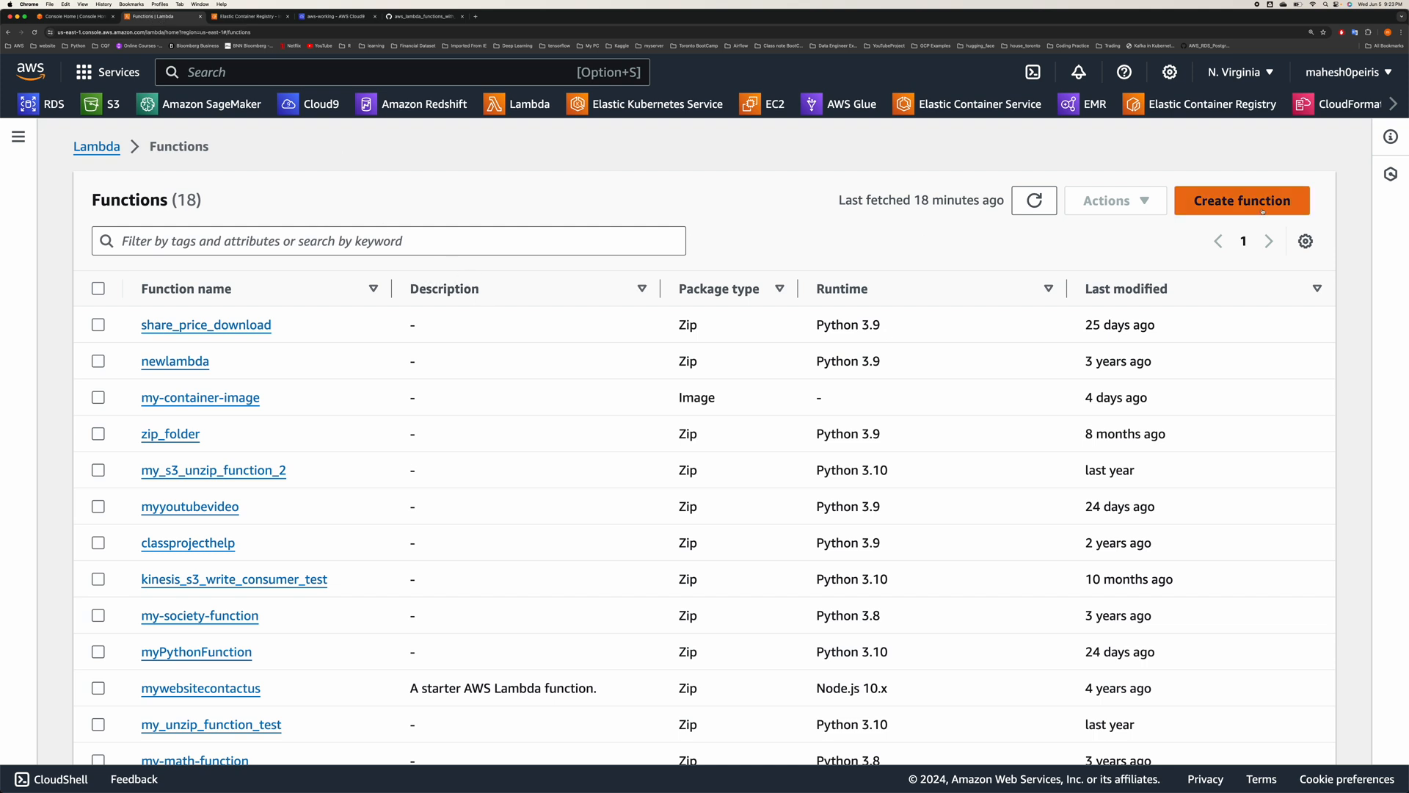
click(1242, 200)
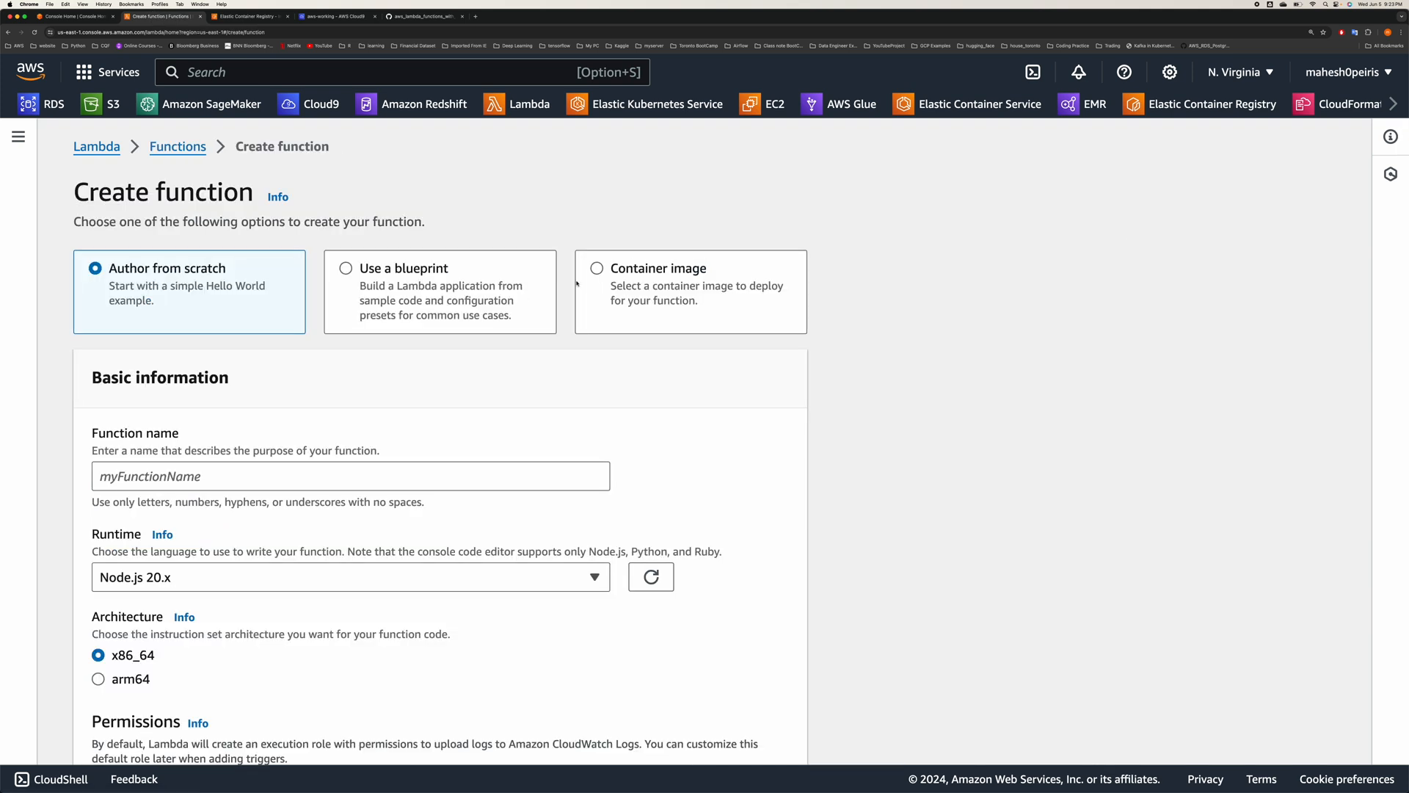
click(596, 267)
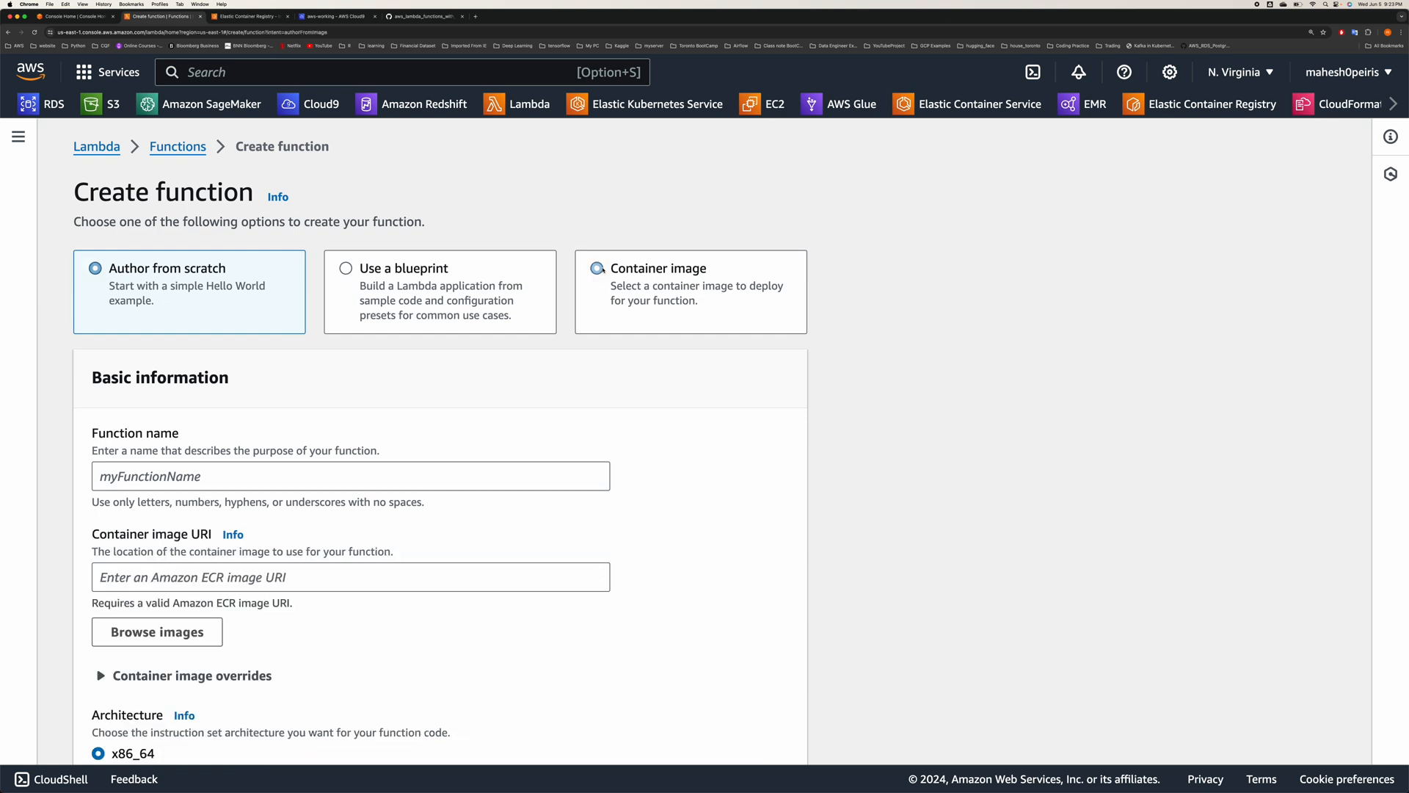
click(596, 267)
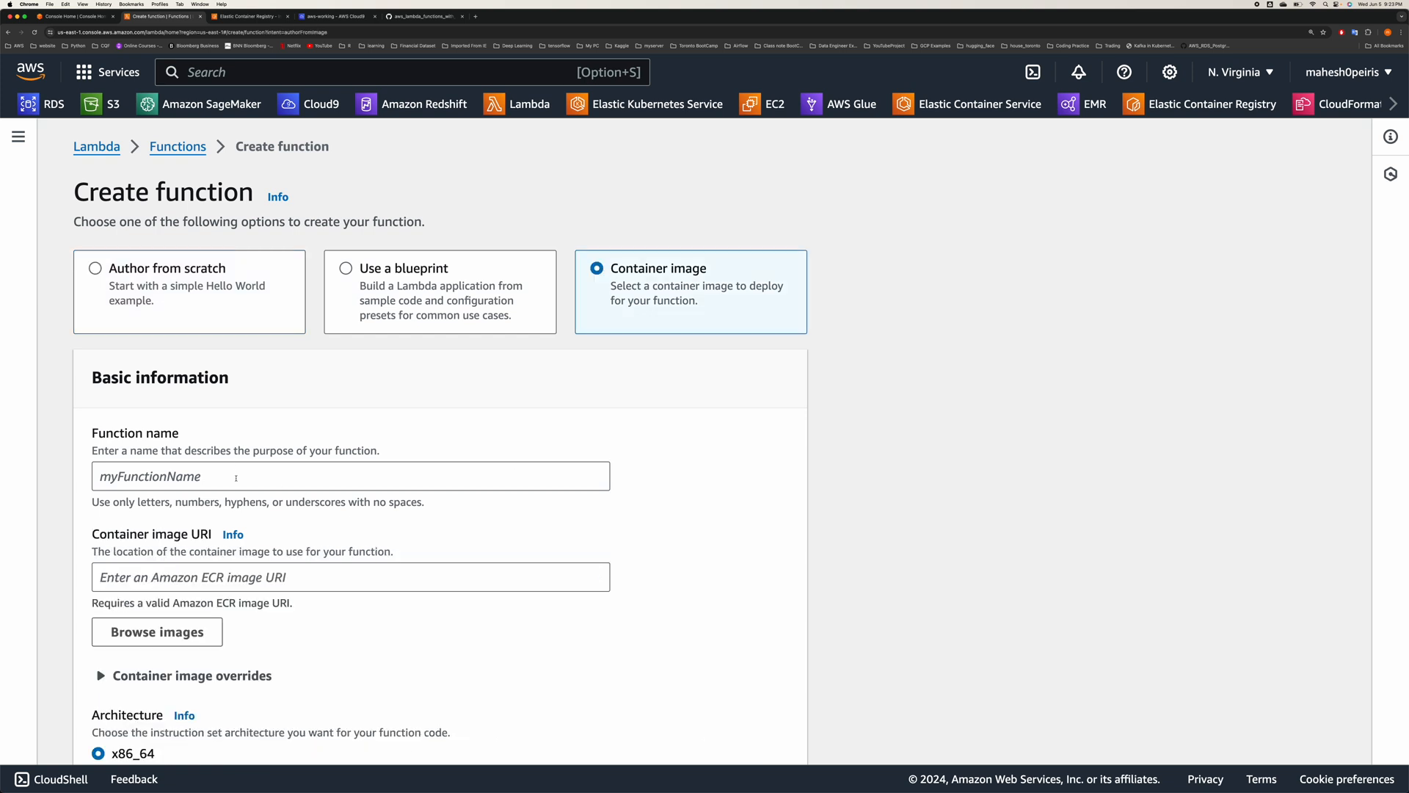
- Name the function youtube-container-demo
click(349, 476)
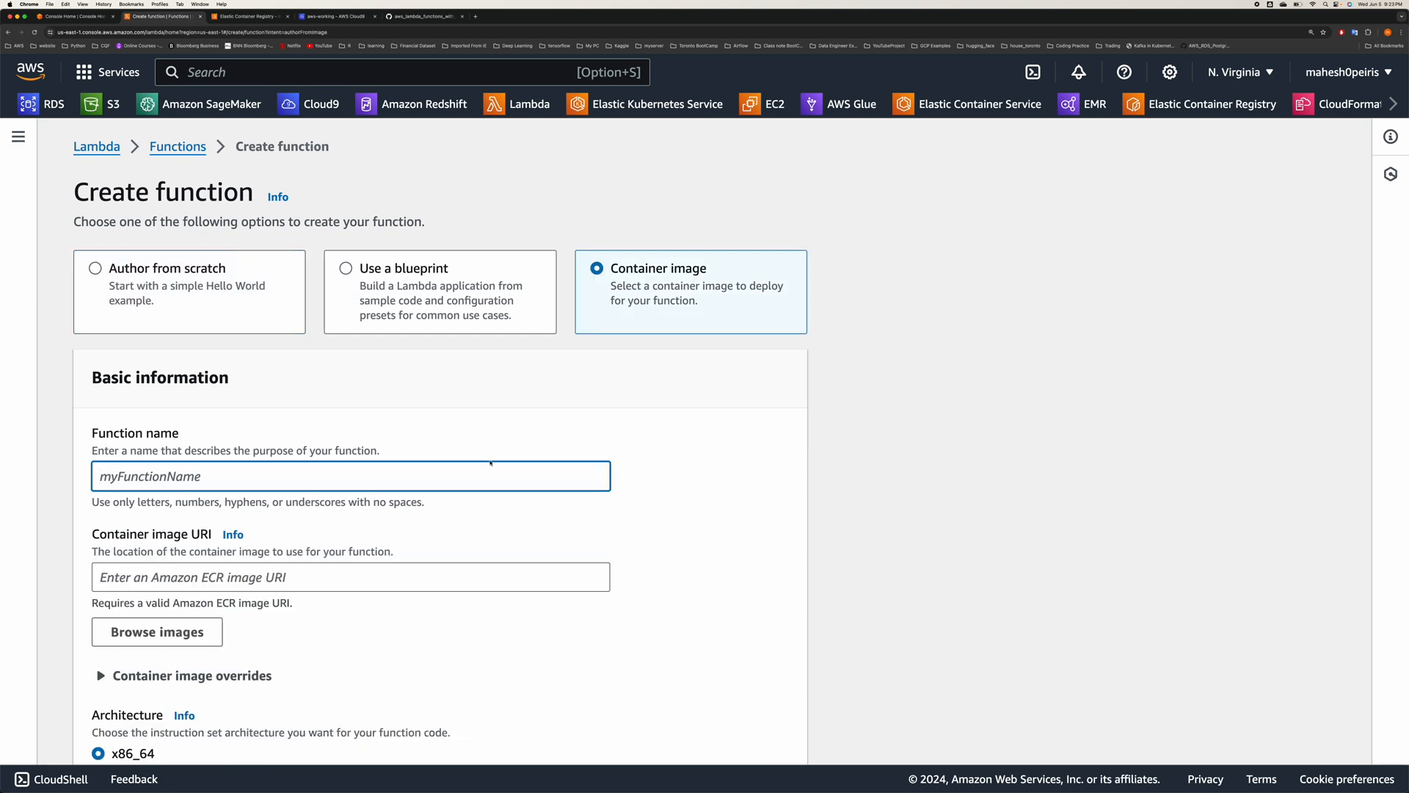
text(youtube-c)
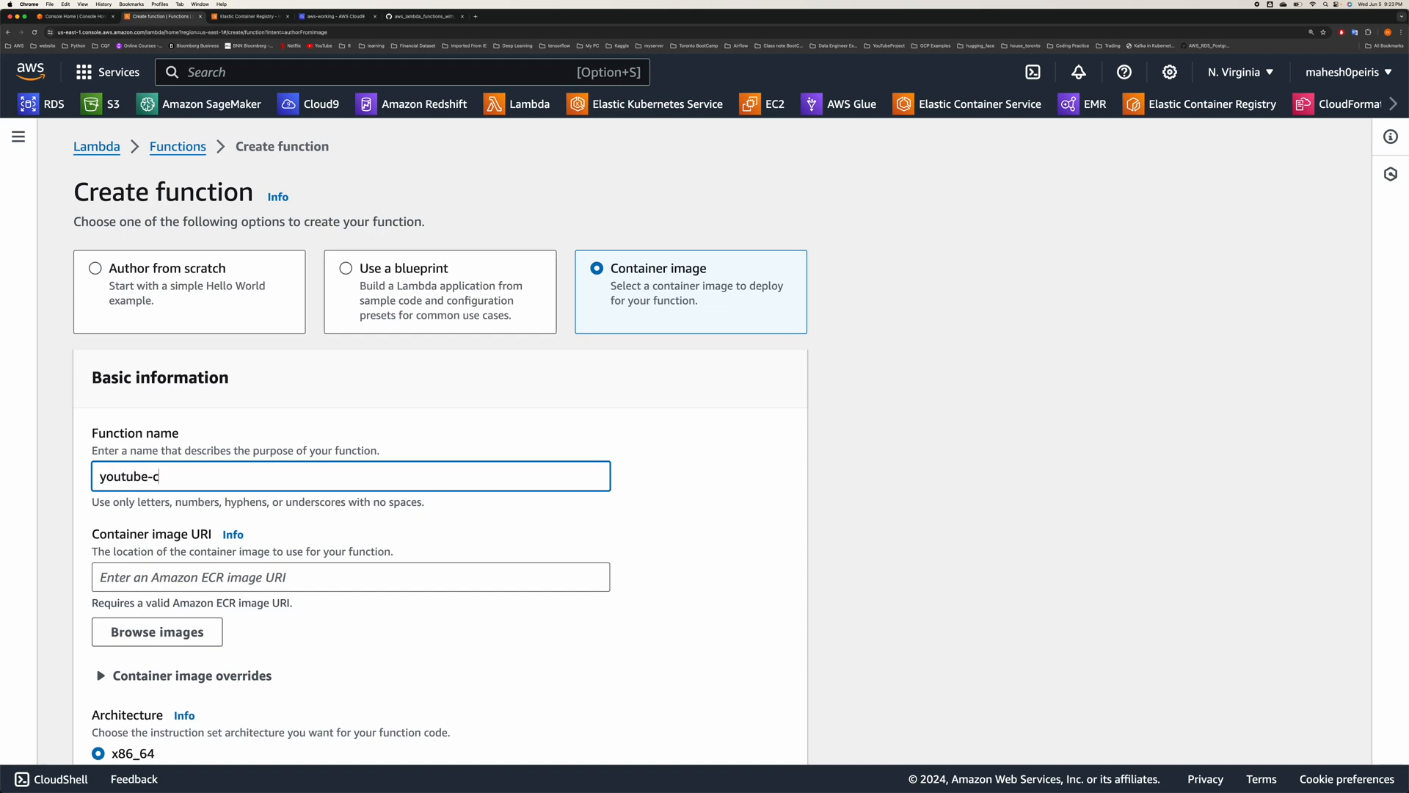
text(ontainer)
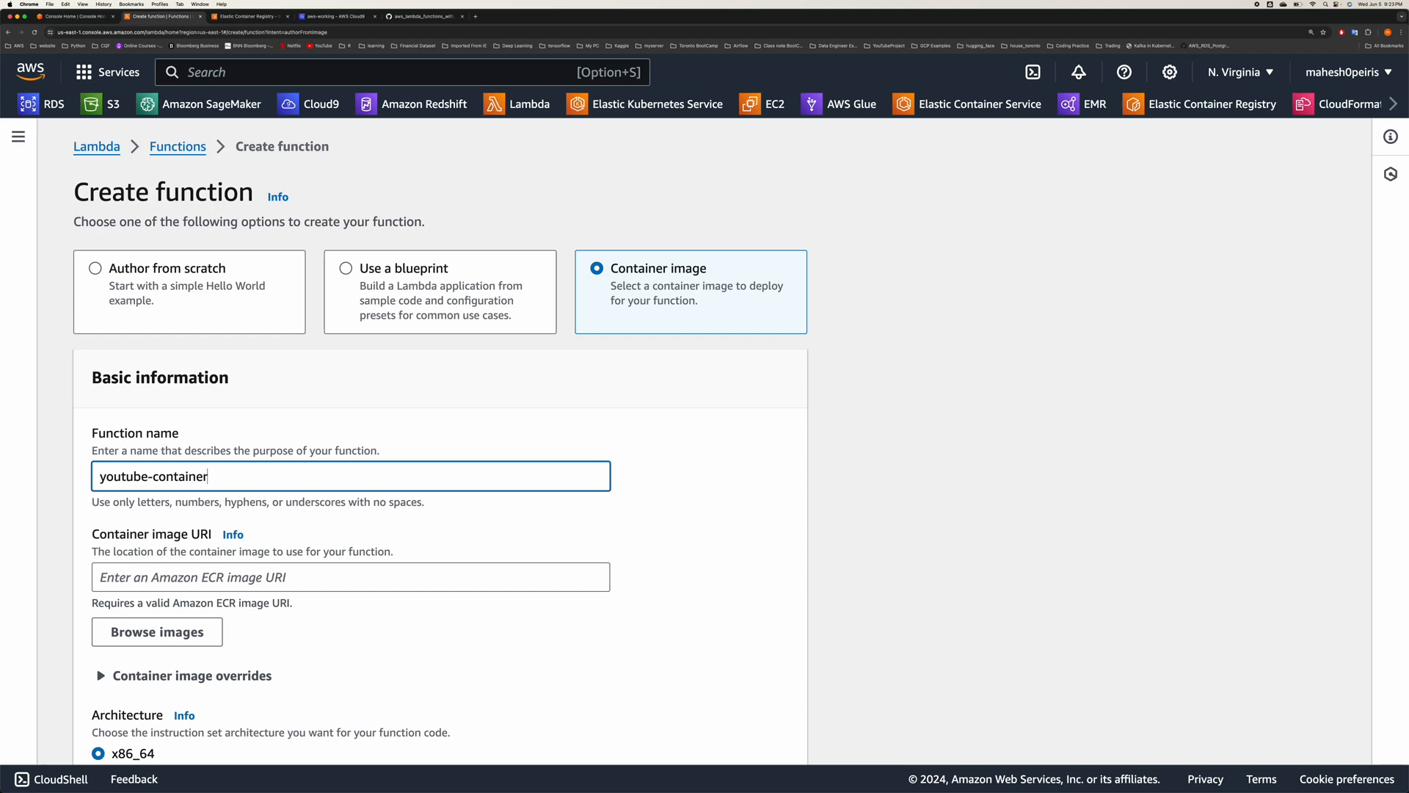
text(de)
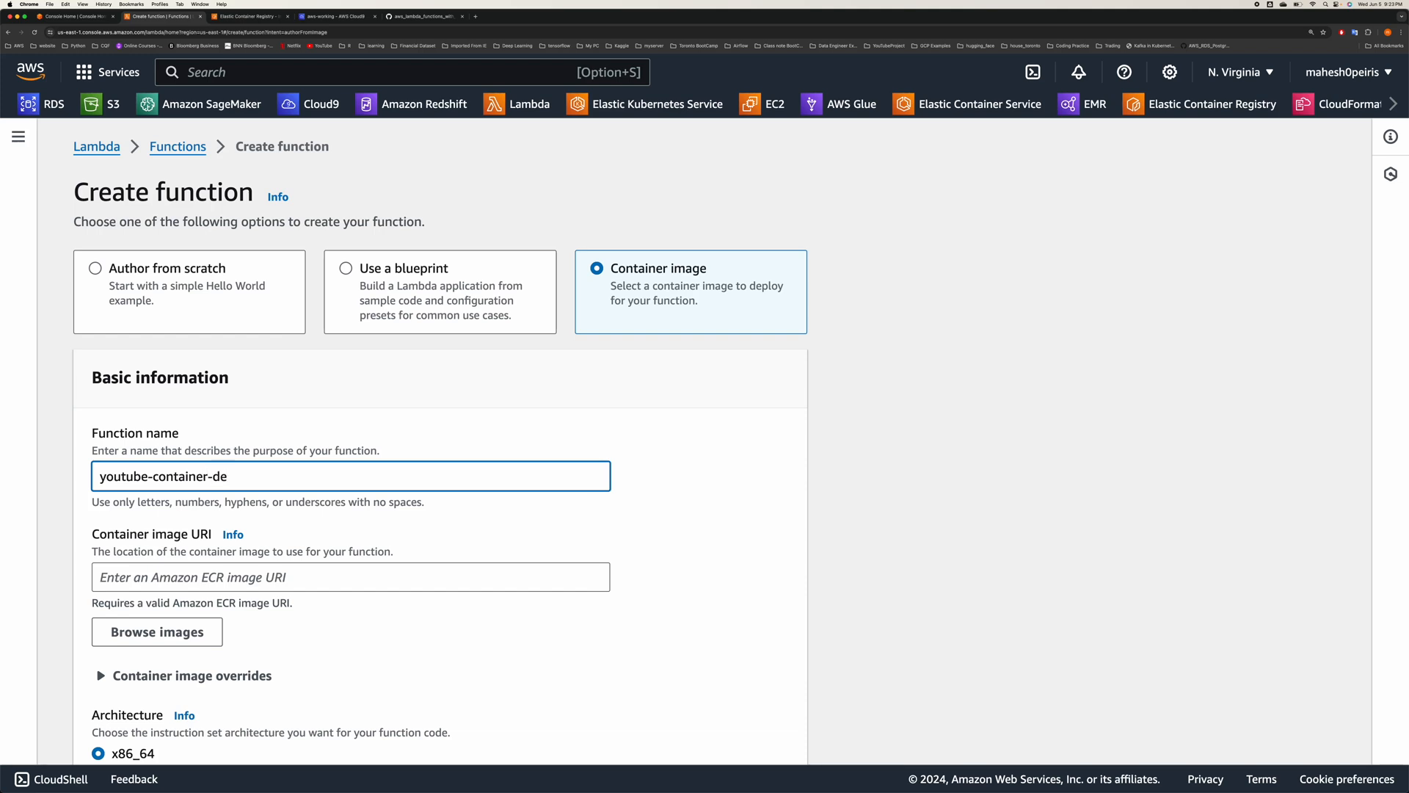
text(mo)
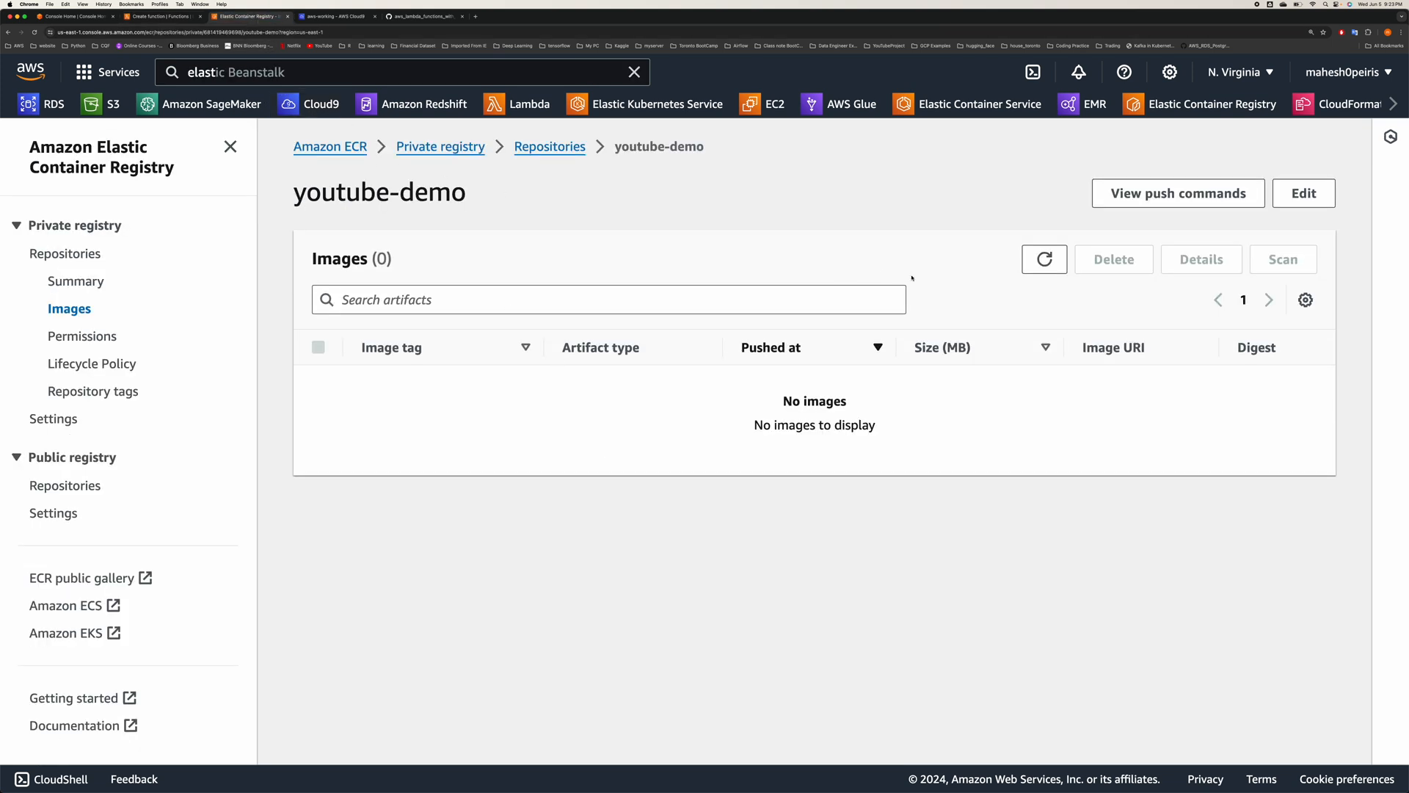
- Refresh the youtube-demo ECR image list to see the latest image, then return to the Lambda form
click(1044, 259)
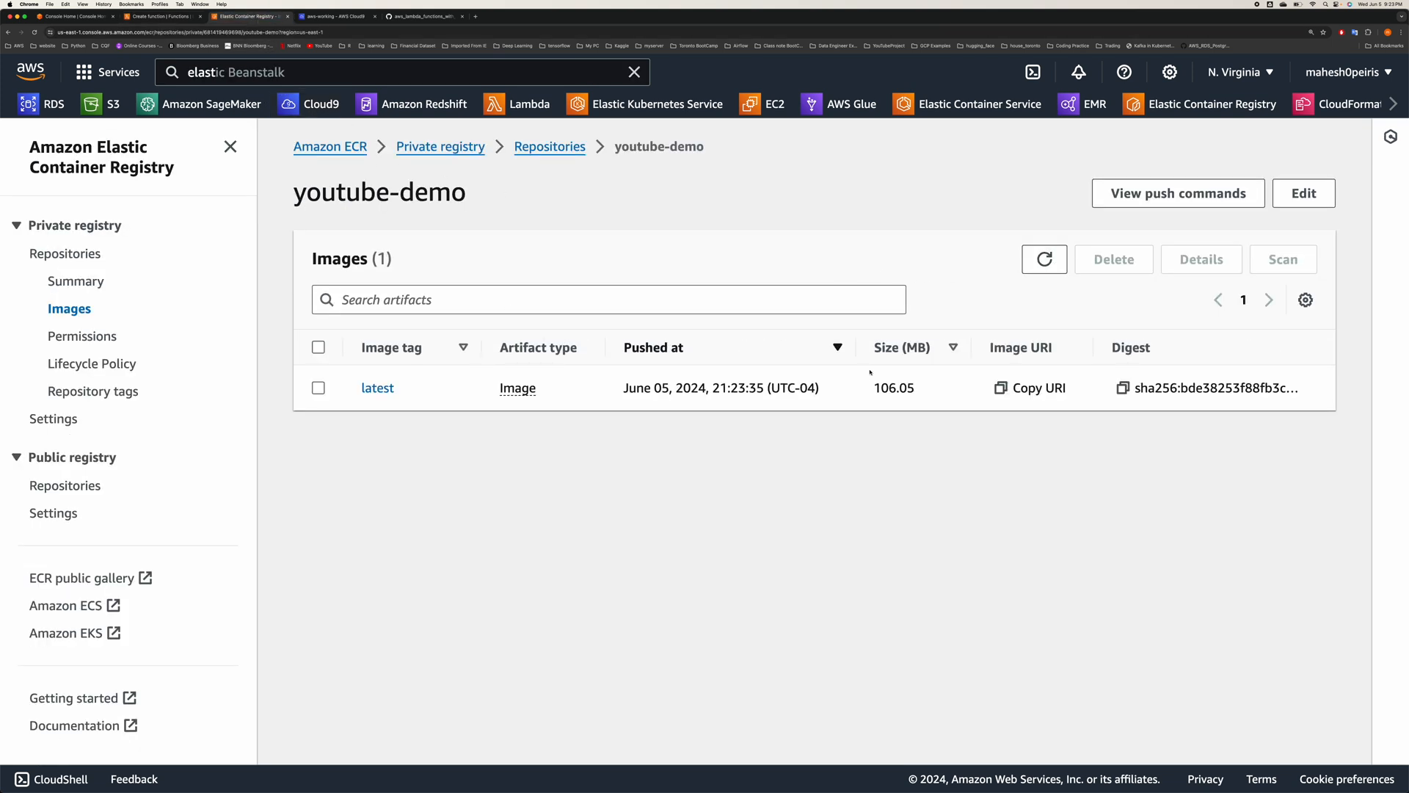
click(331, 16)
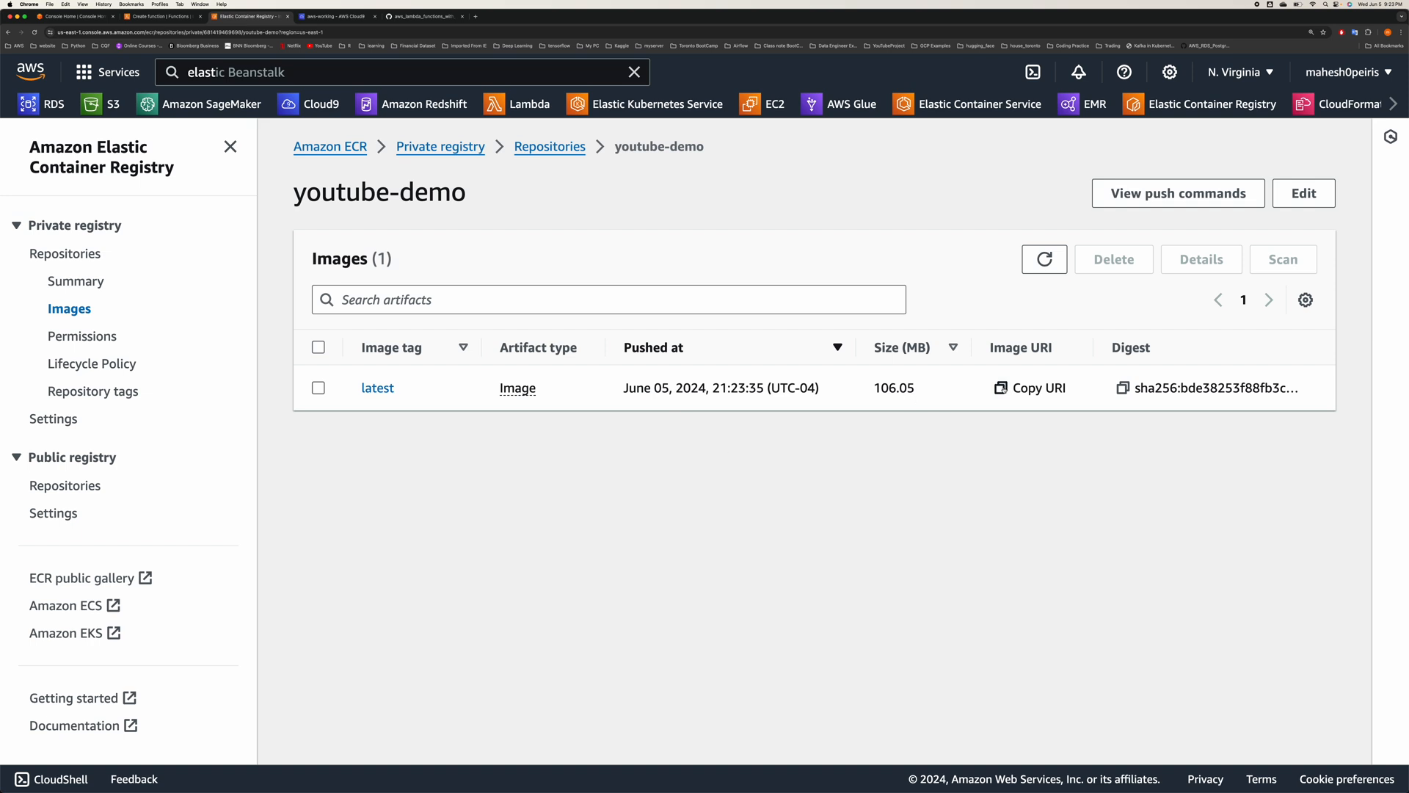
click(1029, 388)
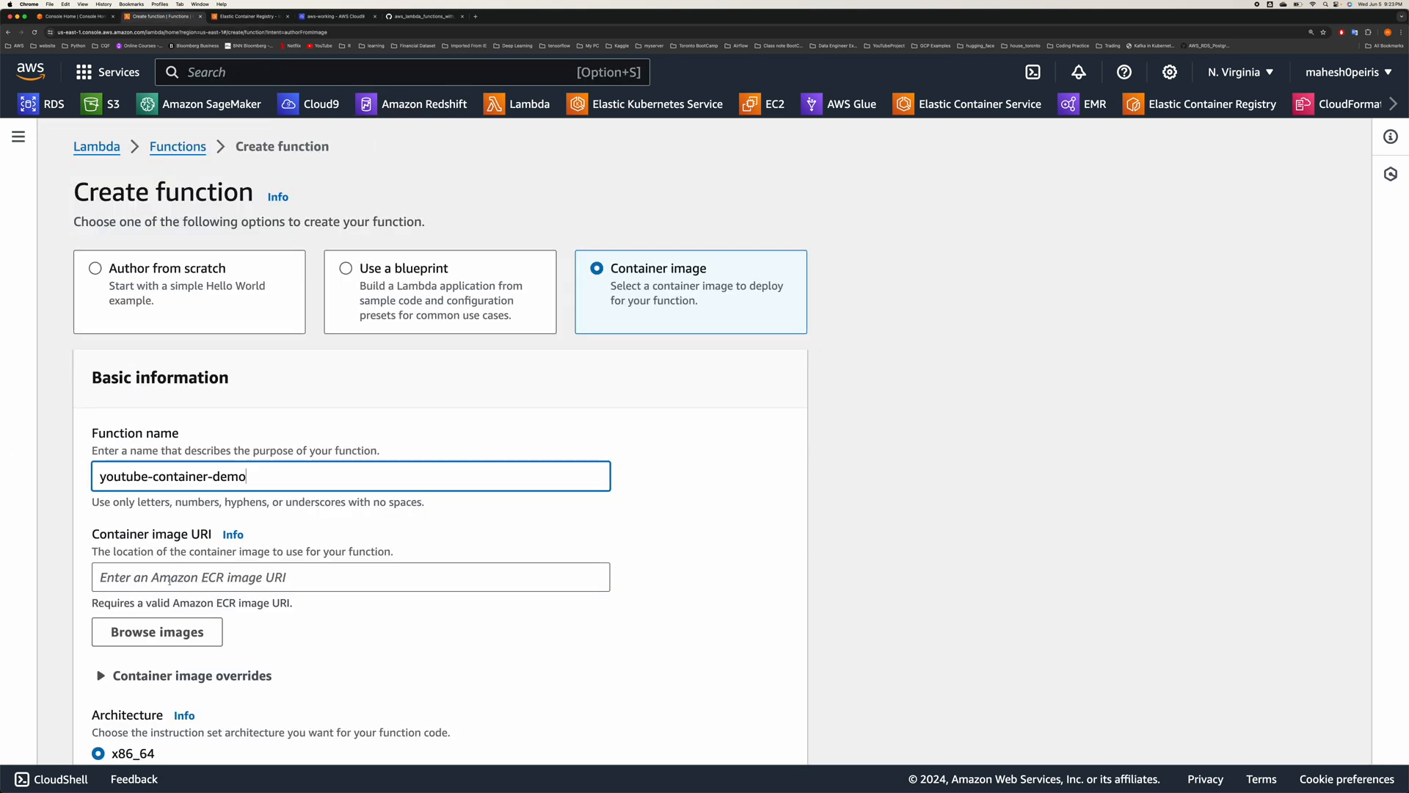
- Browse images and select the latest tag from the youtube-demo repository as the container image
click(351, 575)
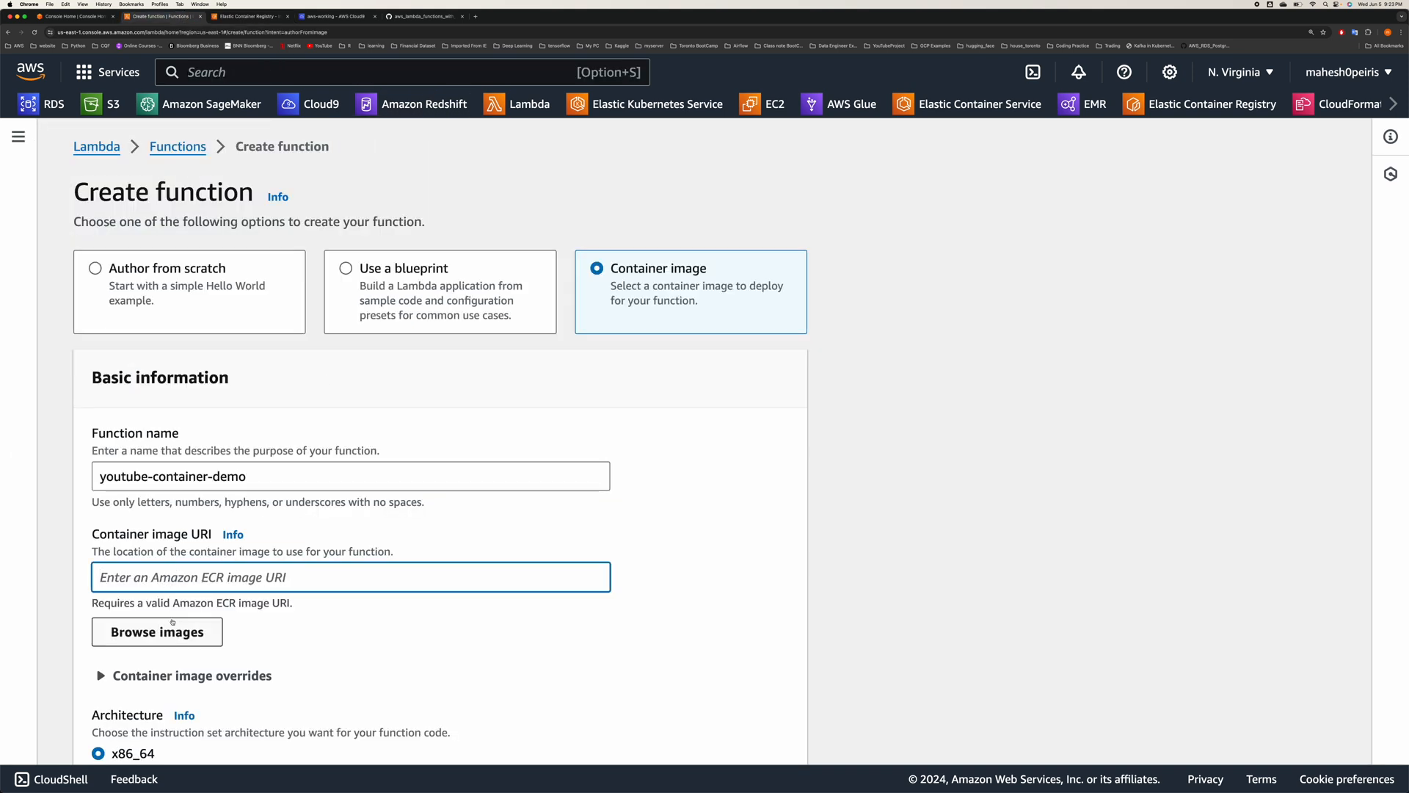
click(157, 631)
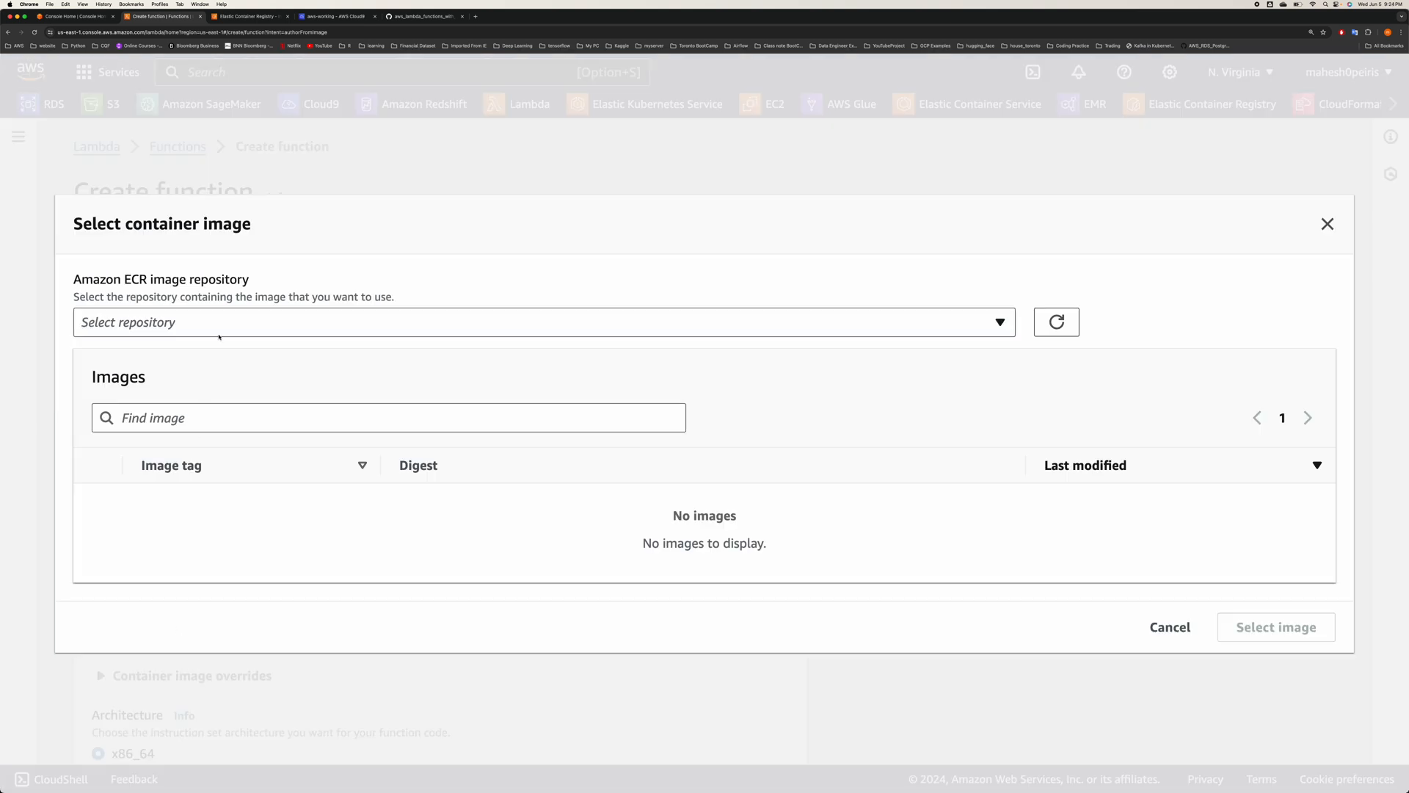
click(543, 322)
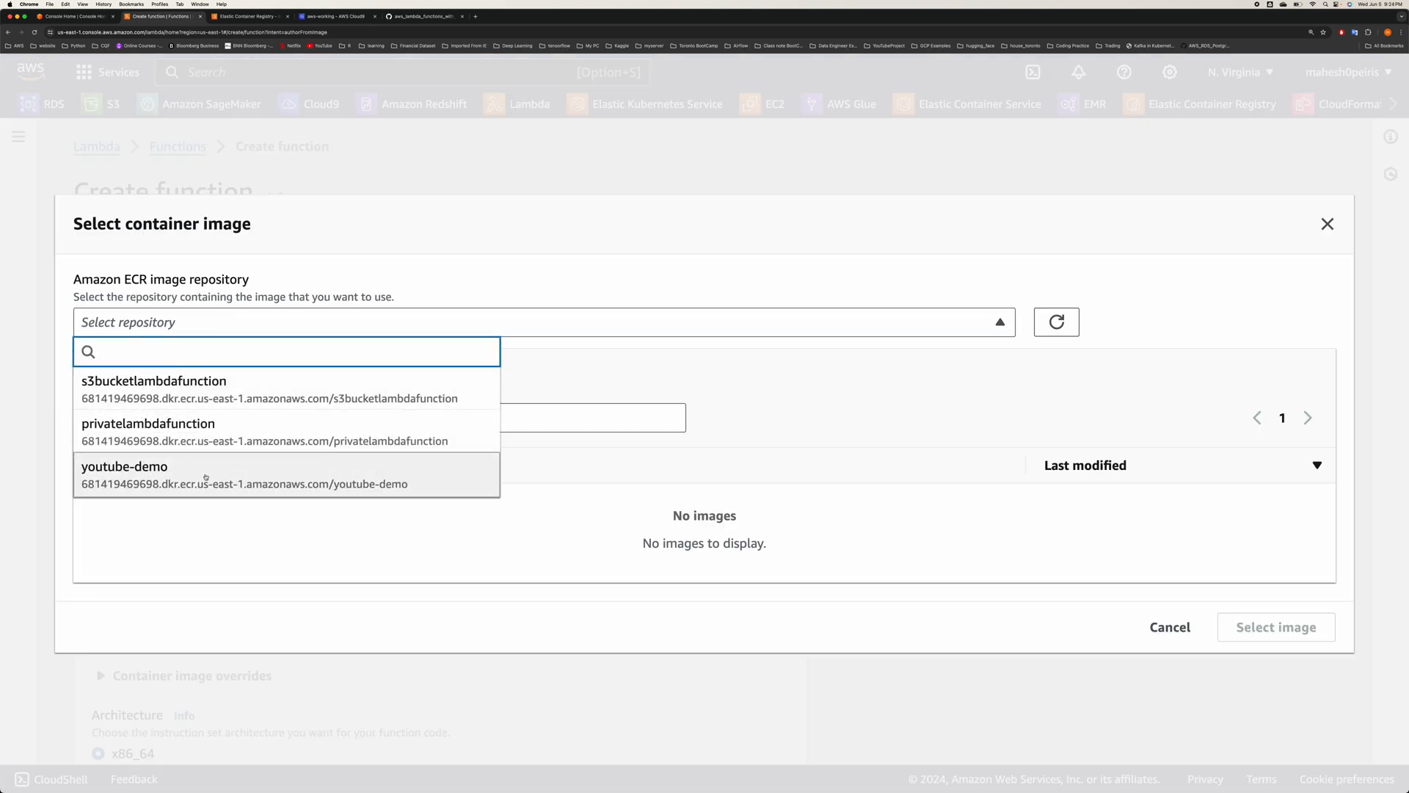
click(123, 467)
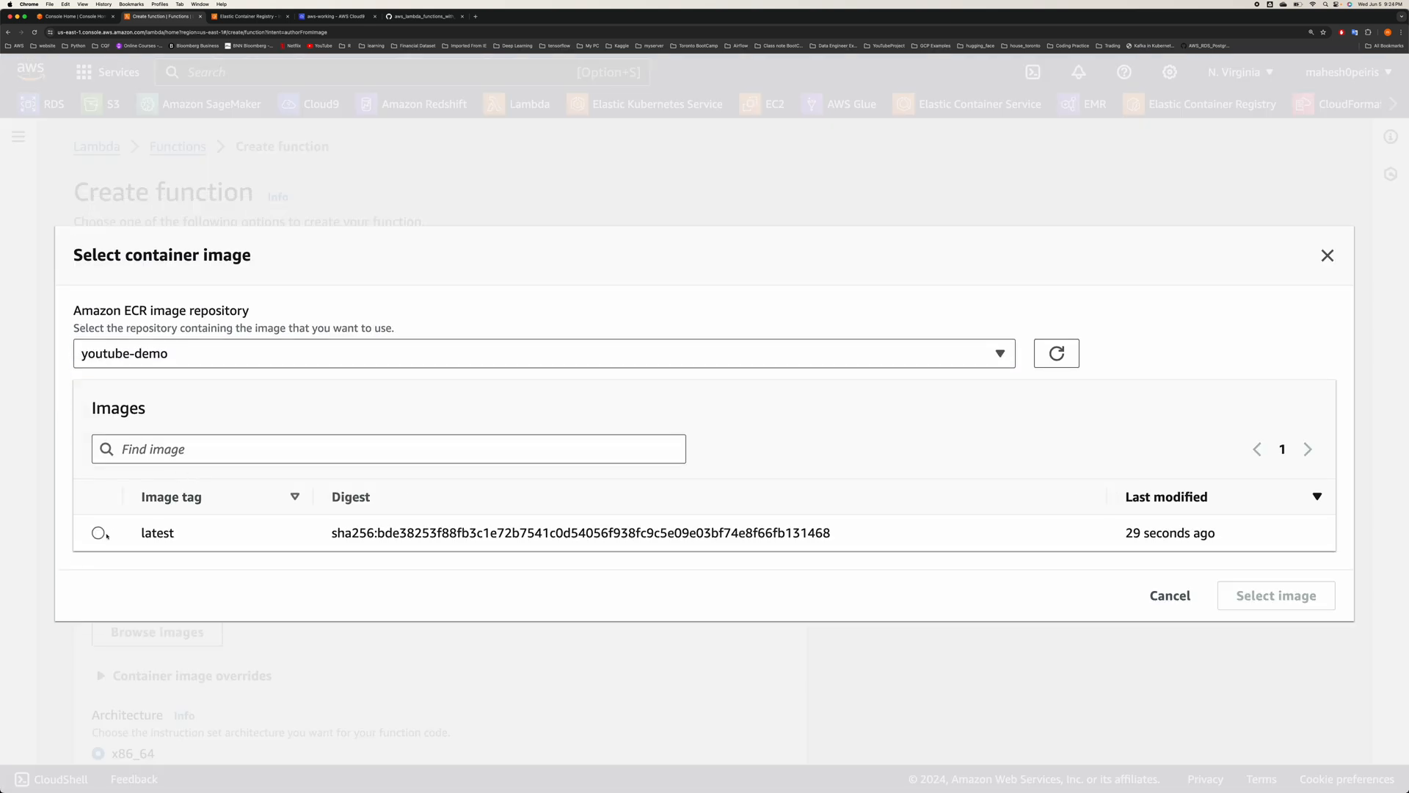
click(98, 532)
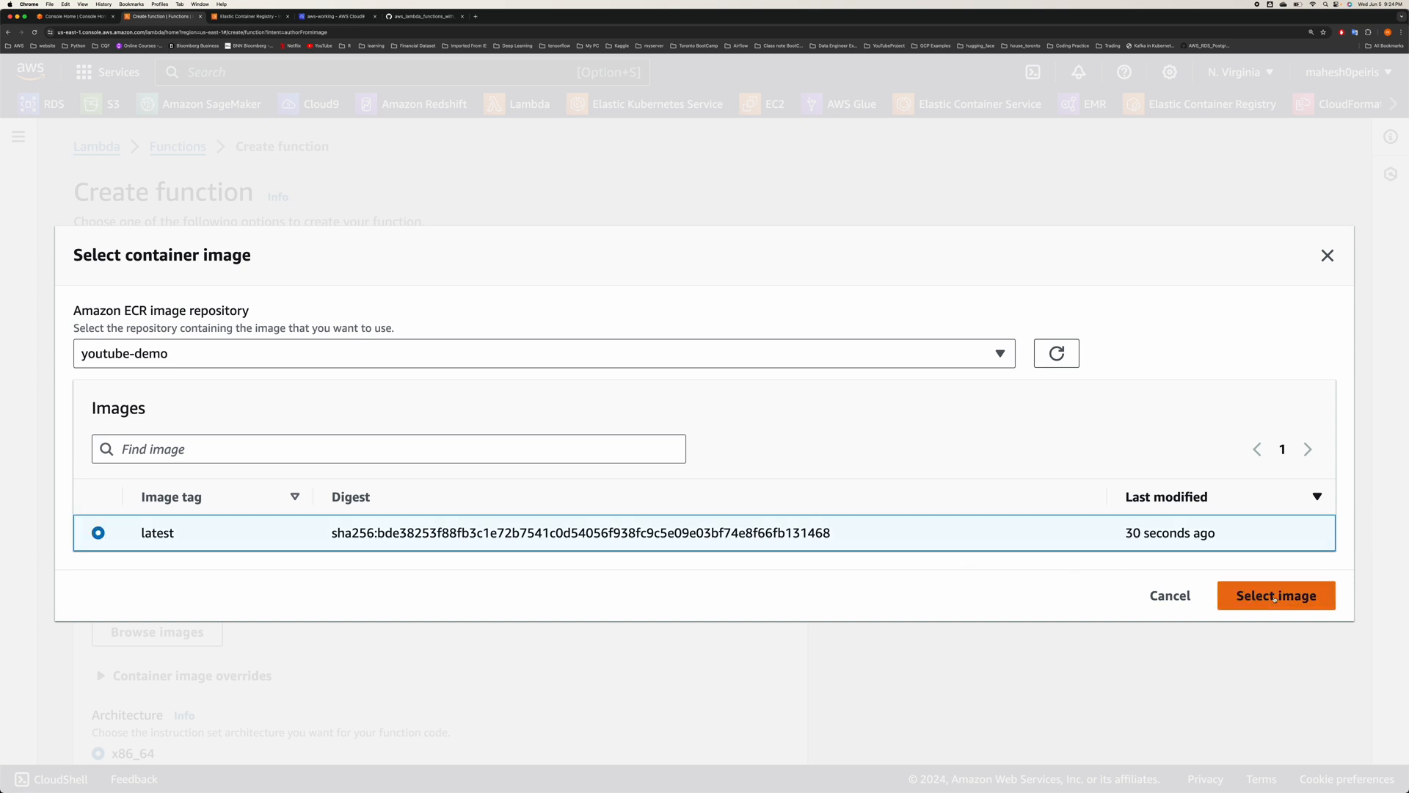
click(1274, 595)
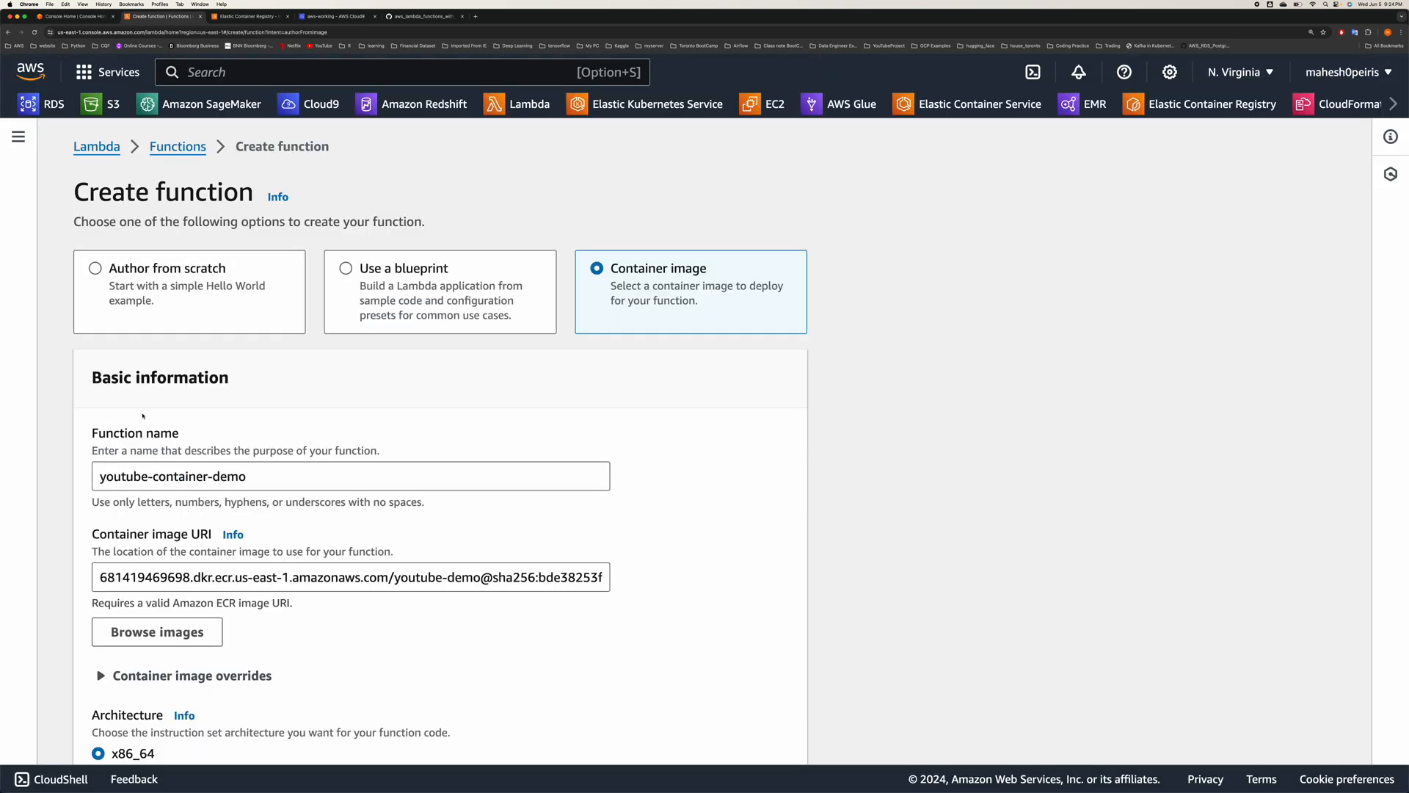
- Create the youtube-container-demo function and go to its Test area
scroll(down, 3)
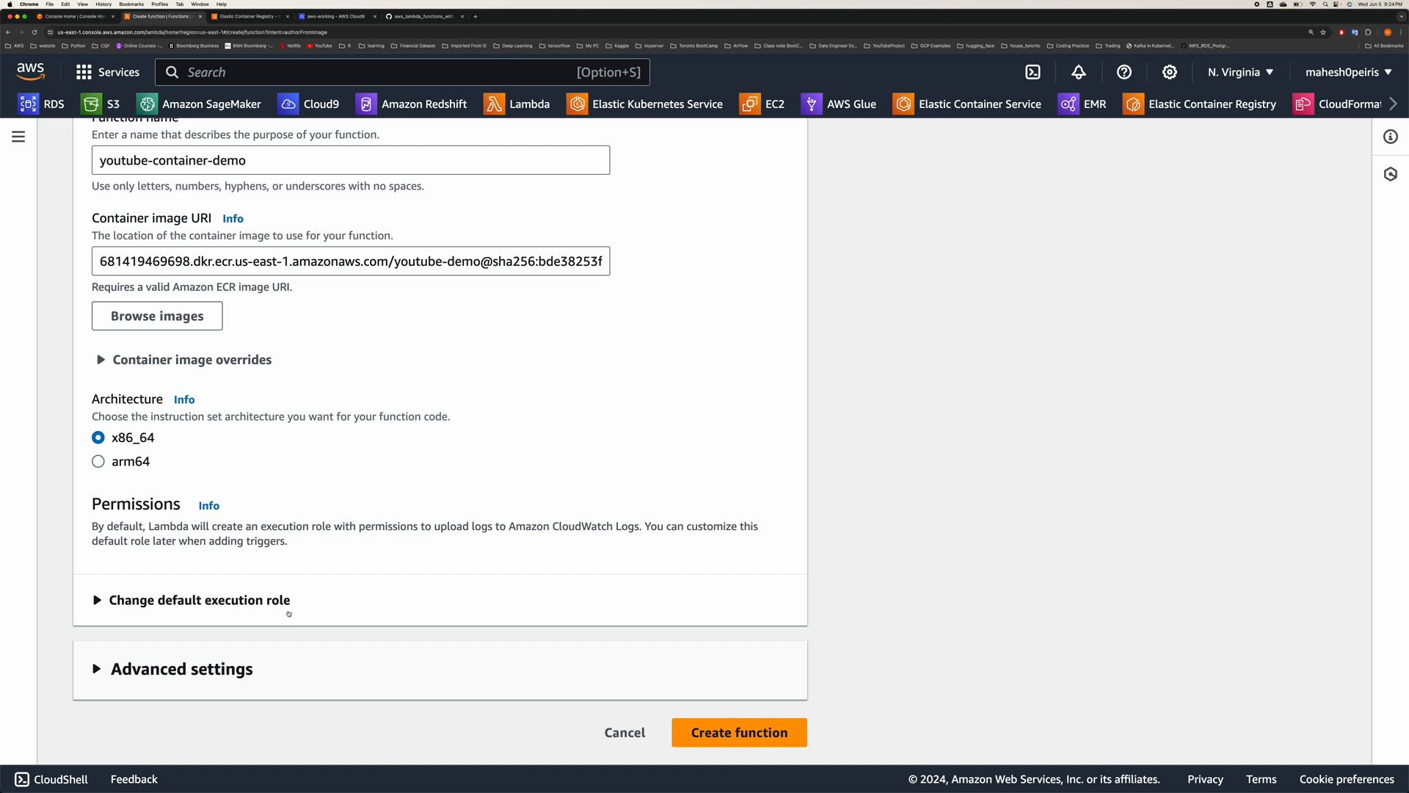
mouse_move(743, 706)
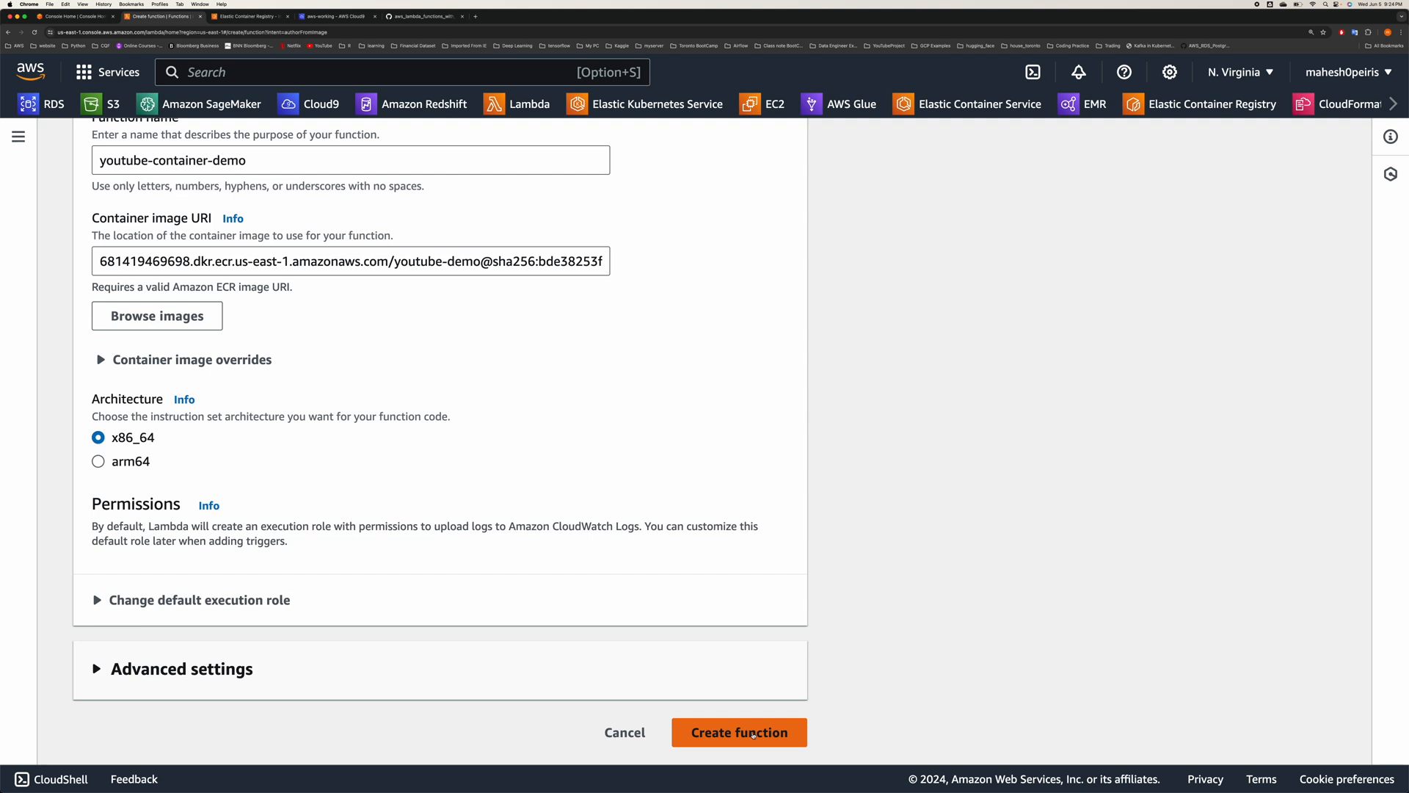
click(738, 731)
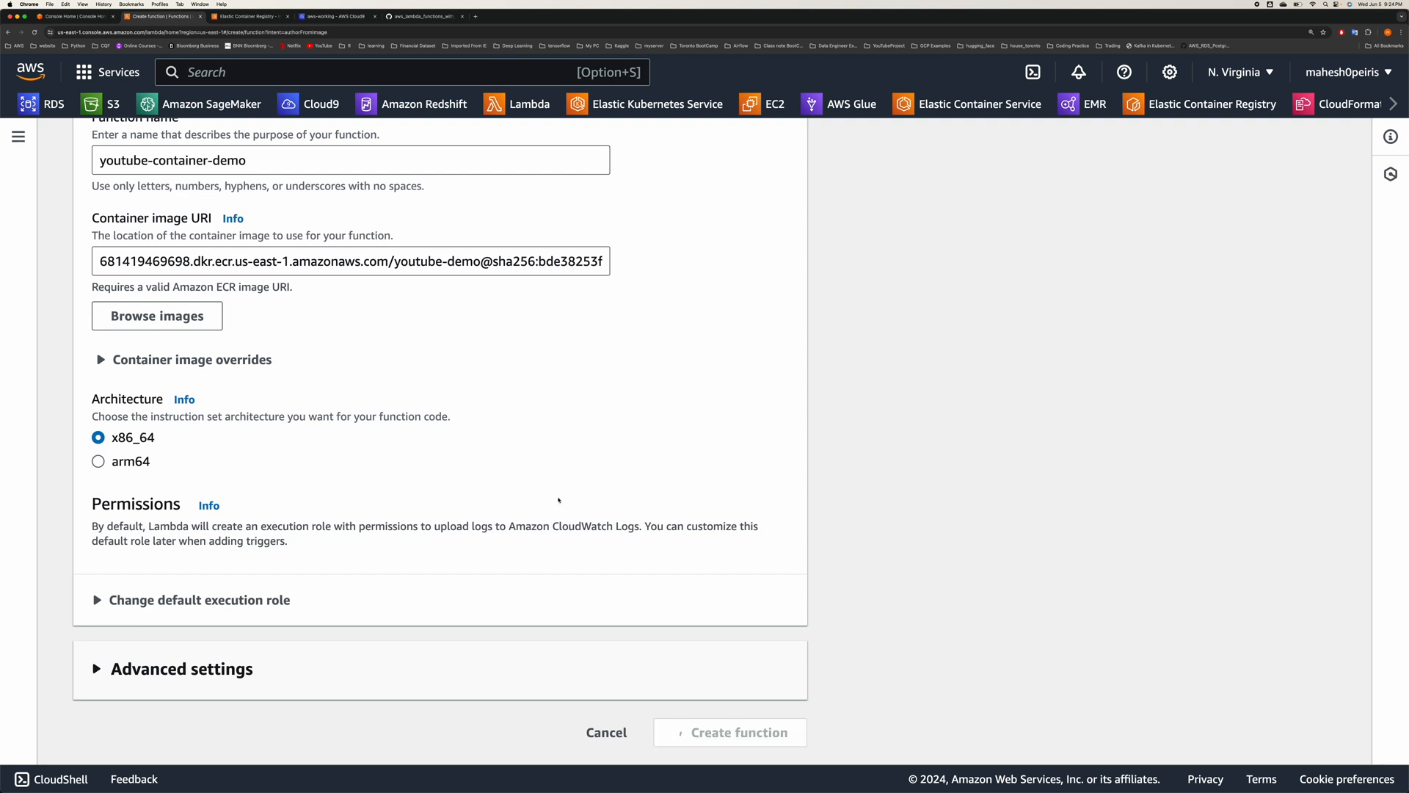
click(740, 731)
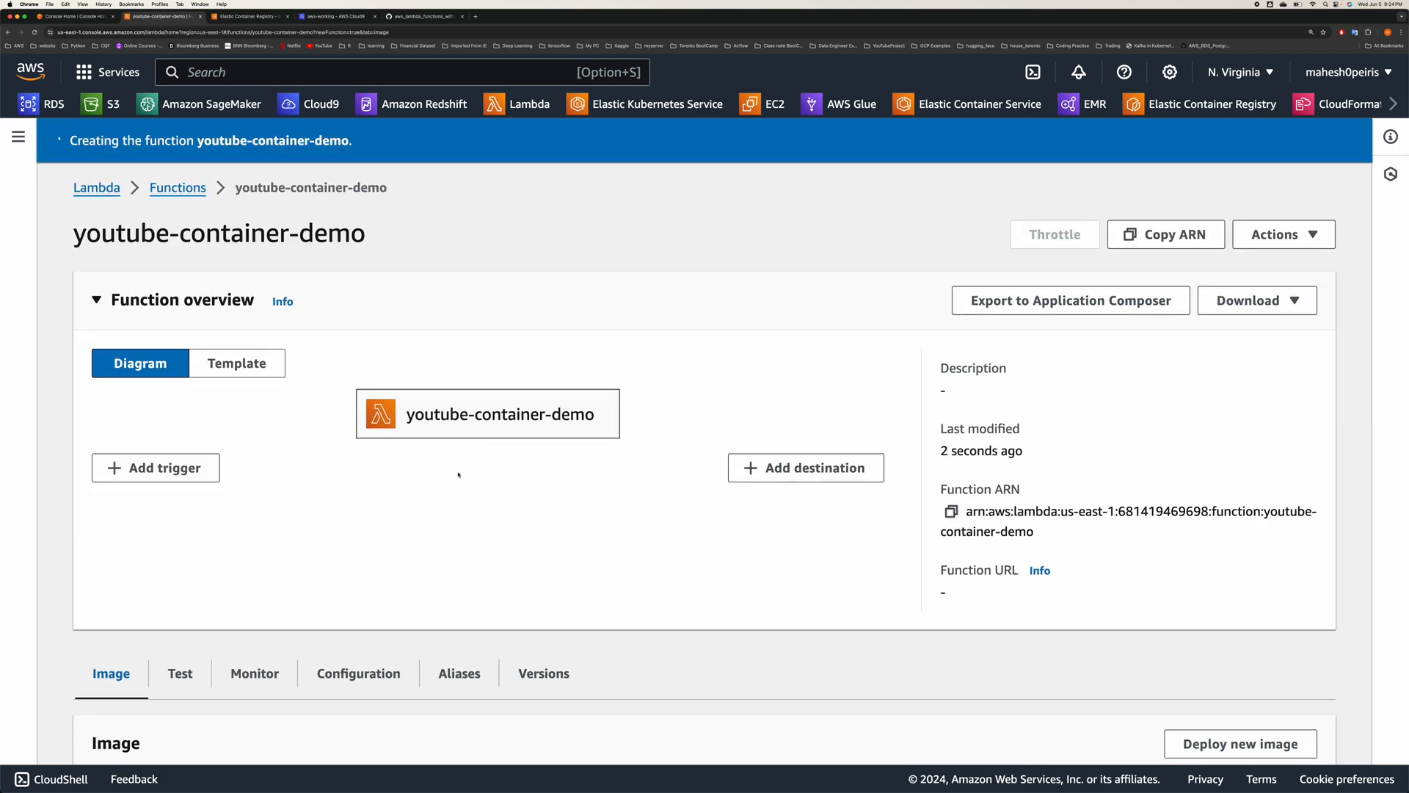
scroll(down, 3)
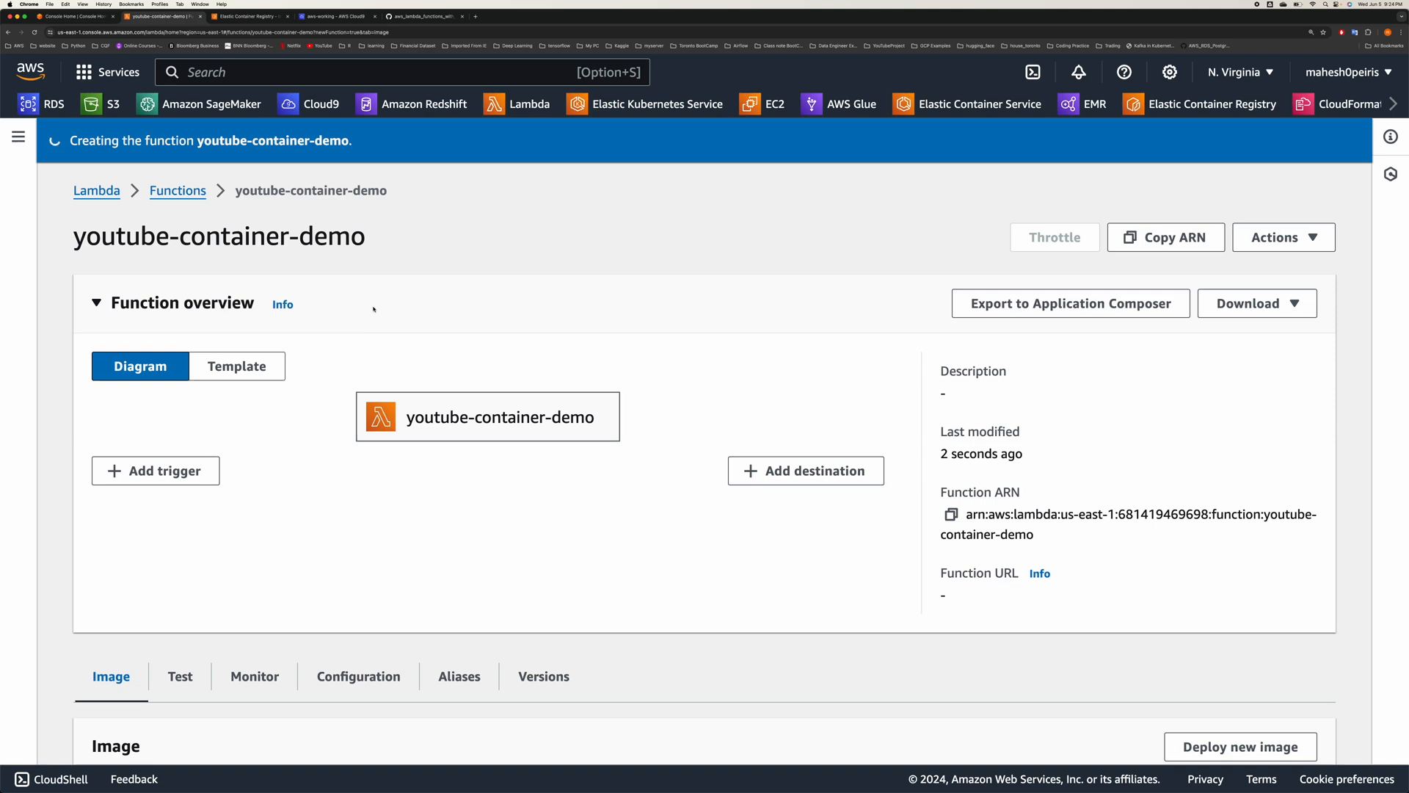
scroll(down, 3)
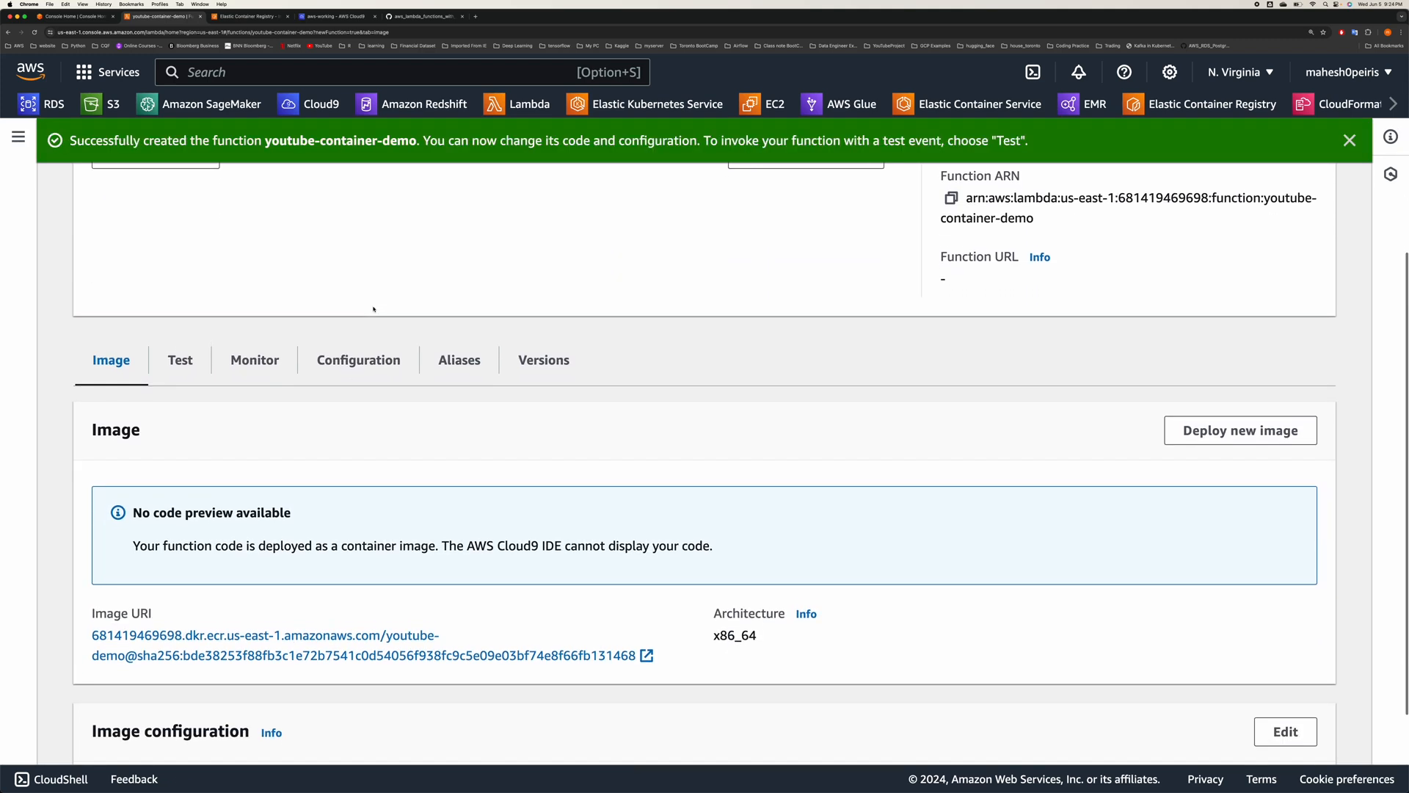
click(179, 360)
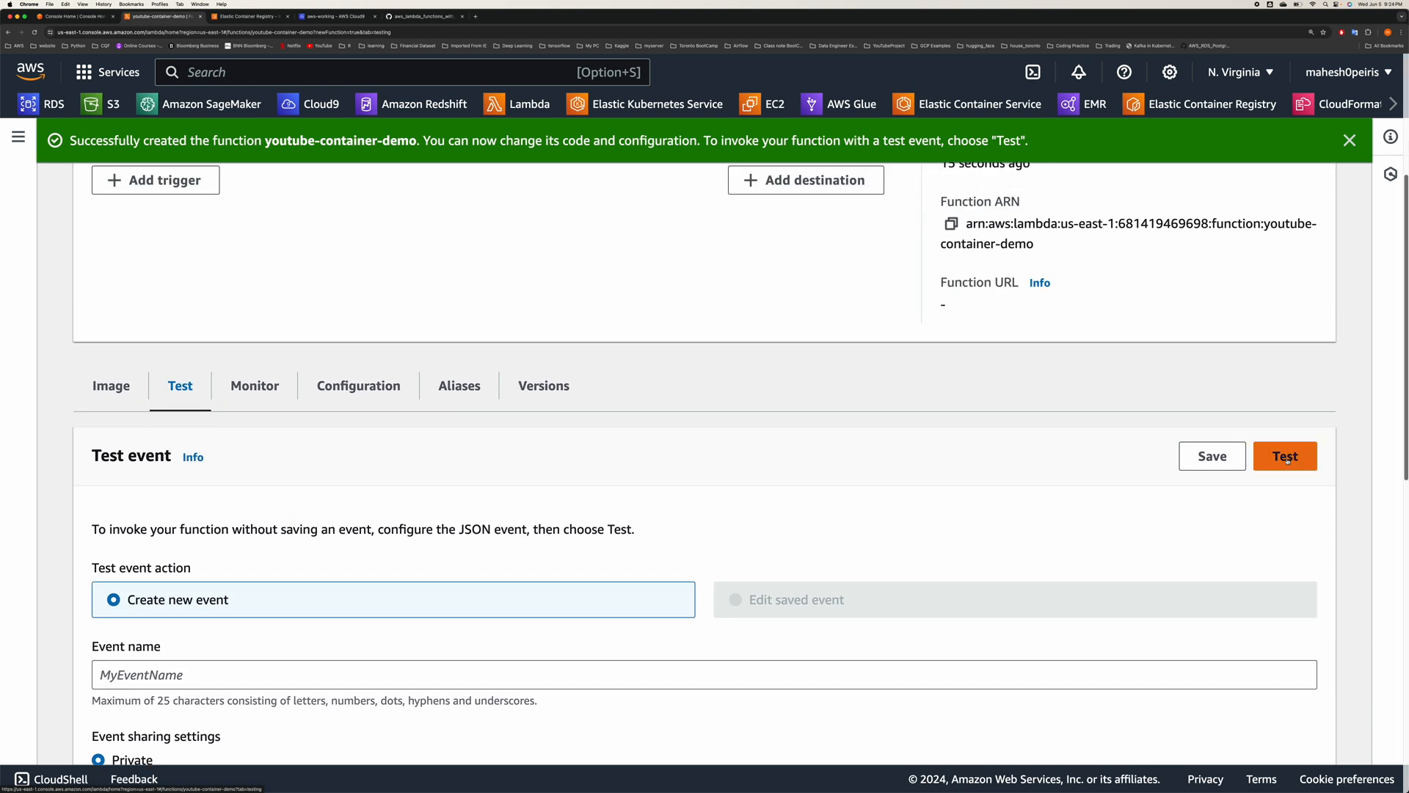
- Run a test that times out after 3.05 seconds, then go to Configuration
click(1284, 455)
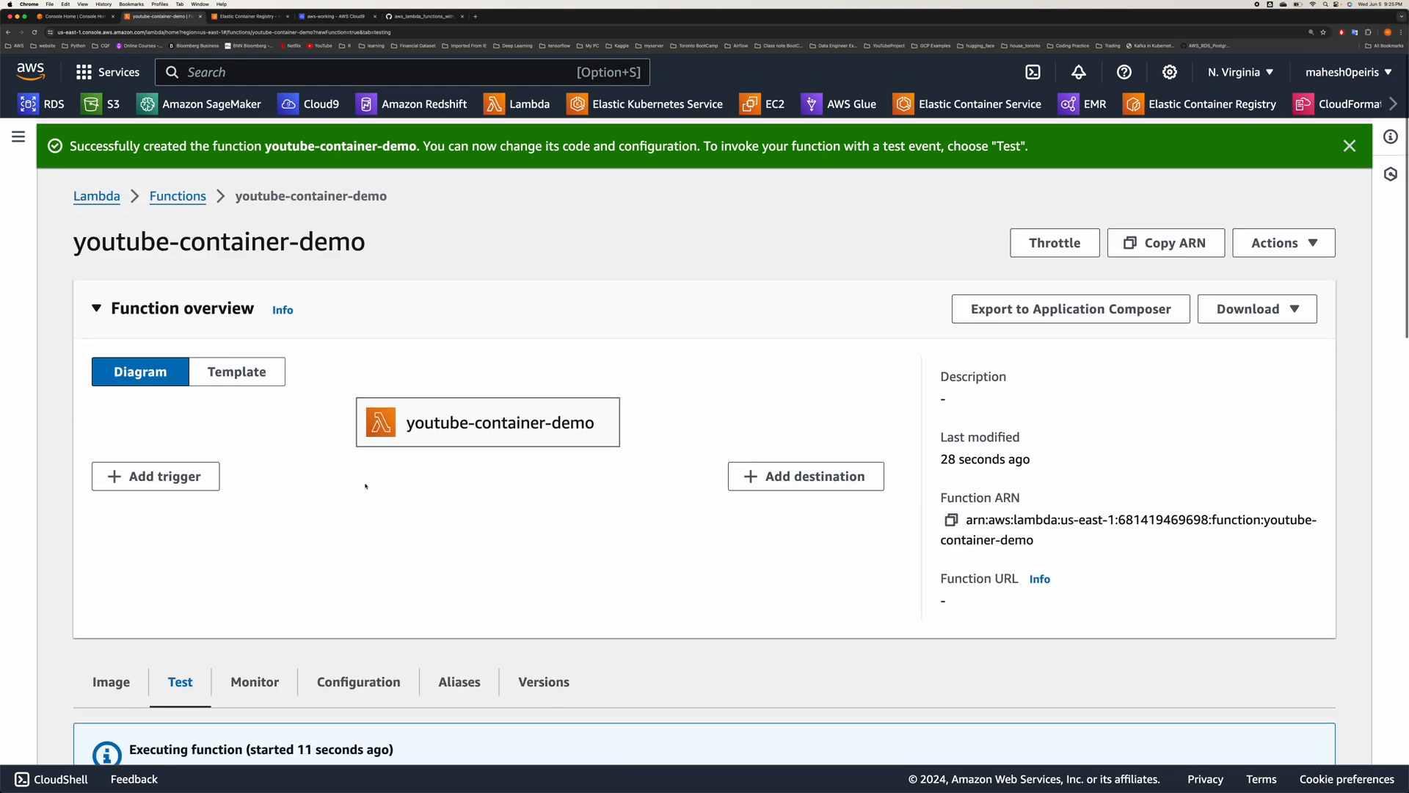
scroll(down, 3)
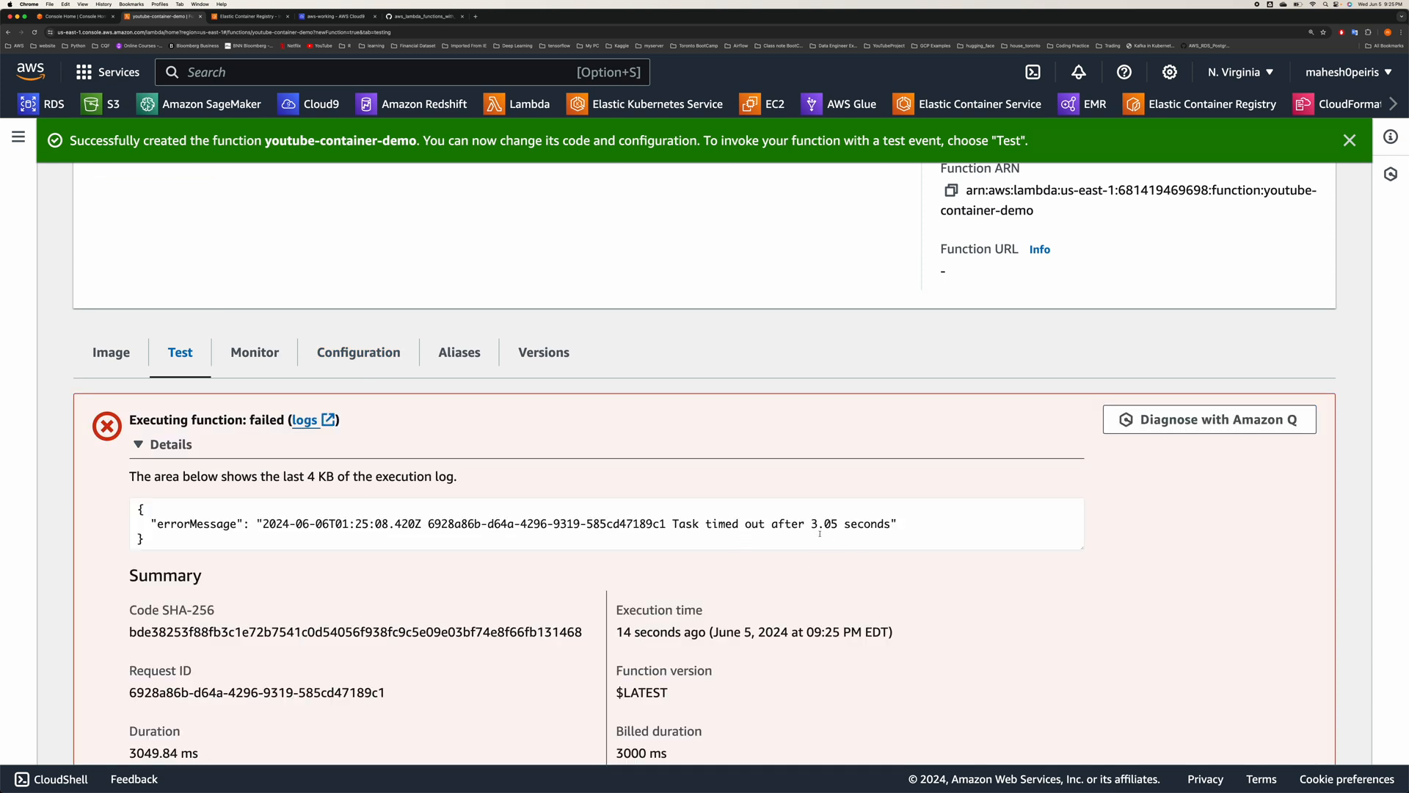
drag(727, 523, 885, 523)
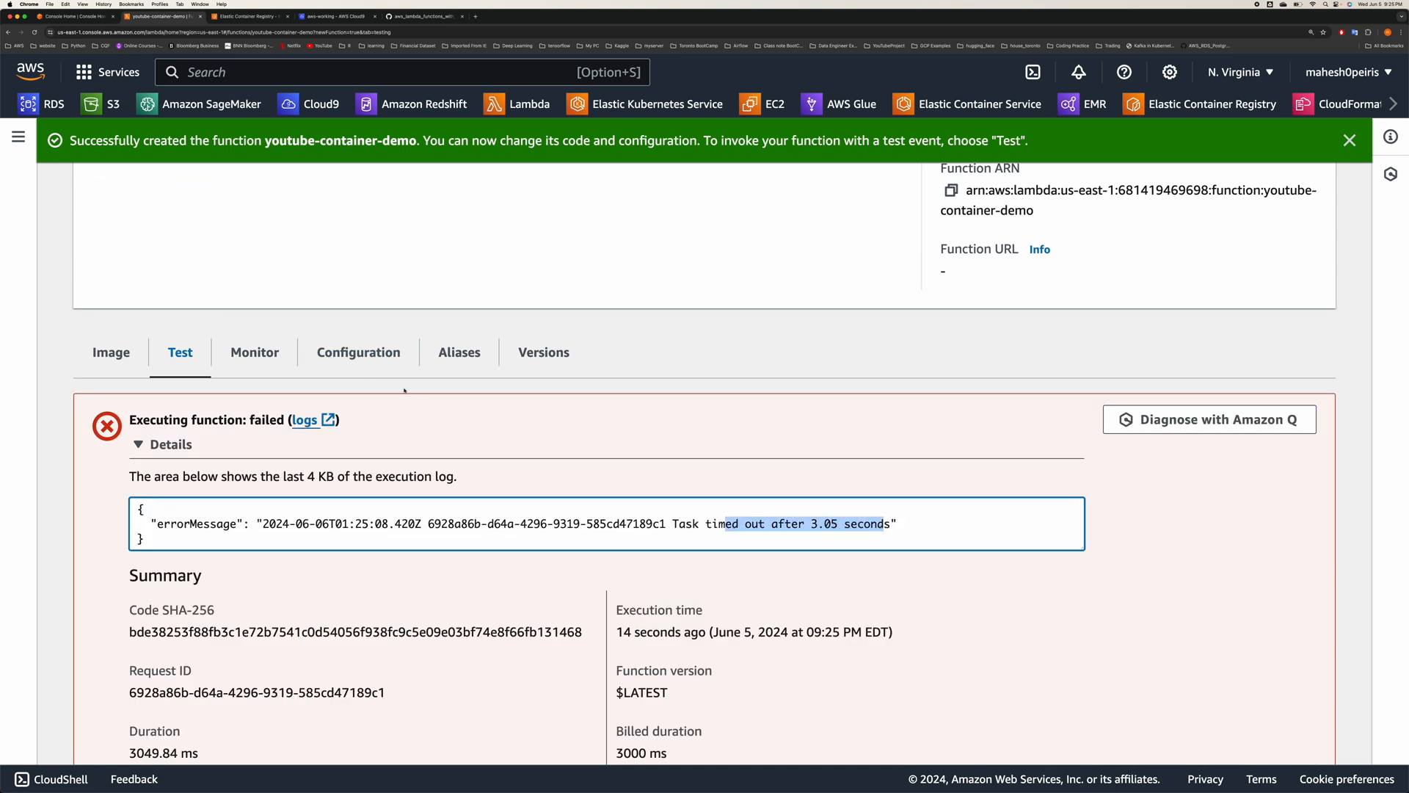
click(358, 351)
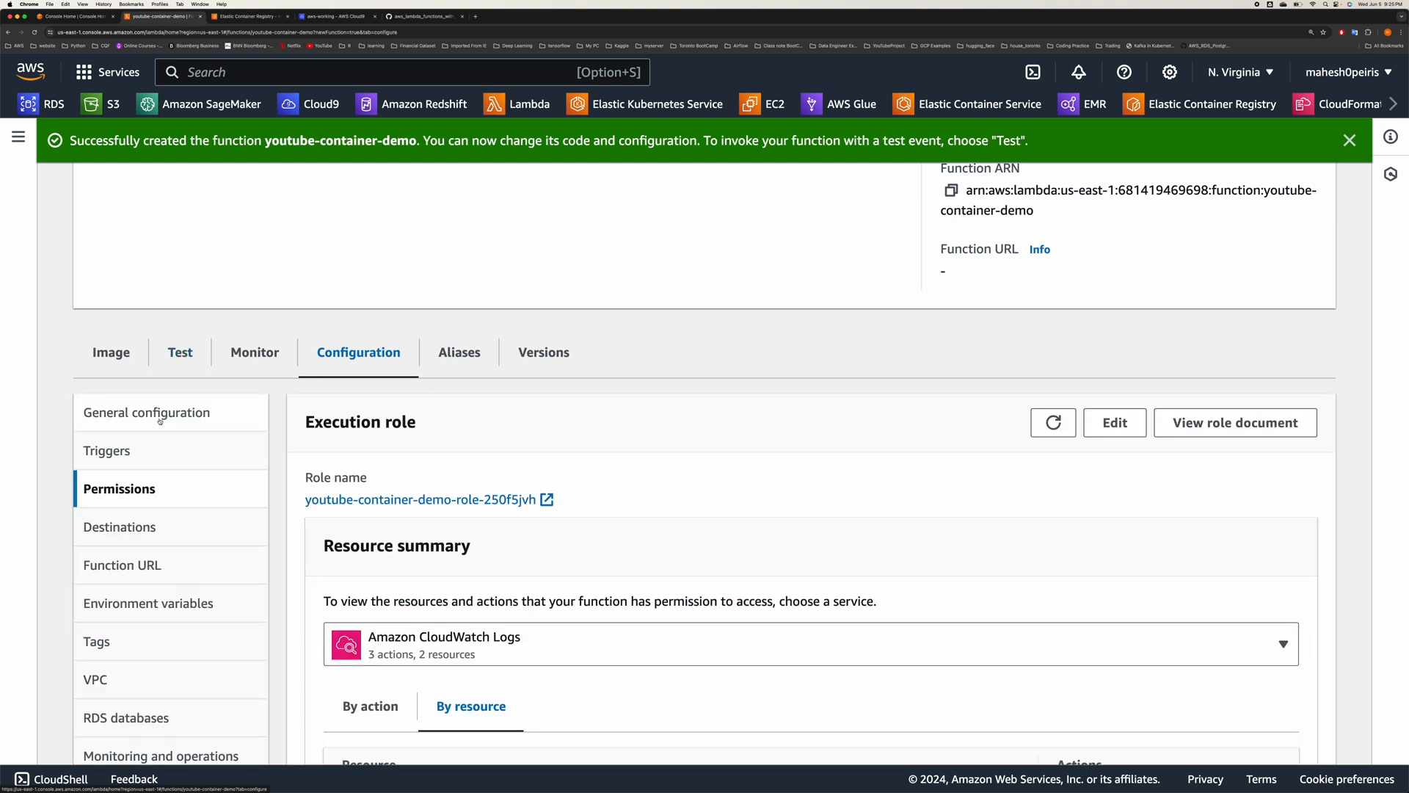
- Edit General configuration to a 1 min 3 sec timeout, save, and return to Test
click(146, 411)
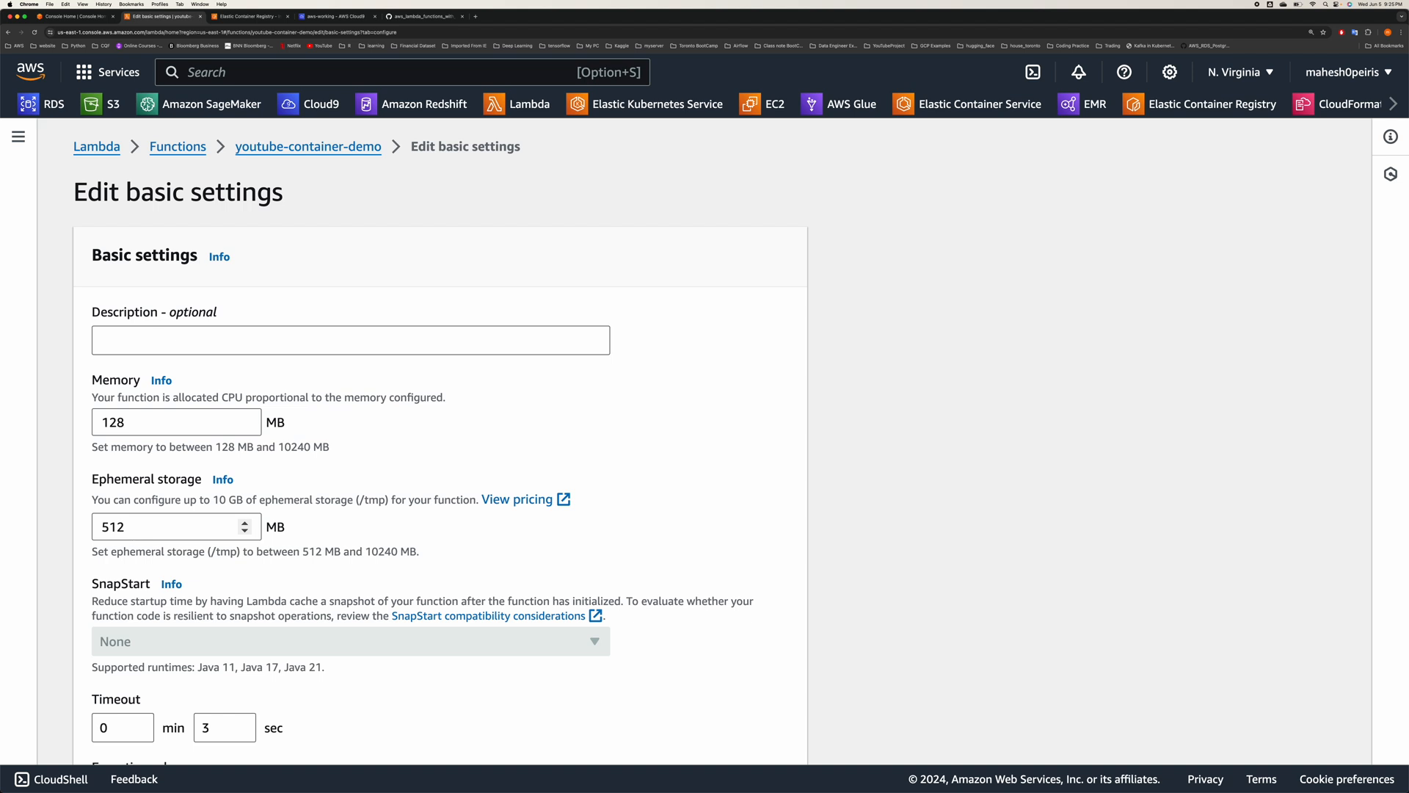
click(118, 726)
text(1)
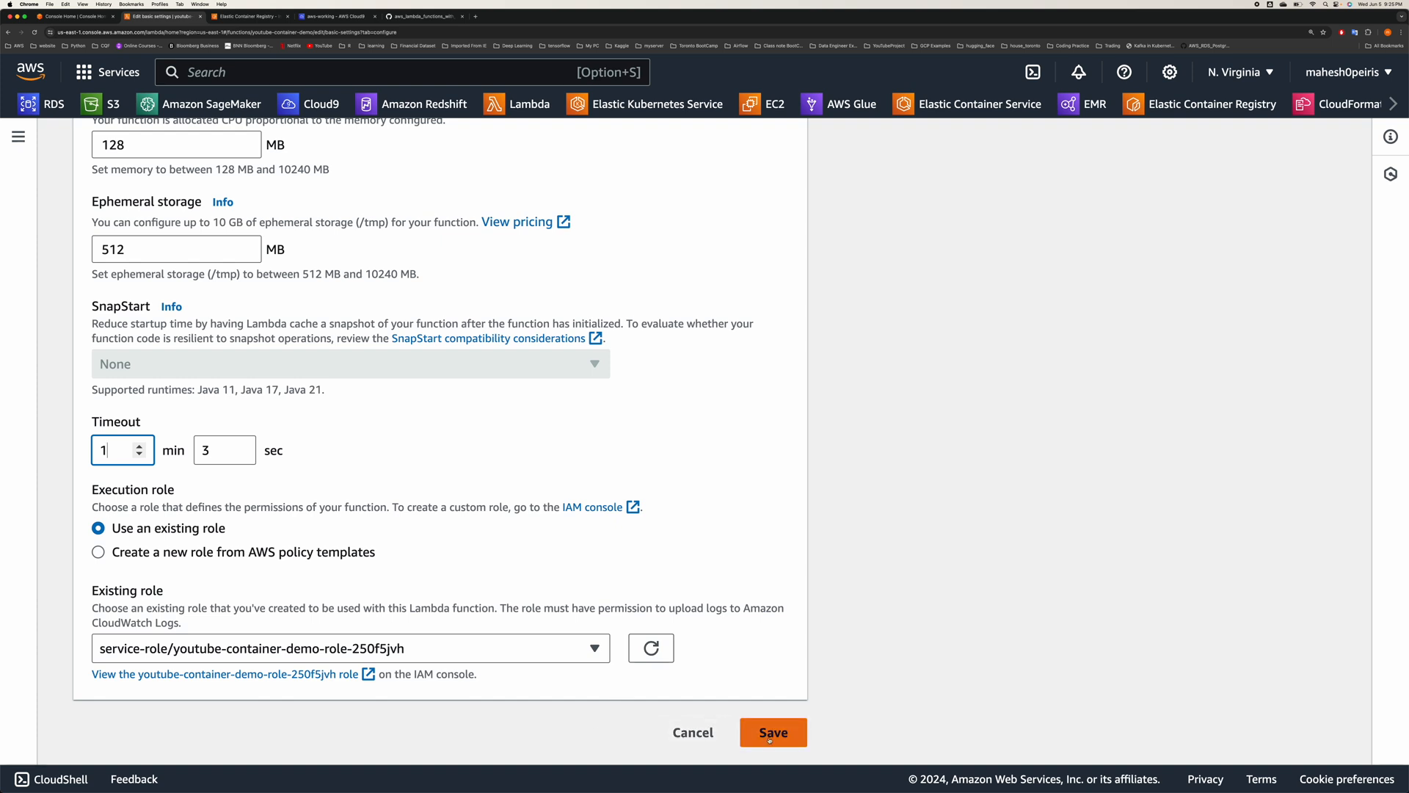
click(772, 731)
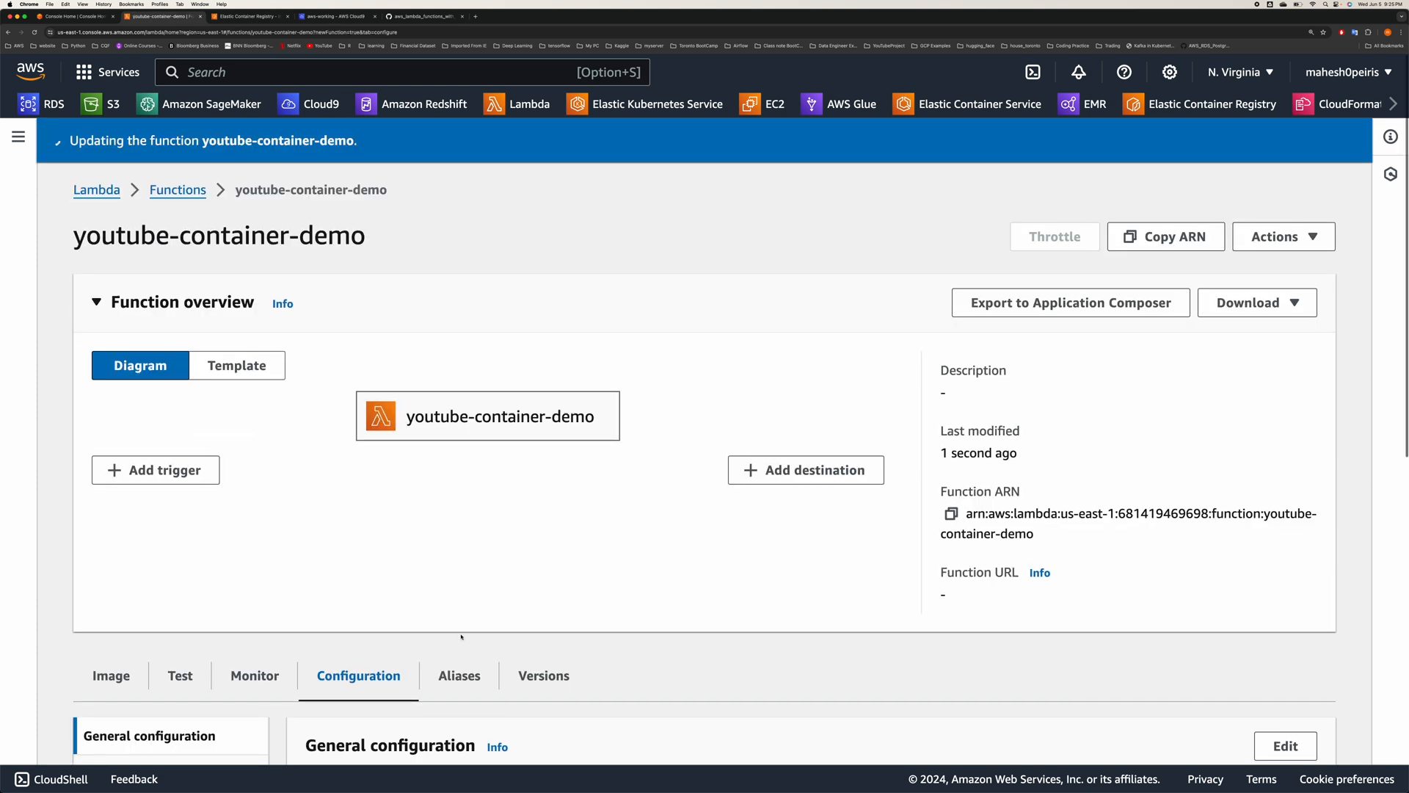
scroll(down, 3)
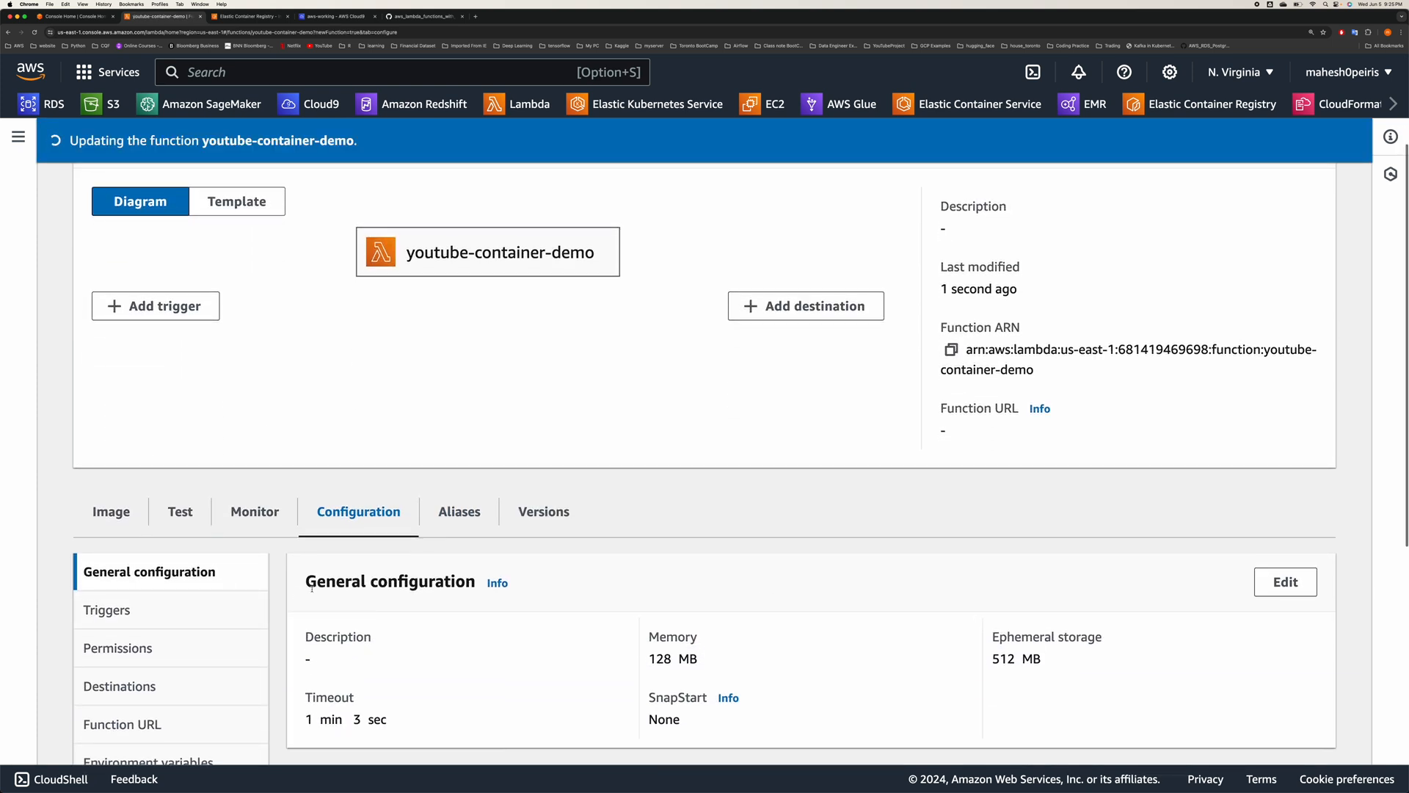
click(179, 510)
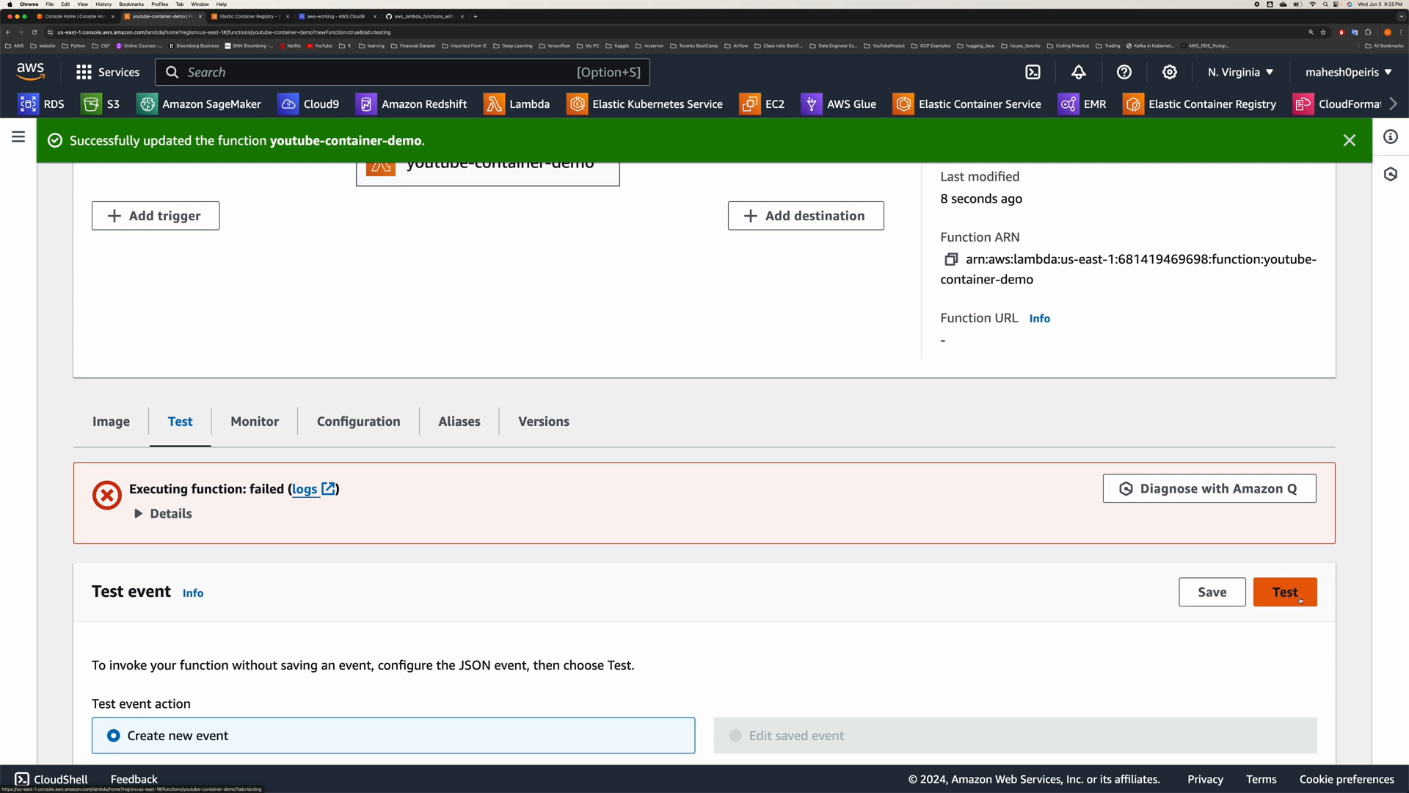
- Rerun the test and expand Details to read the GetObject AccessDenied error
click(1285, 592)
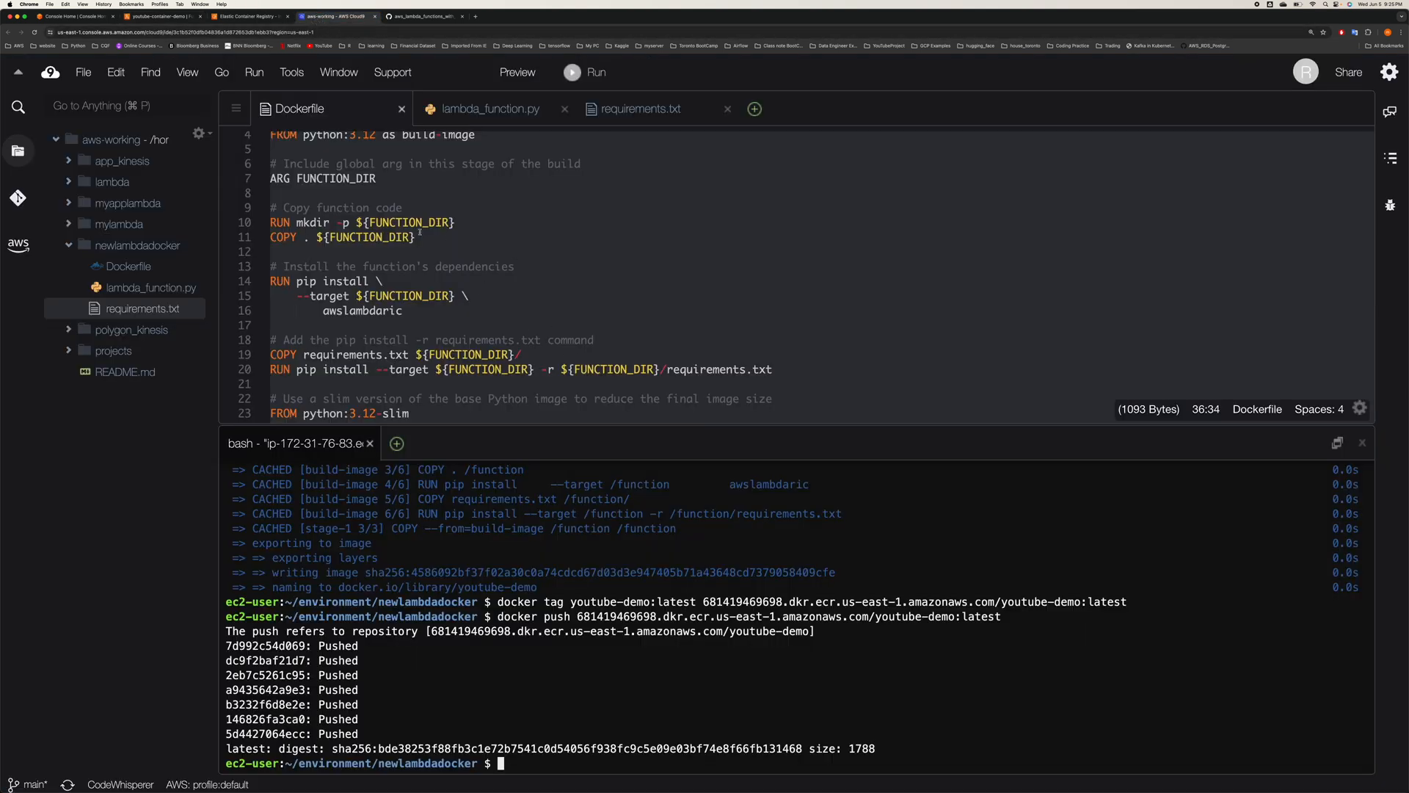
click(490, 109)
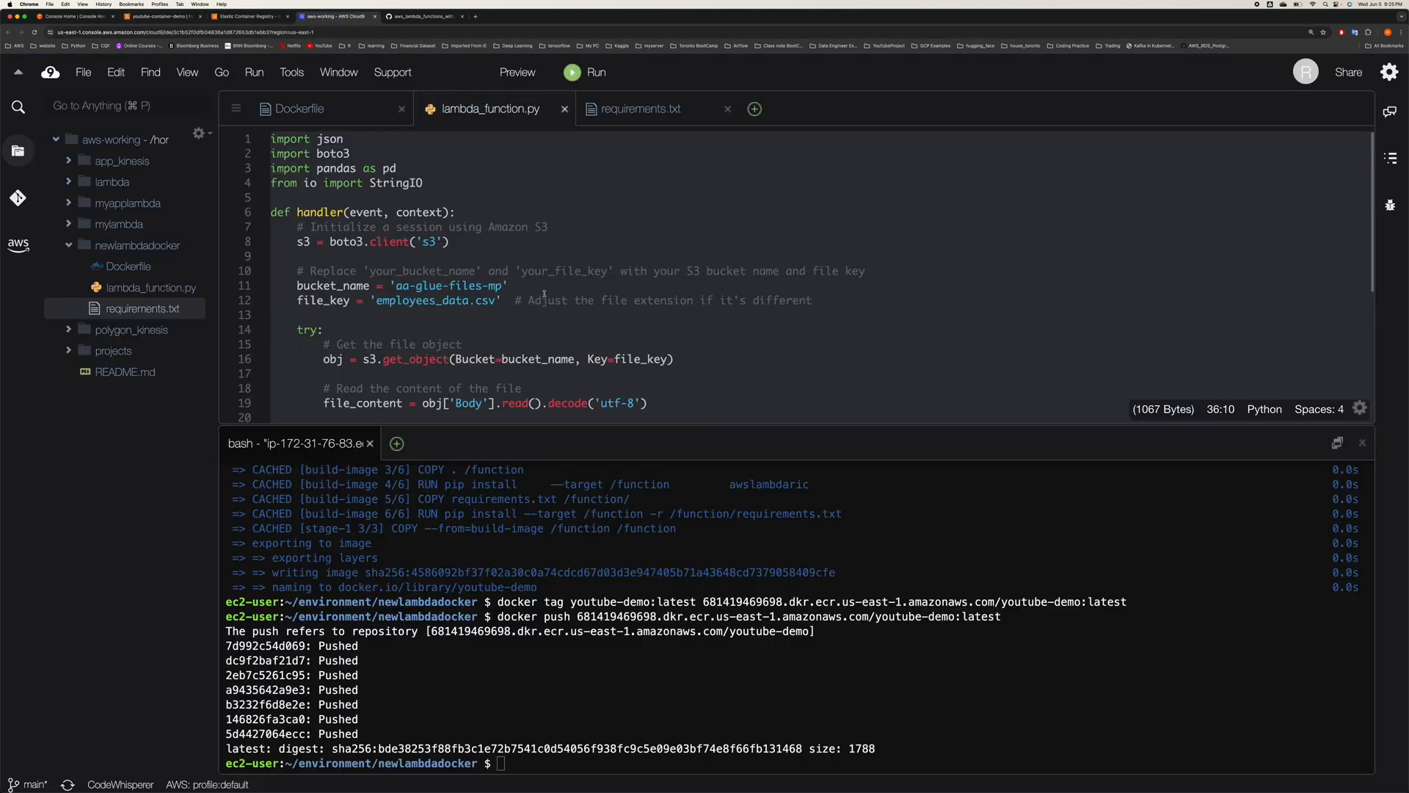
click(157, 16)
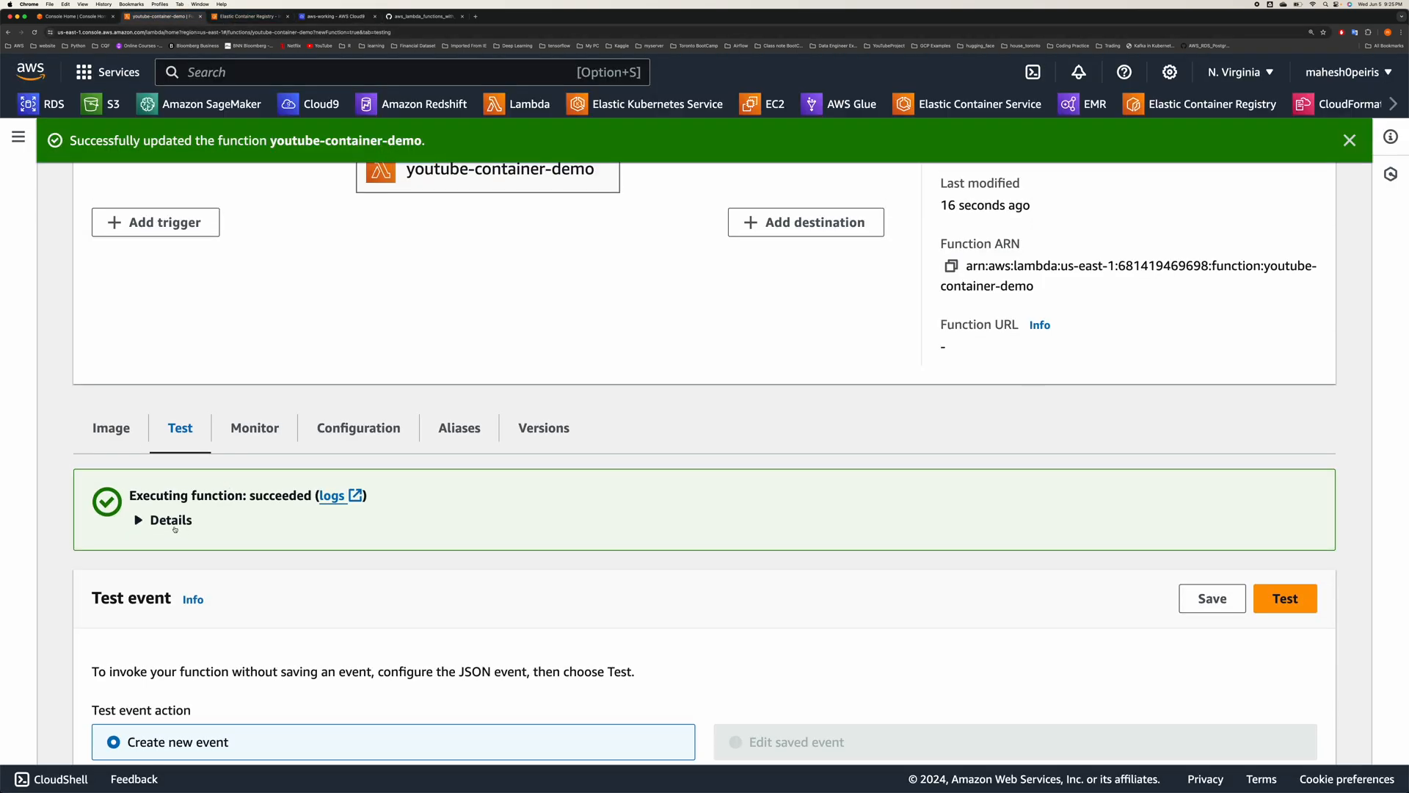
click(167, 520)
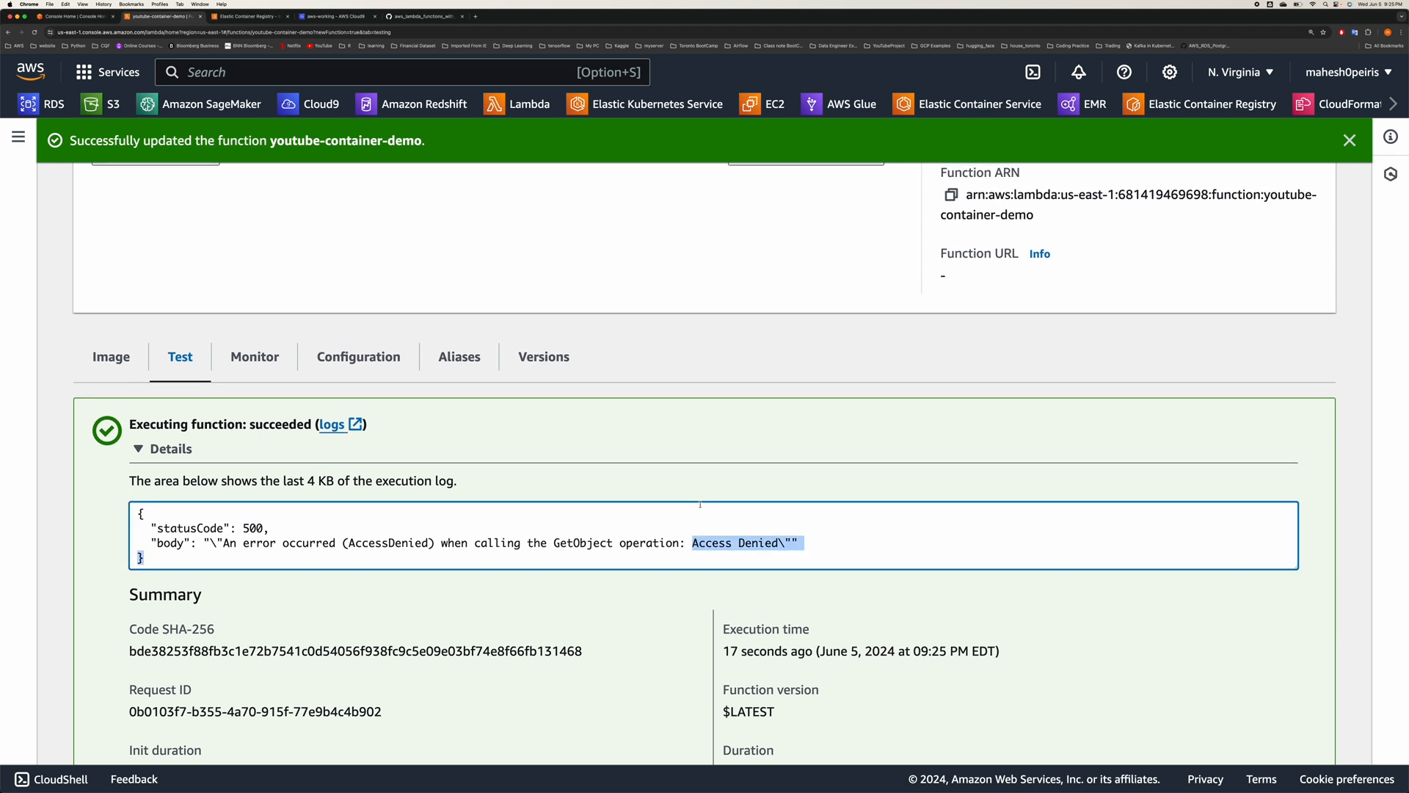
scroll(down, 3)
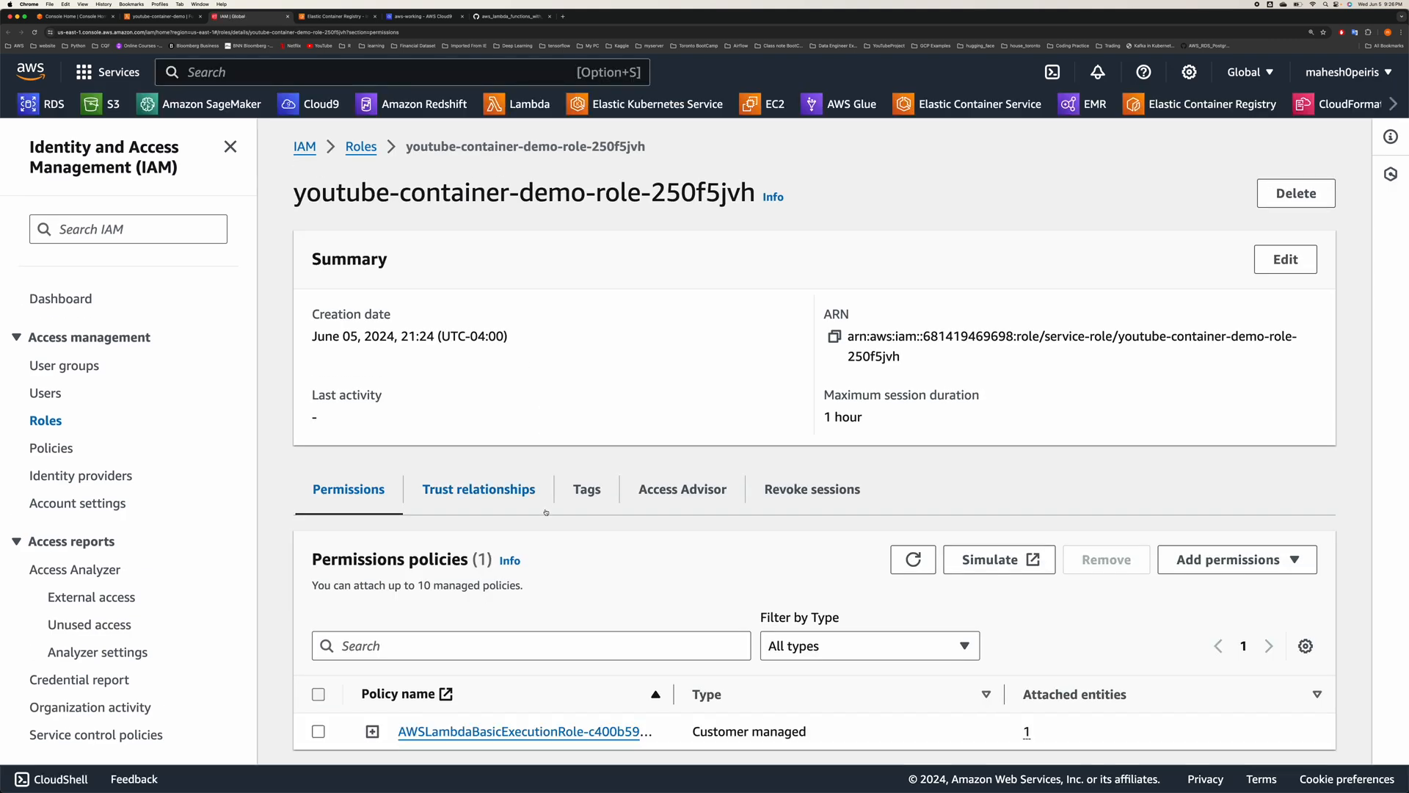
- Attach the AmazonS3FullAccess policy to the execution role via a search for s3
scroll(down, 3)
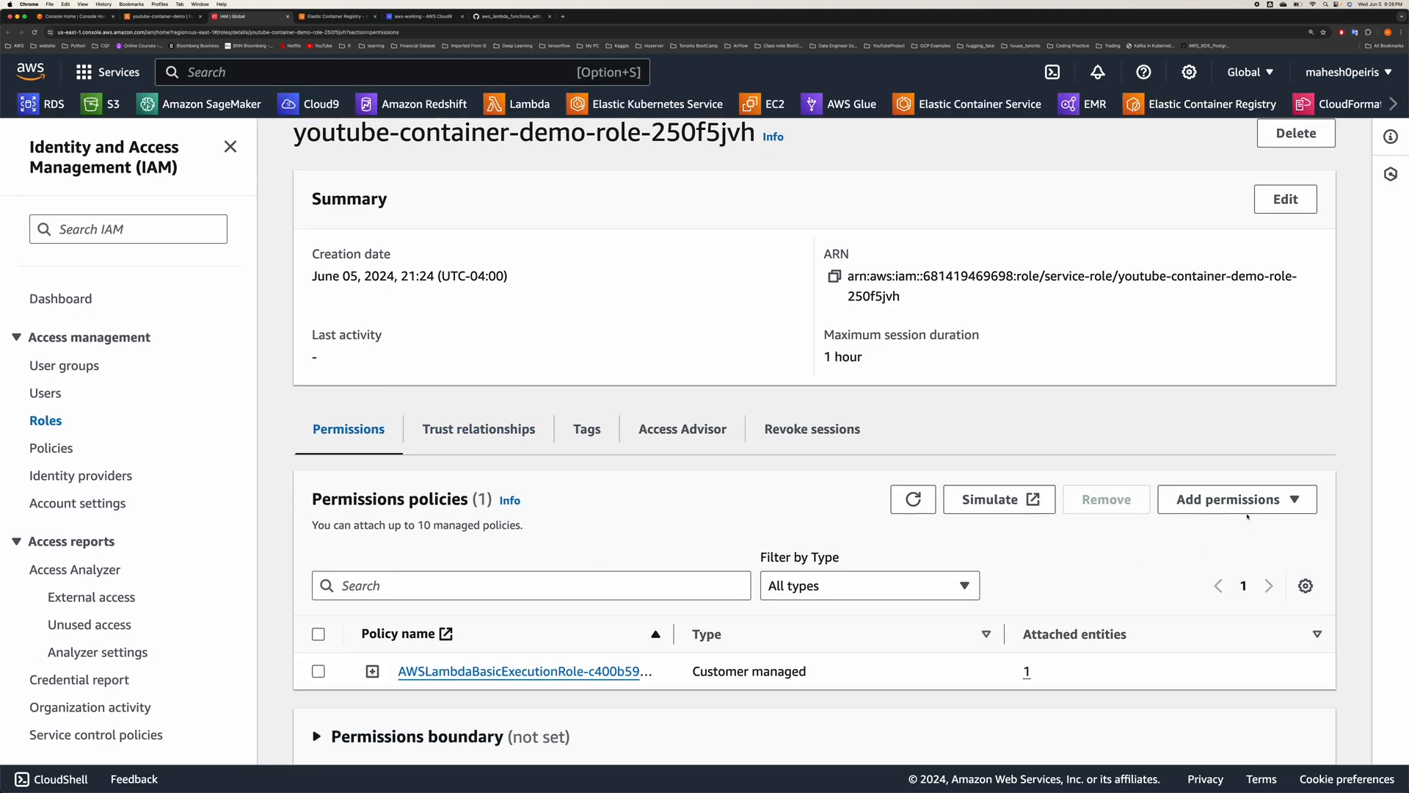
click(1236, 499)
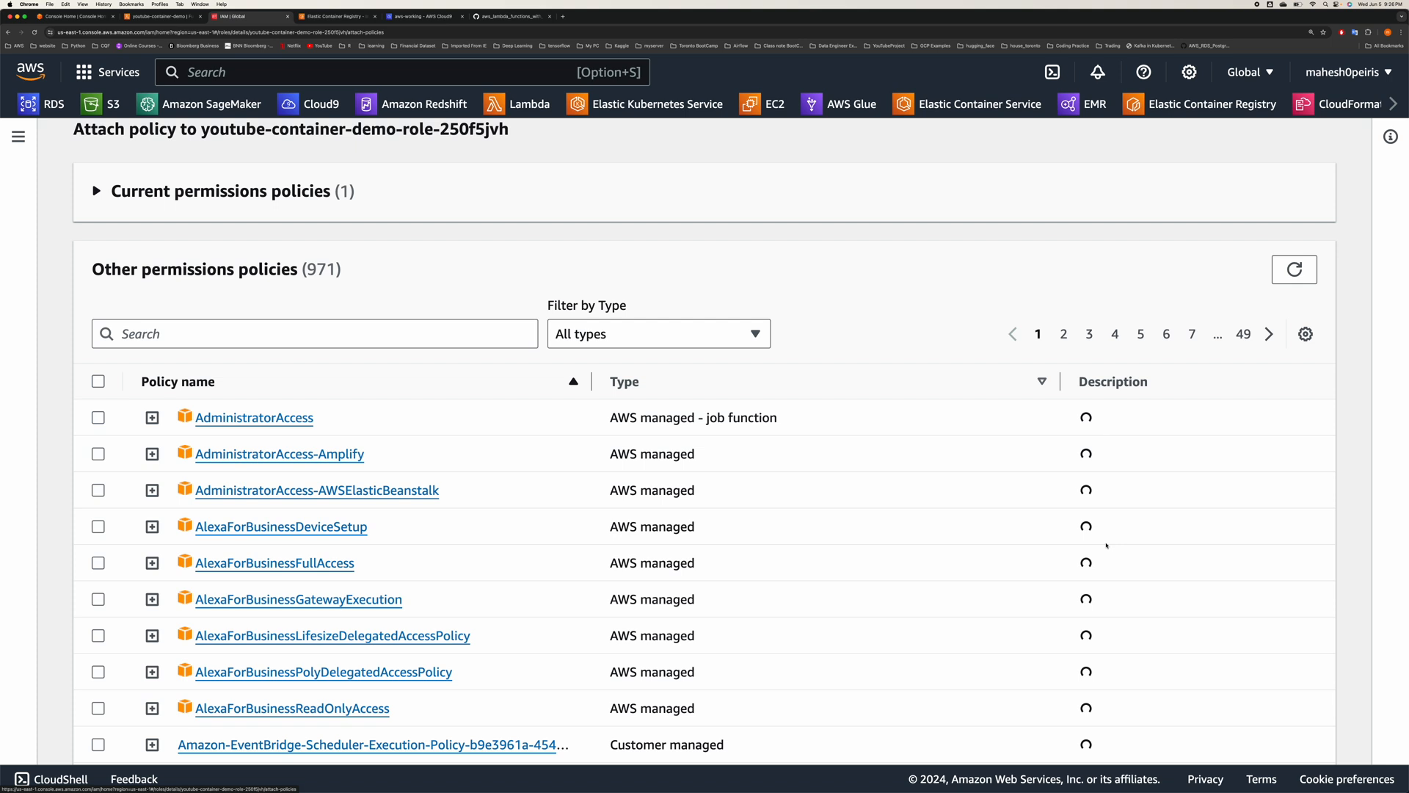
click(314, 333)
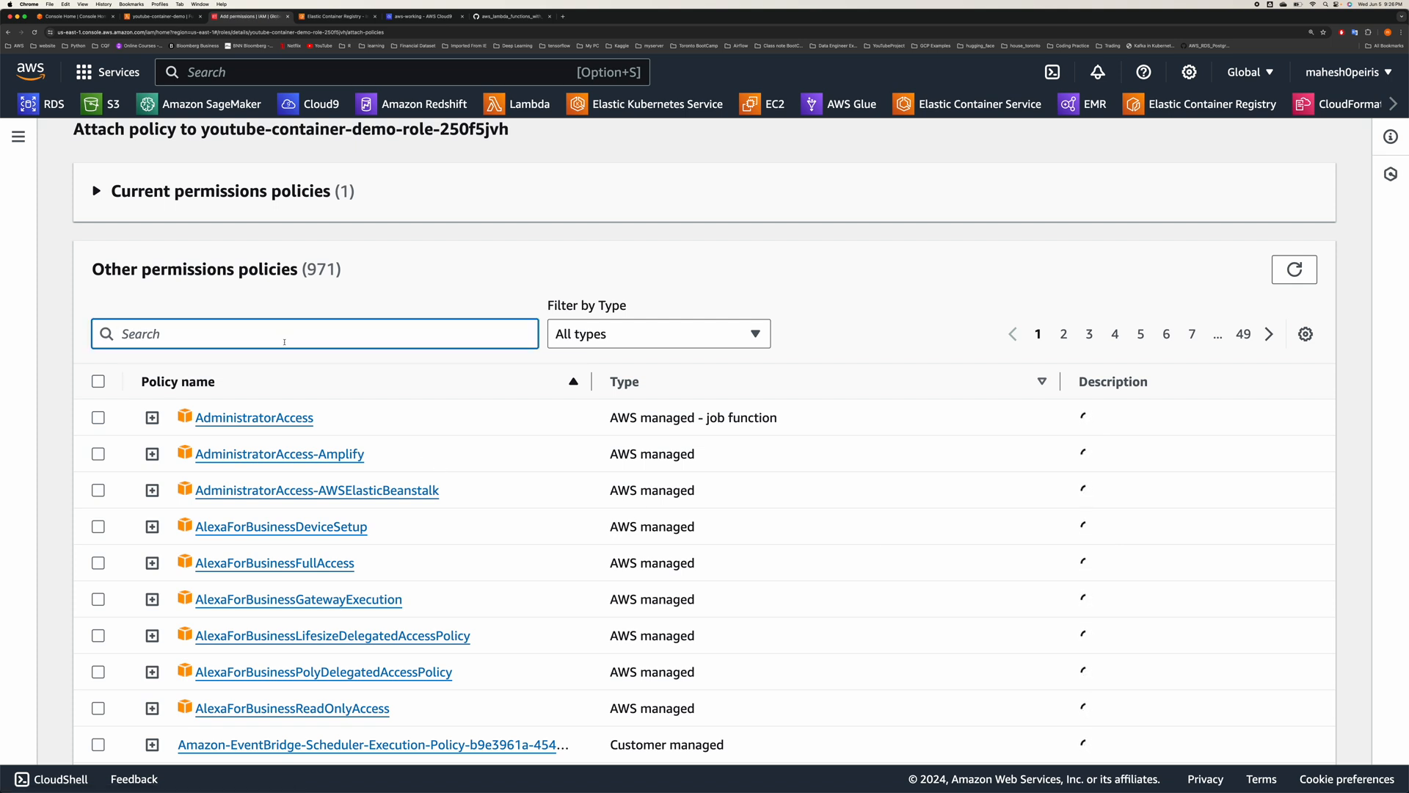
text(s3)
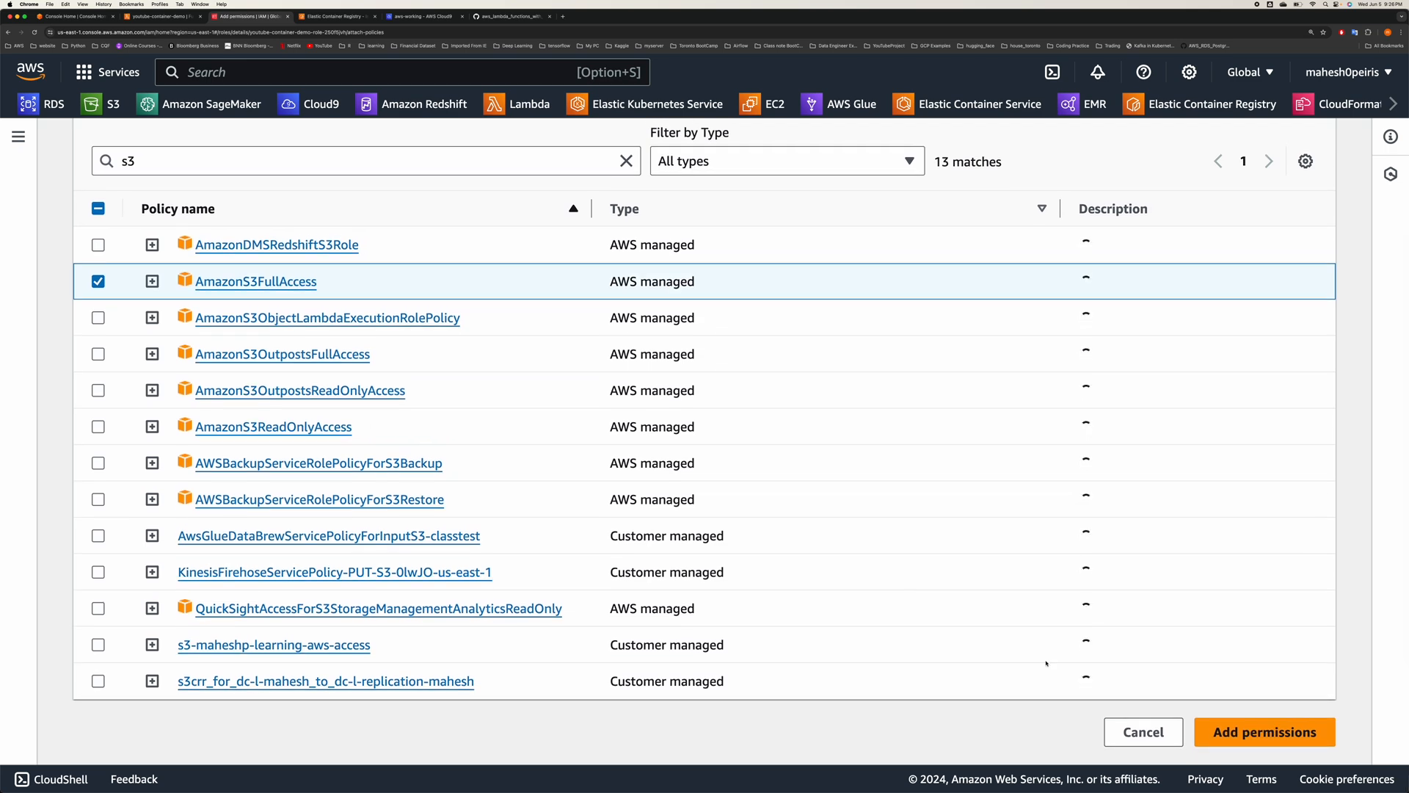
click(1262, 732)
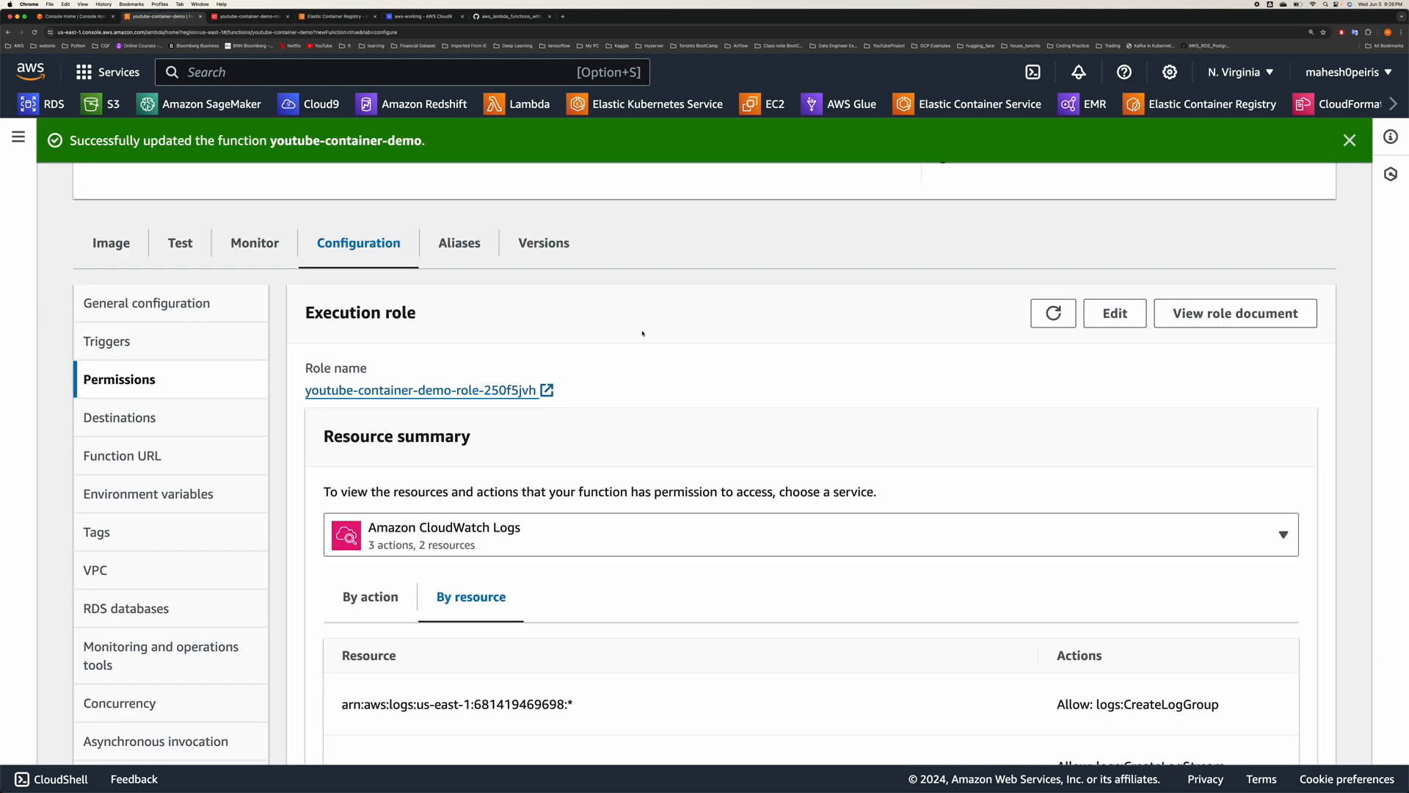
mouse_move(206, 279)
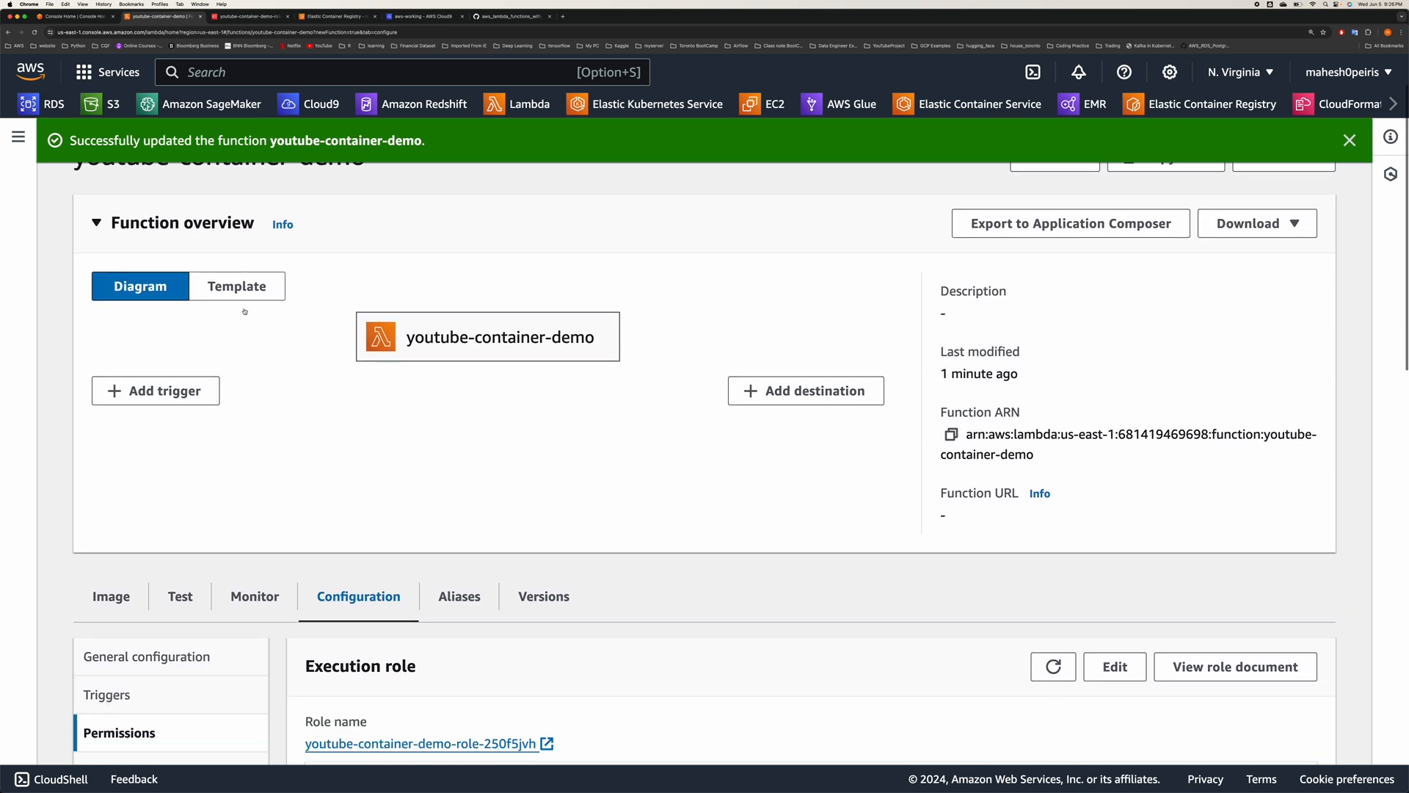
- Run the test, scroll through the 200 response with employee data, and return to Cloud9
click(179, 596)
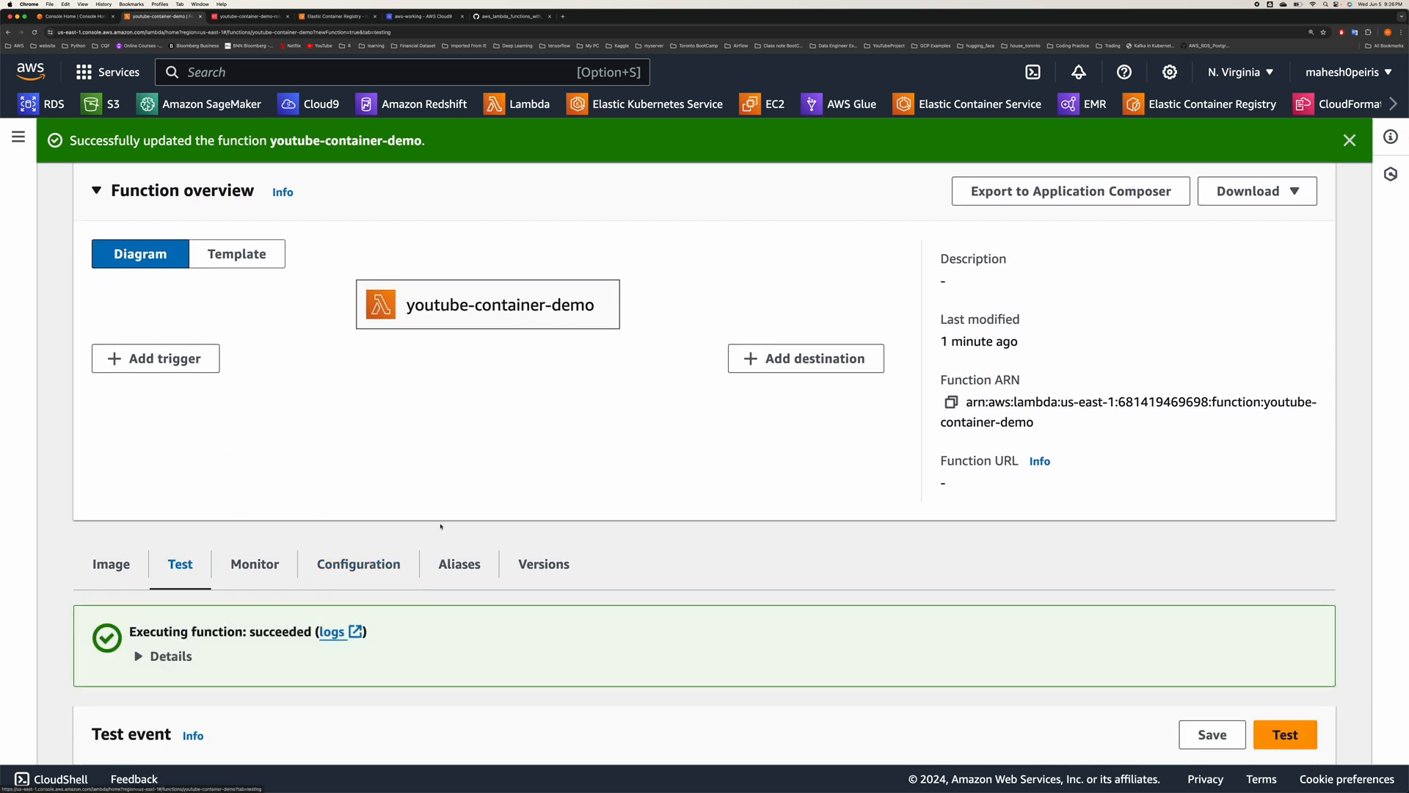
scroll(down, 3)
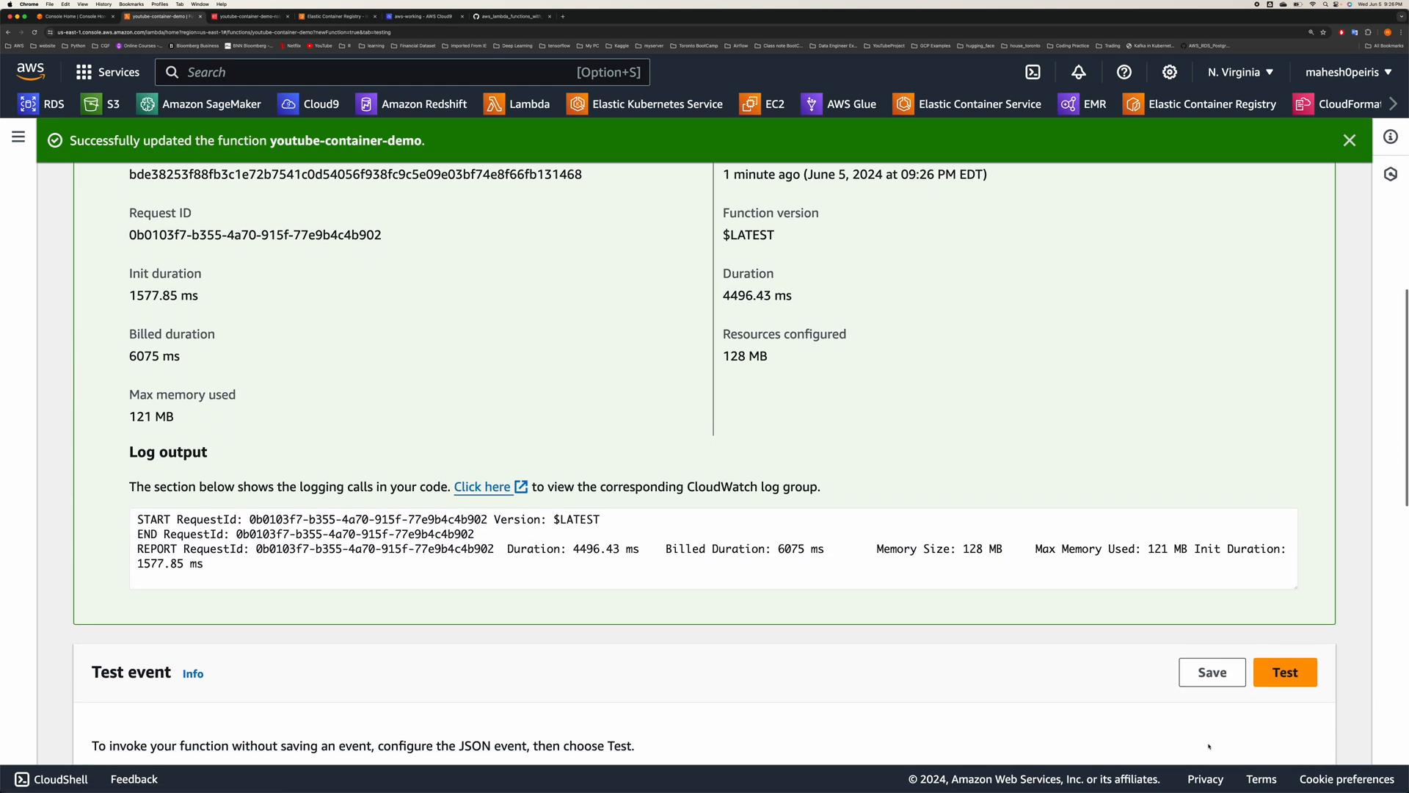
scroll(down, 3)
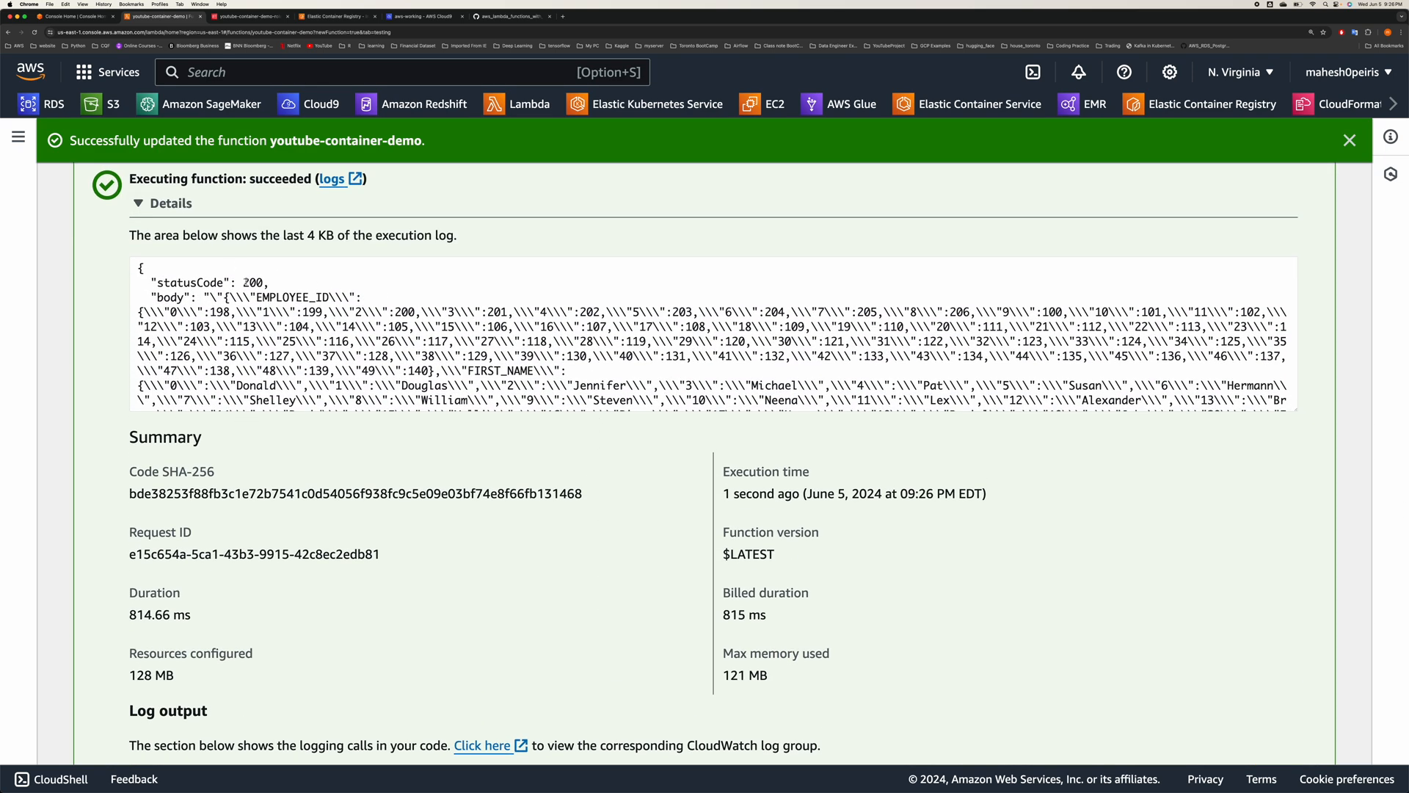
scroll(down, 3)
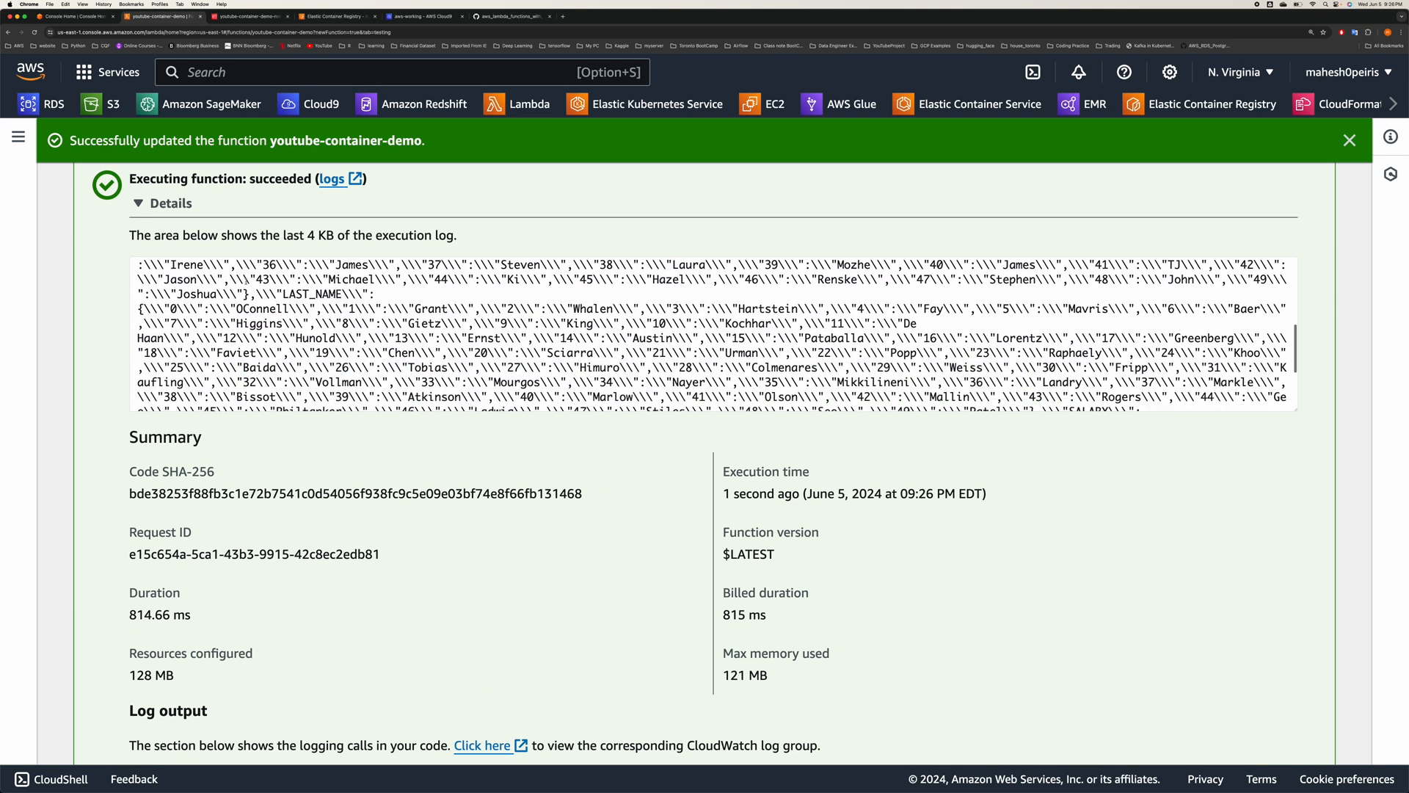
scroll(down, 3)
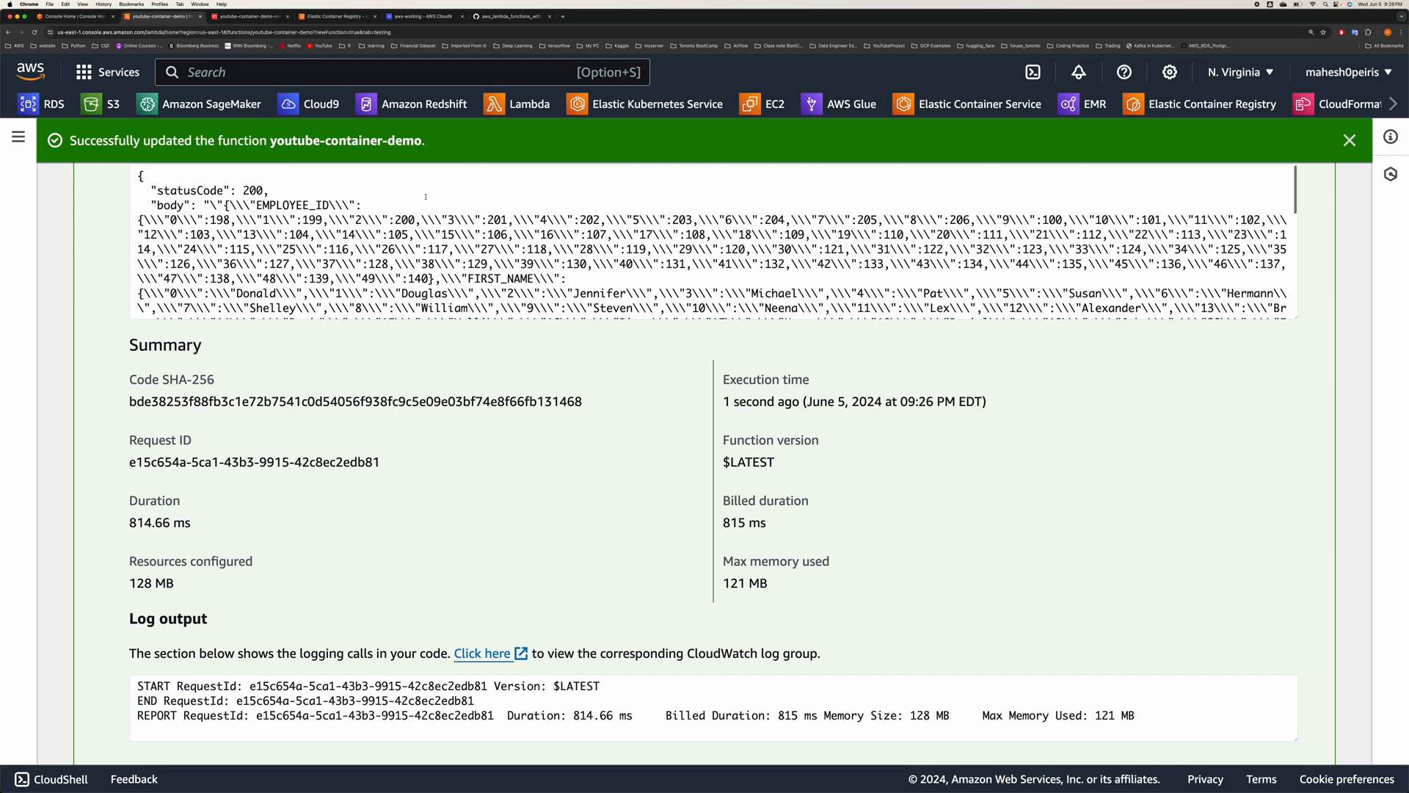
click(417, 16)
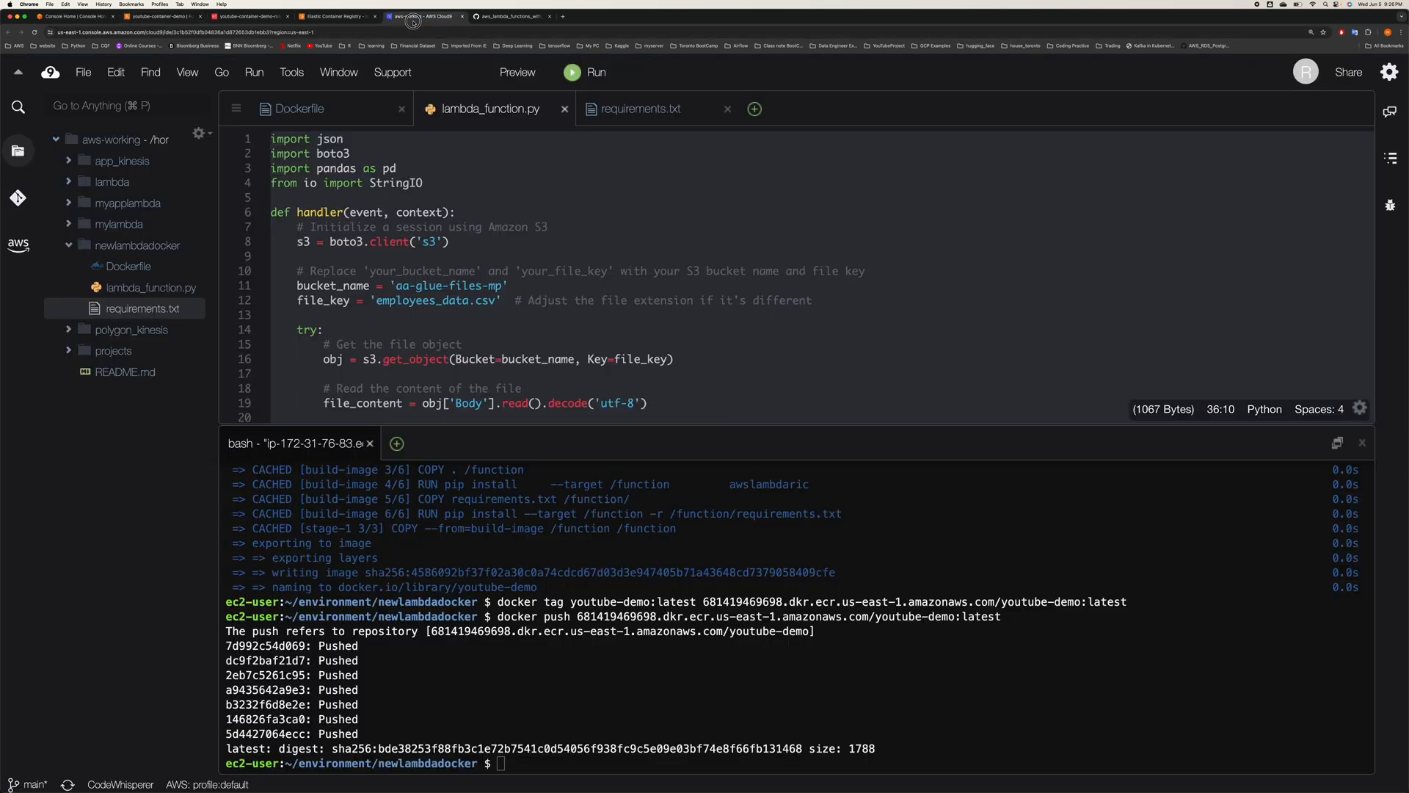
- Review the handler code and scroll through the Dockerfile
scroll(down, 3)
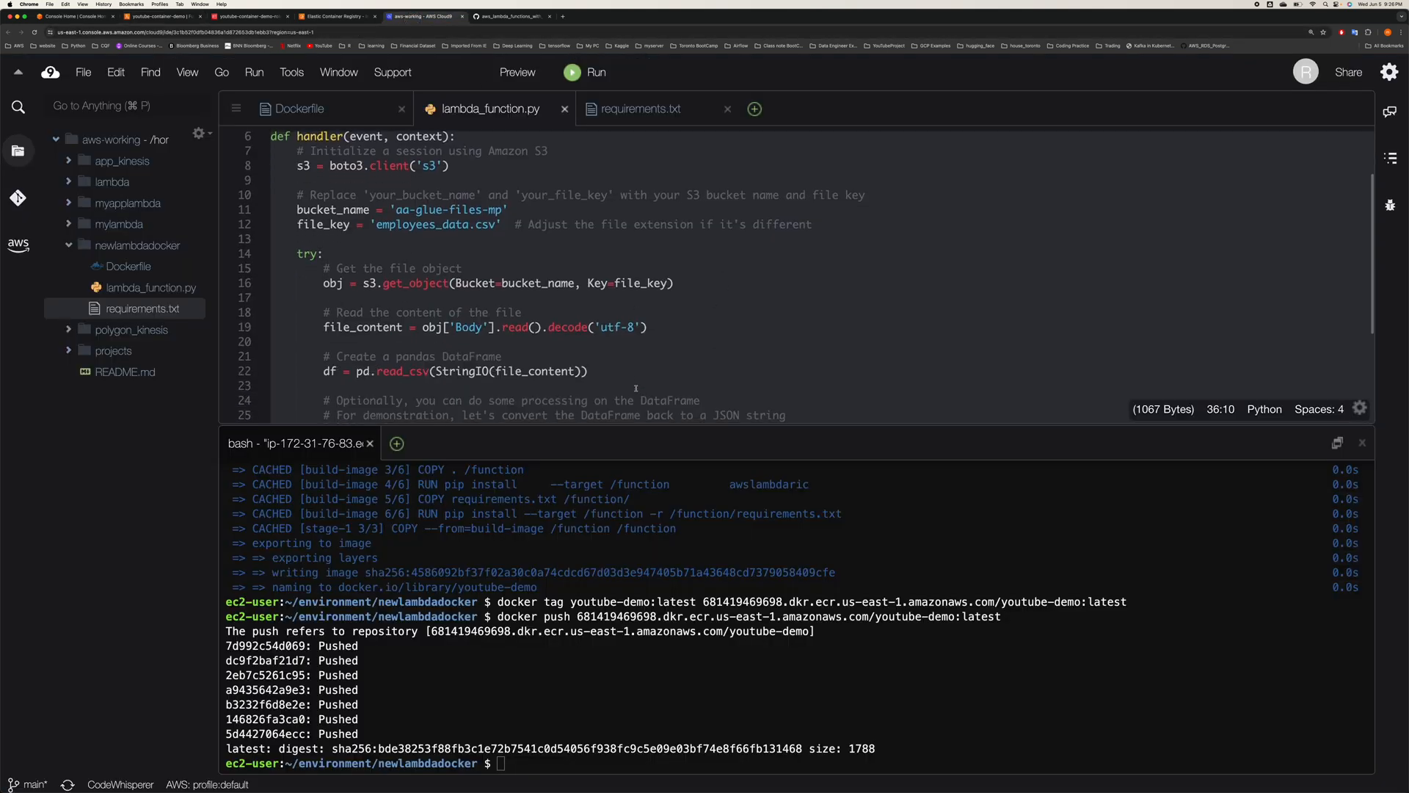
scroll(down, 3)
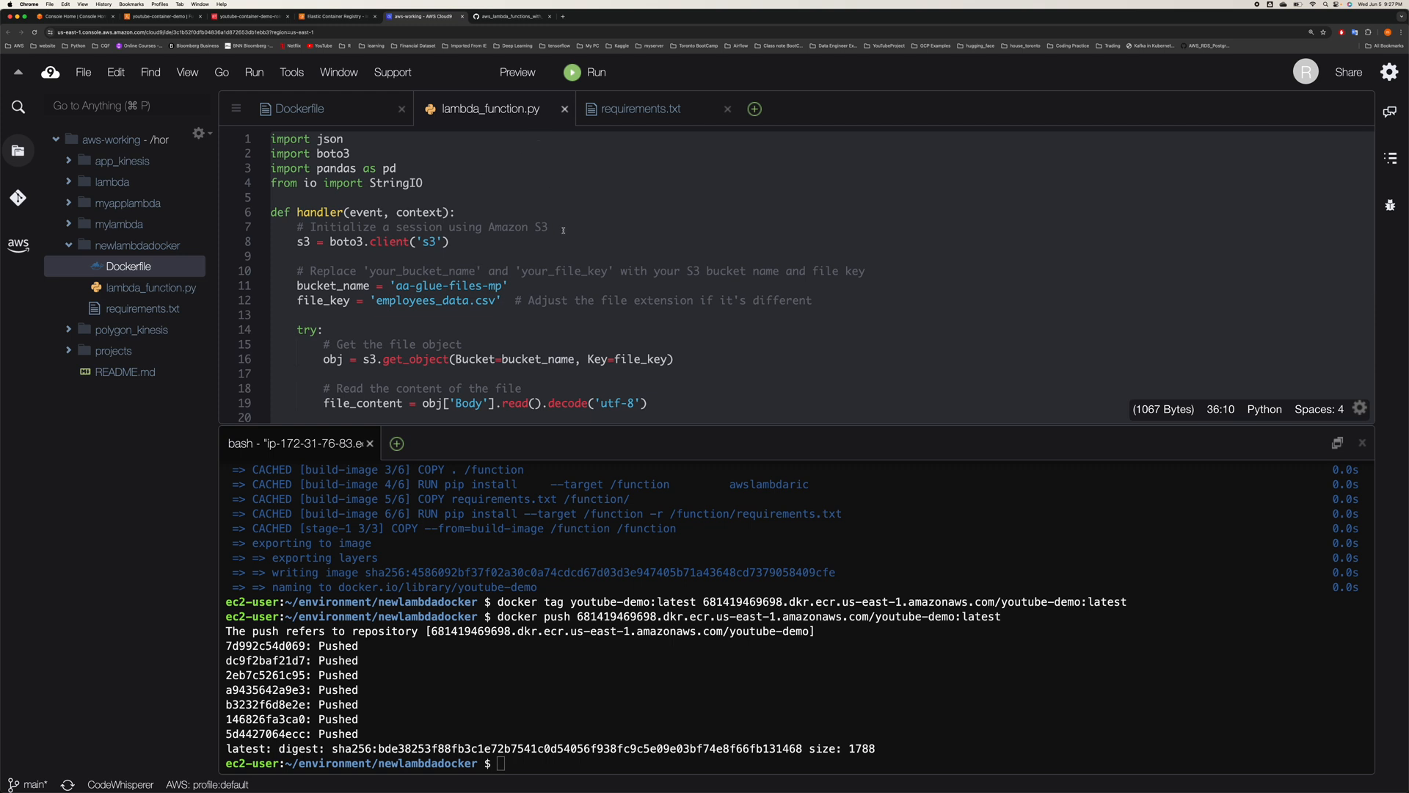
click(299, 107)
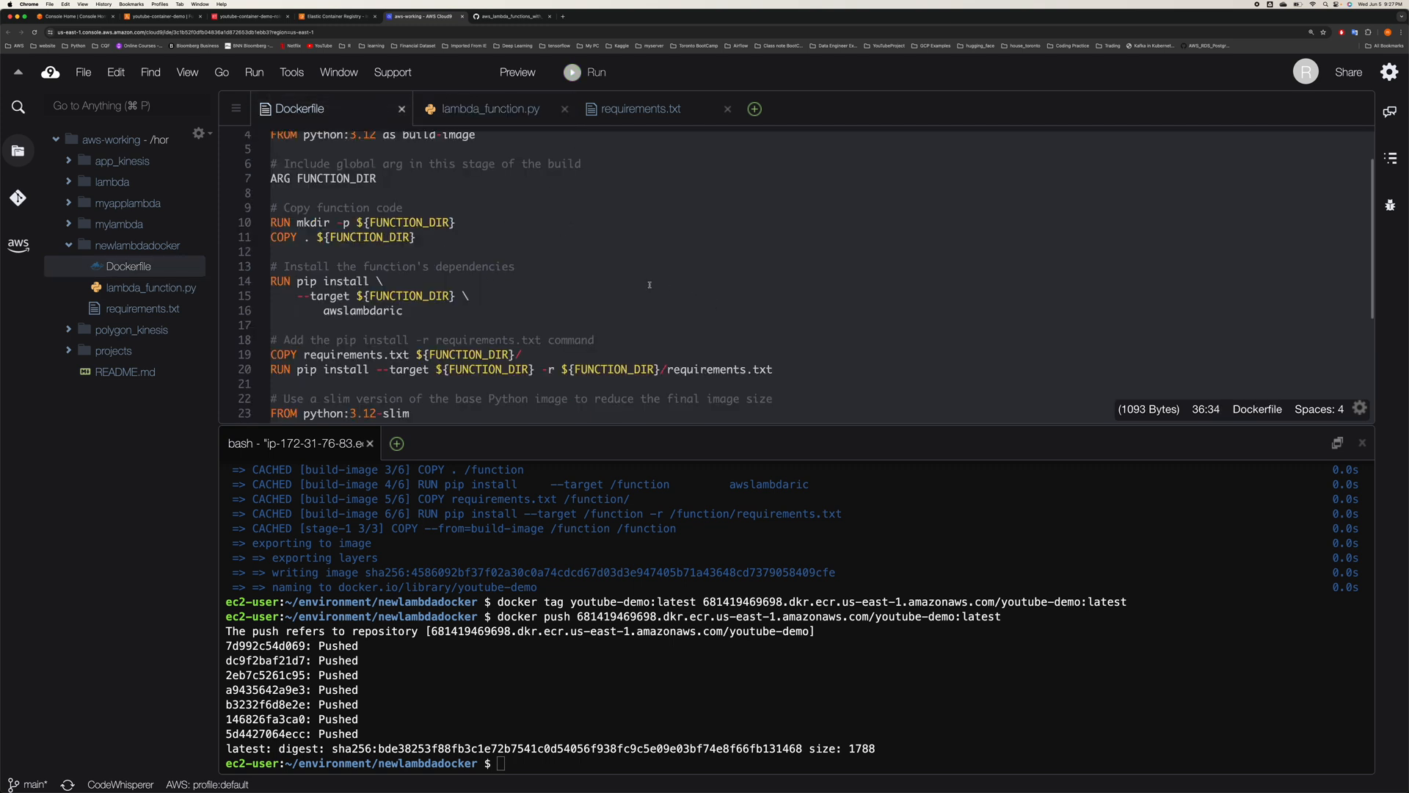
scroll(down, 3)
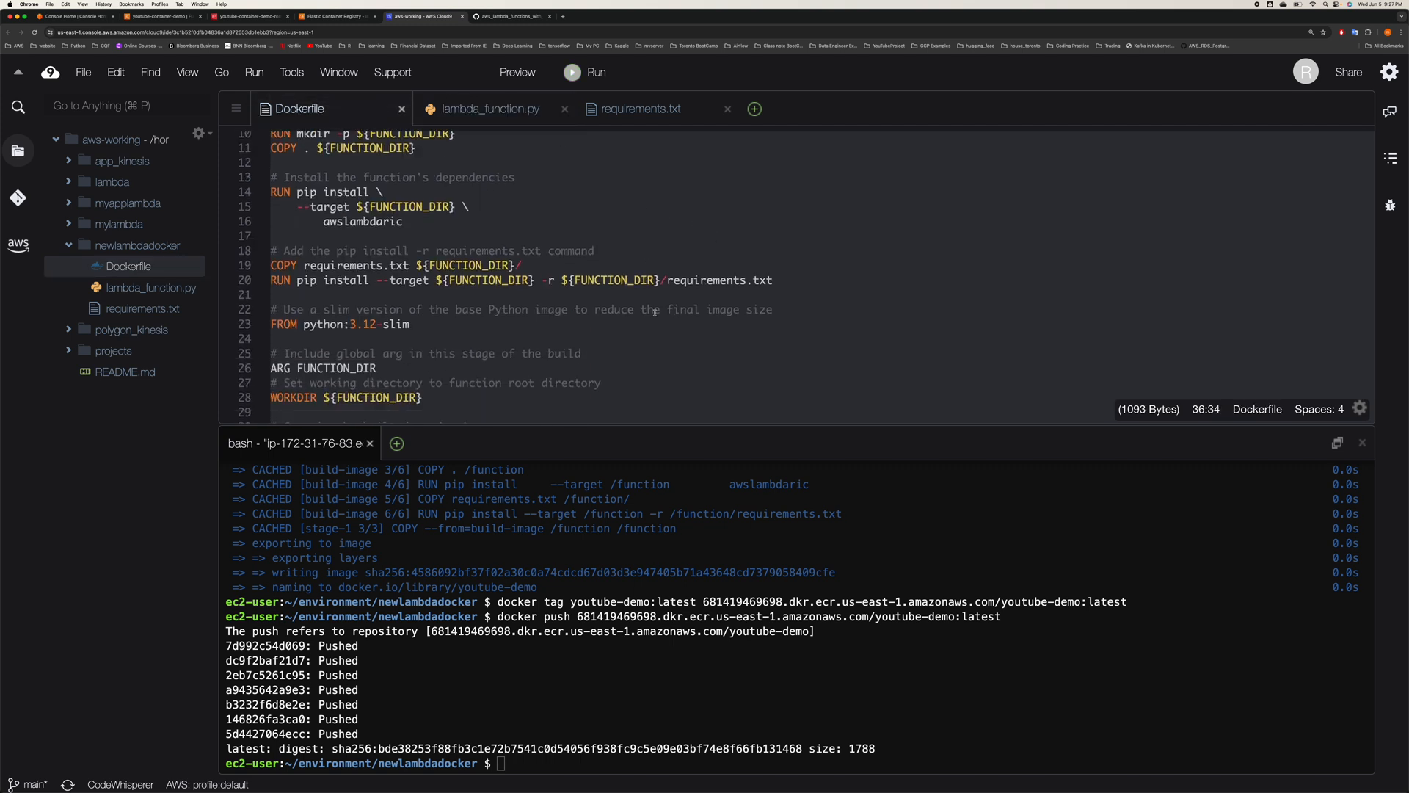
scroll(down, 3)
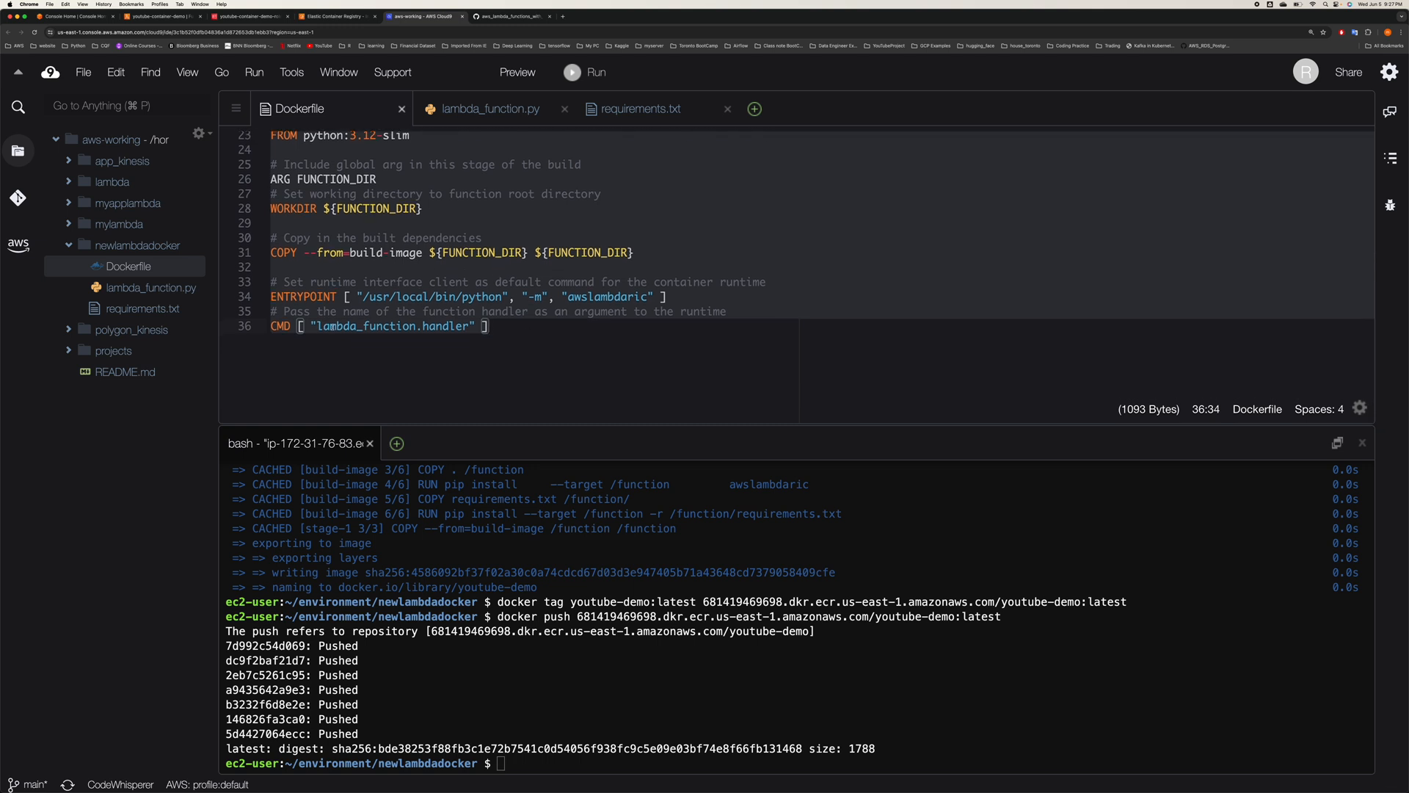
- Reopen lambda_function.py, then requirements.txt listing pandas, boto3 and jsons
click(151, 288)
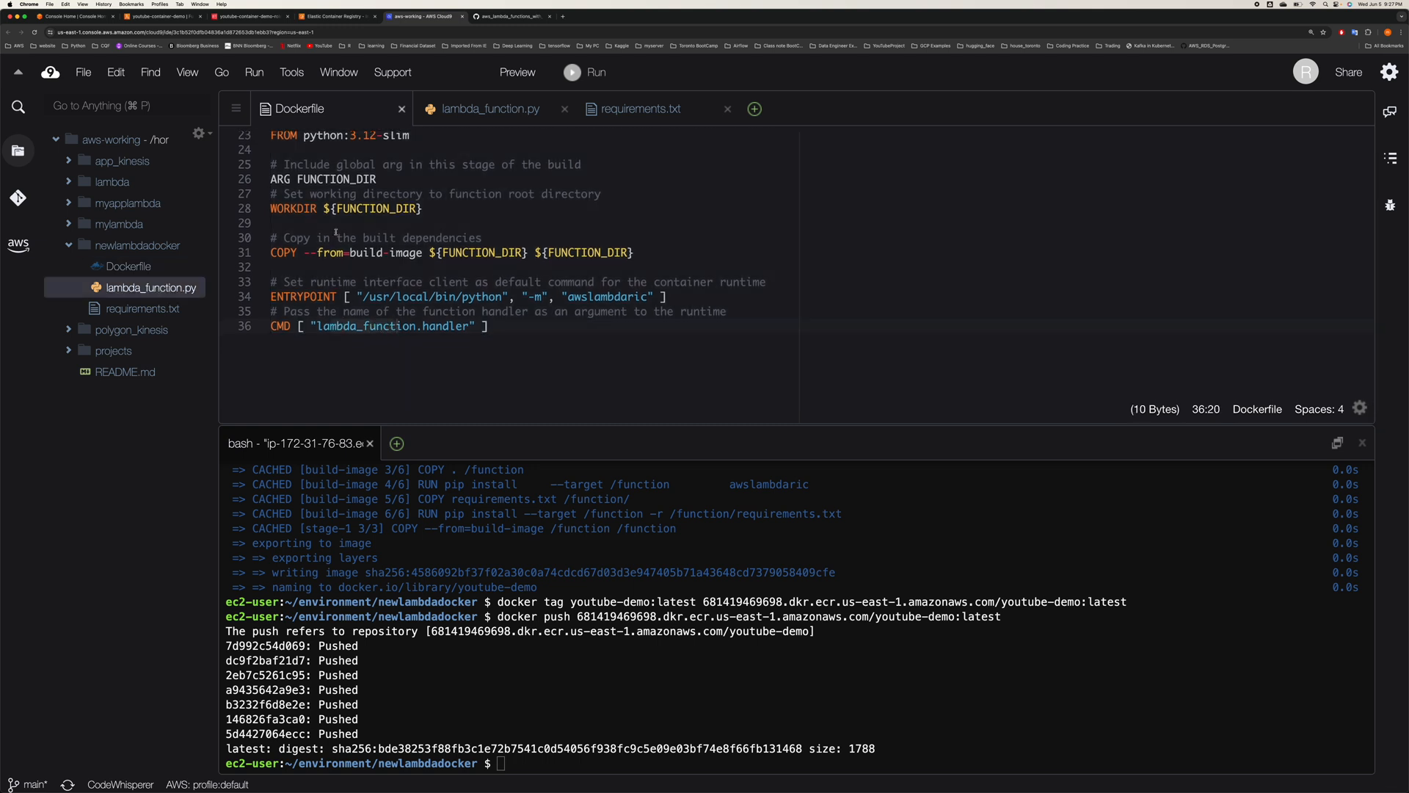
click(491, 109)
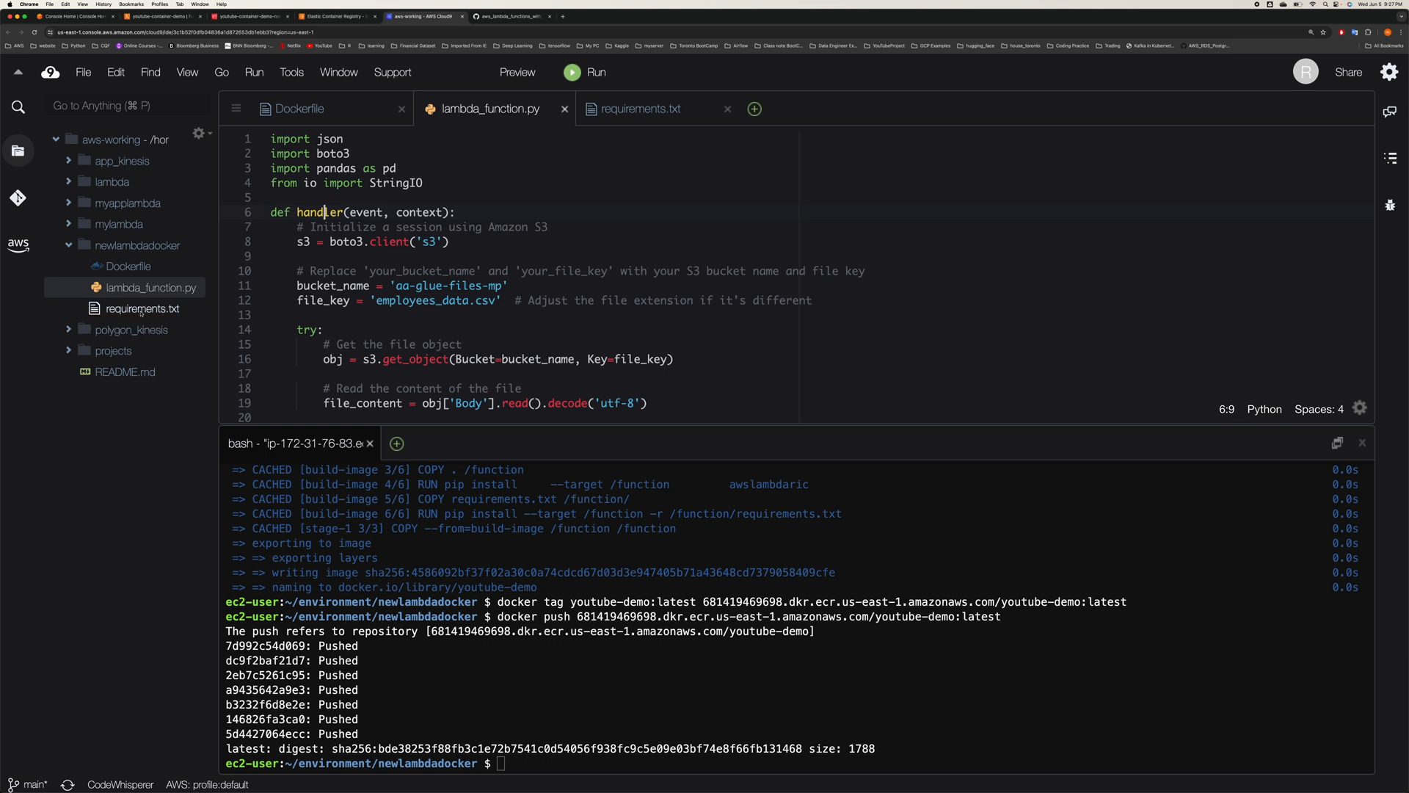
click(143, 308)
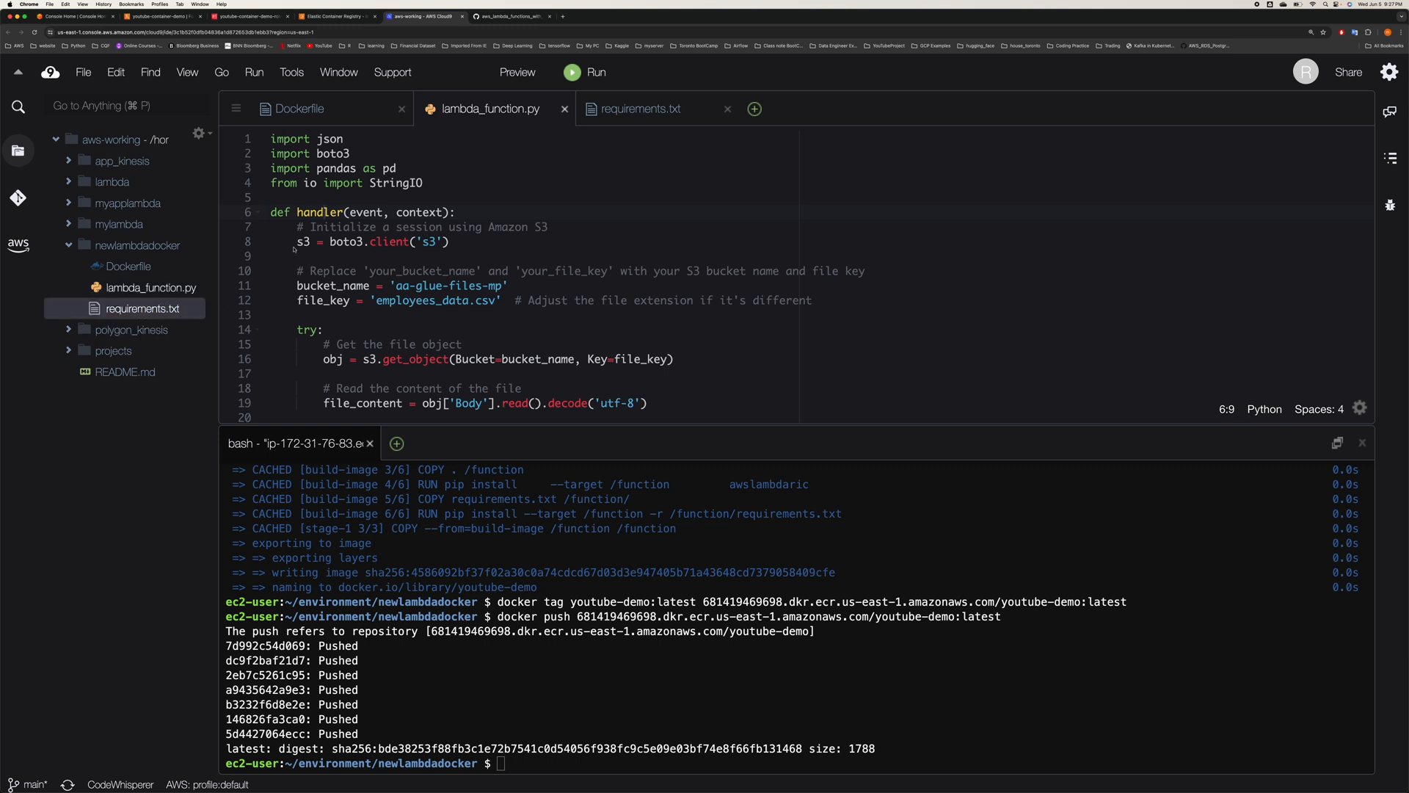
click(642, 108)
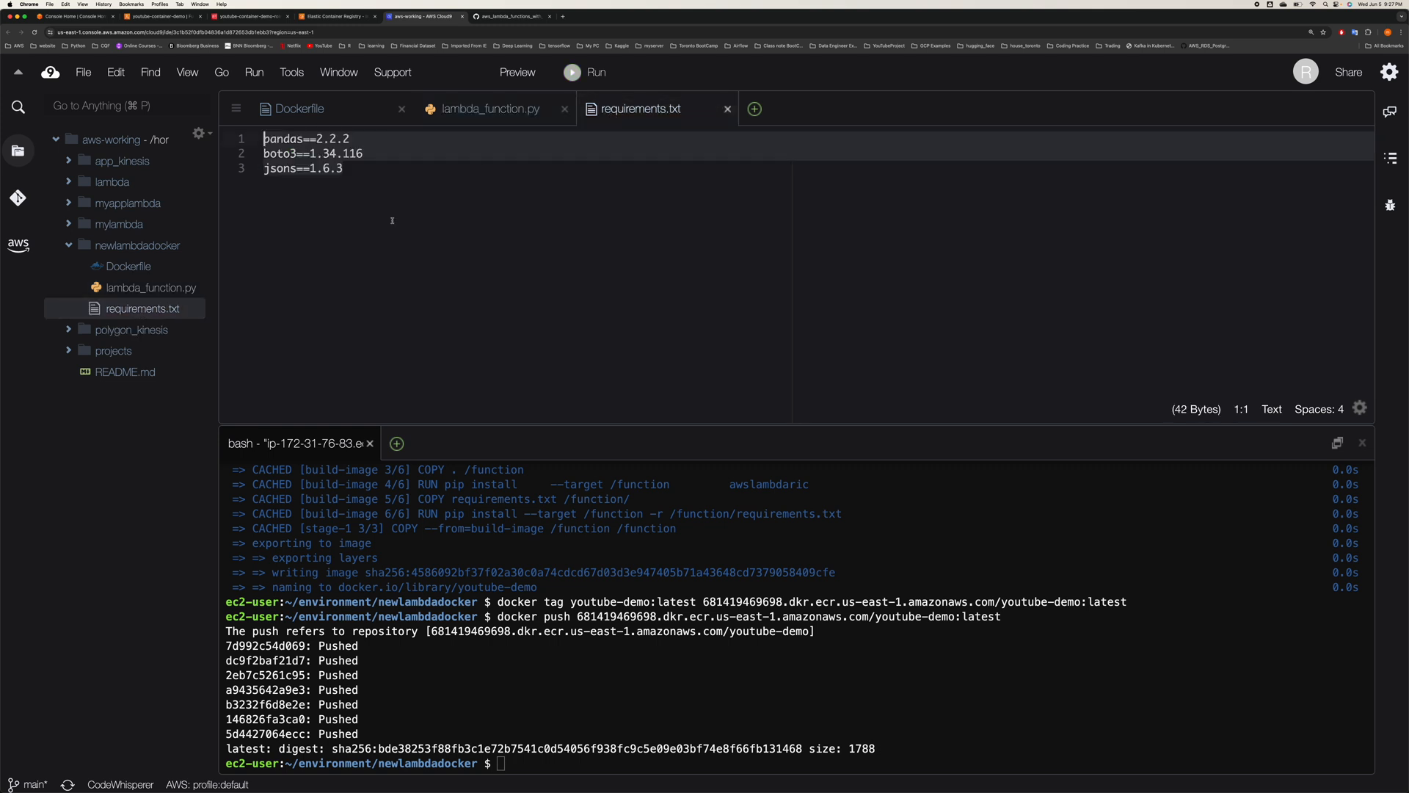